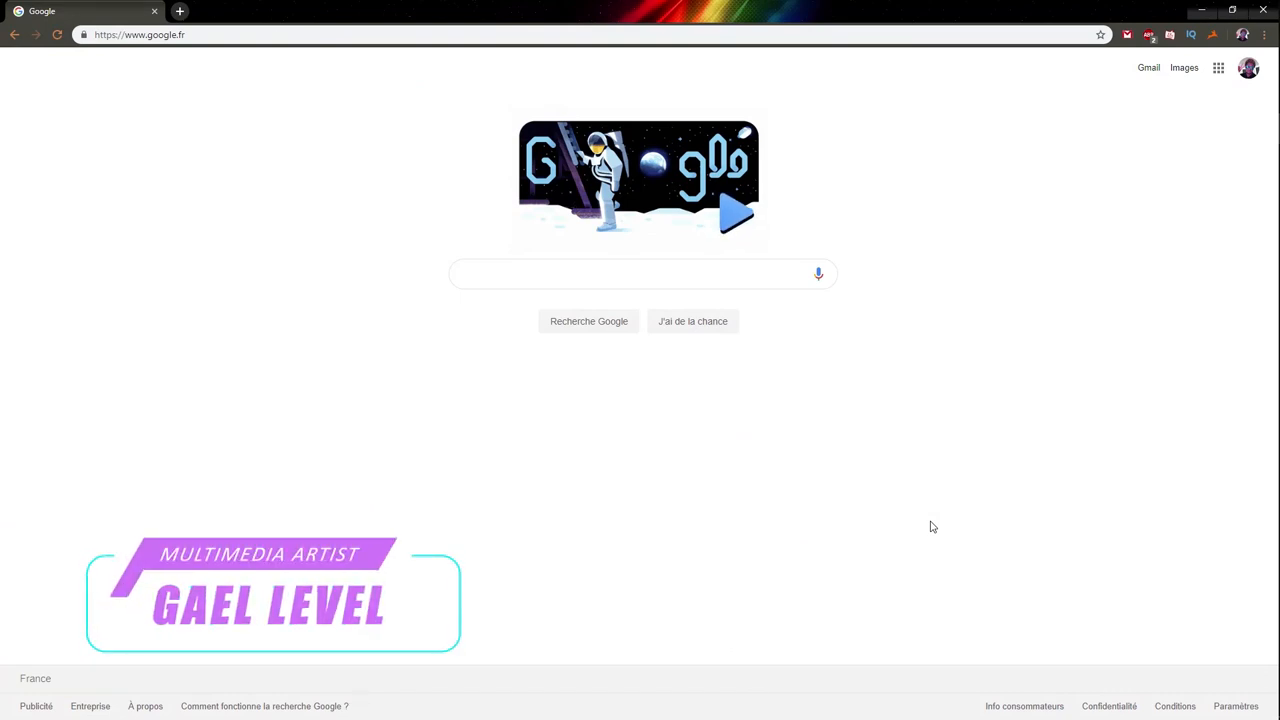
pyautogui.moveTo(708, 496)
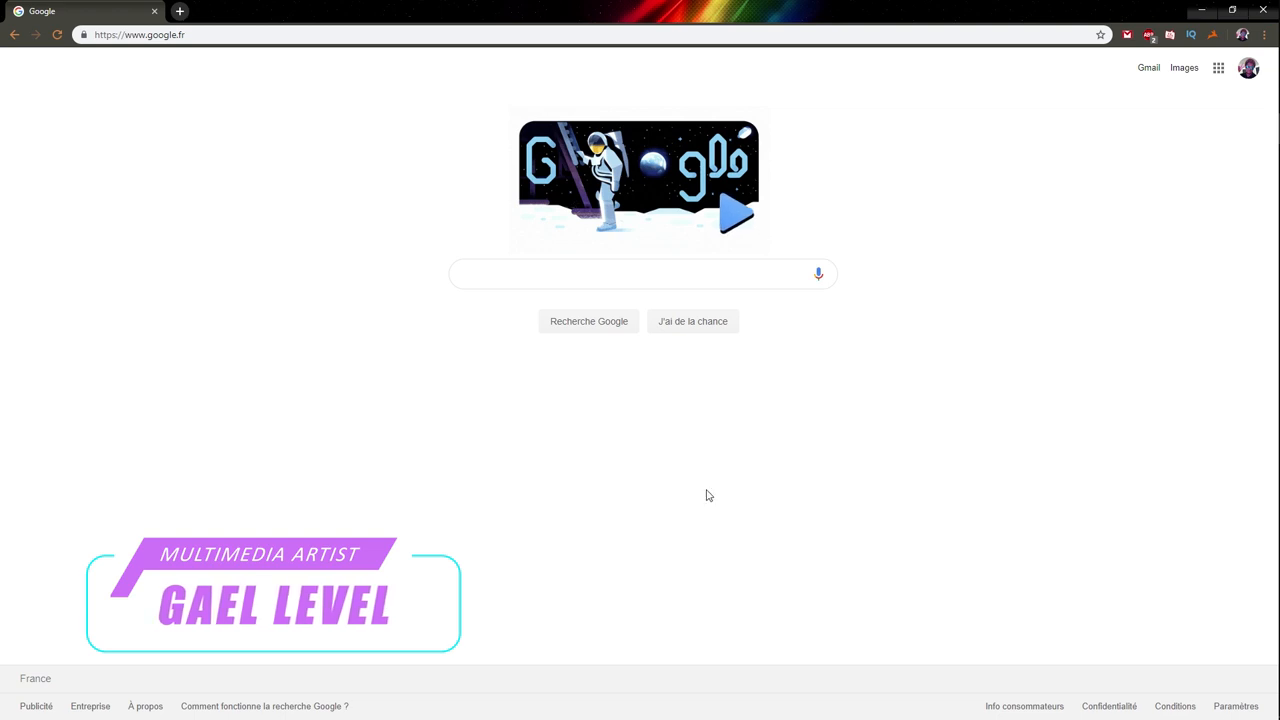
pyautogui.moveTo(892, 16)
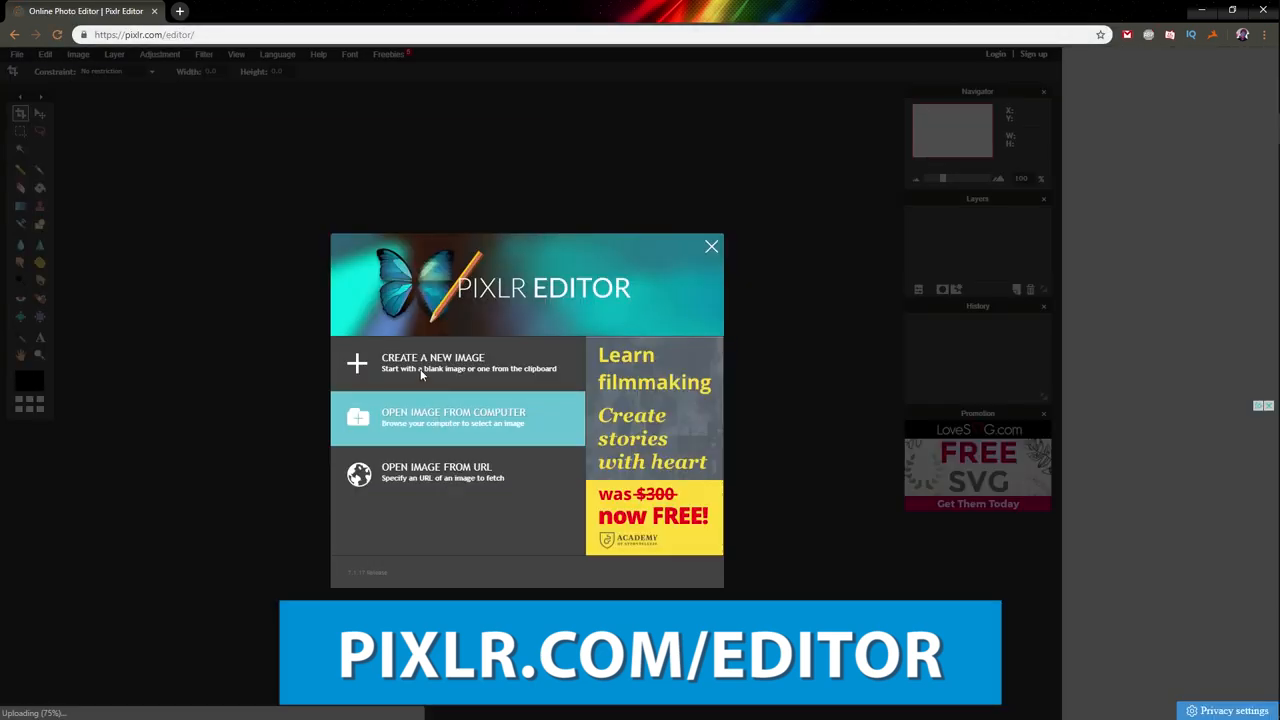
# - Create a new 500 x 500 image with a transparent background
pyautogui.click(432, 362)
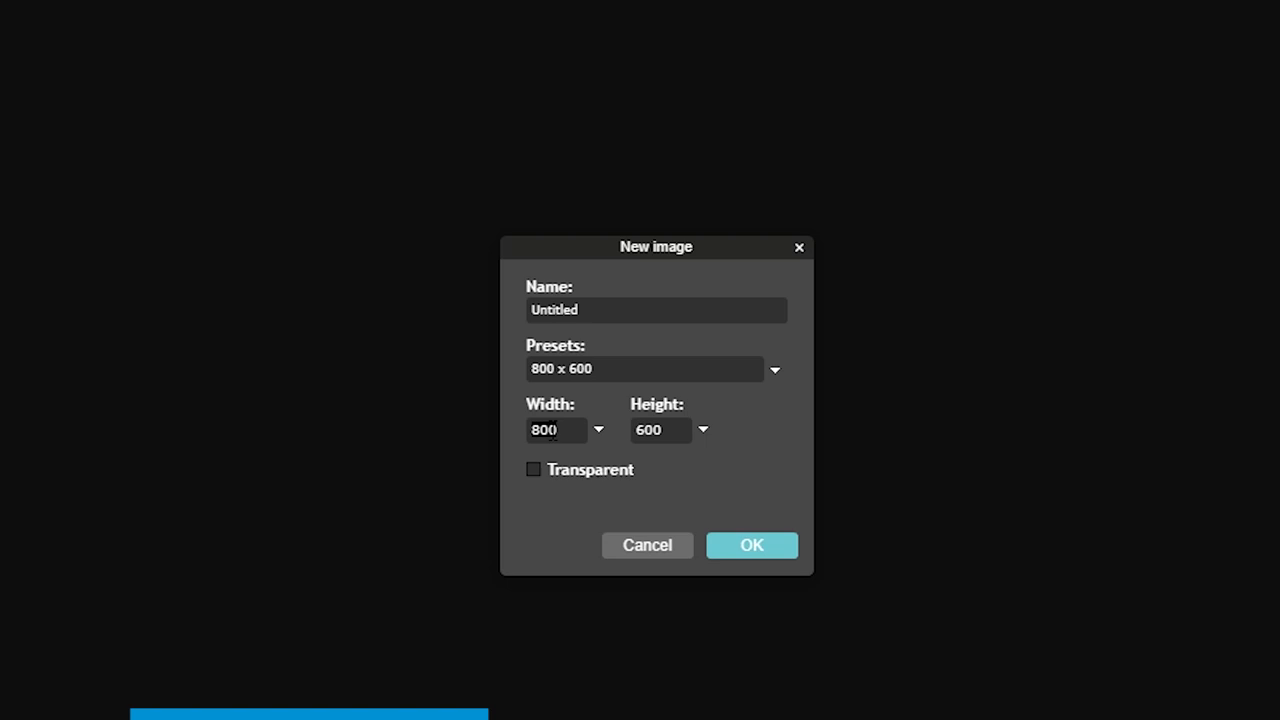
pyautogui.write('500')
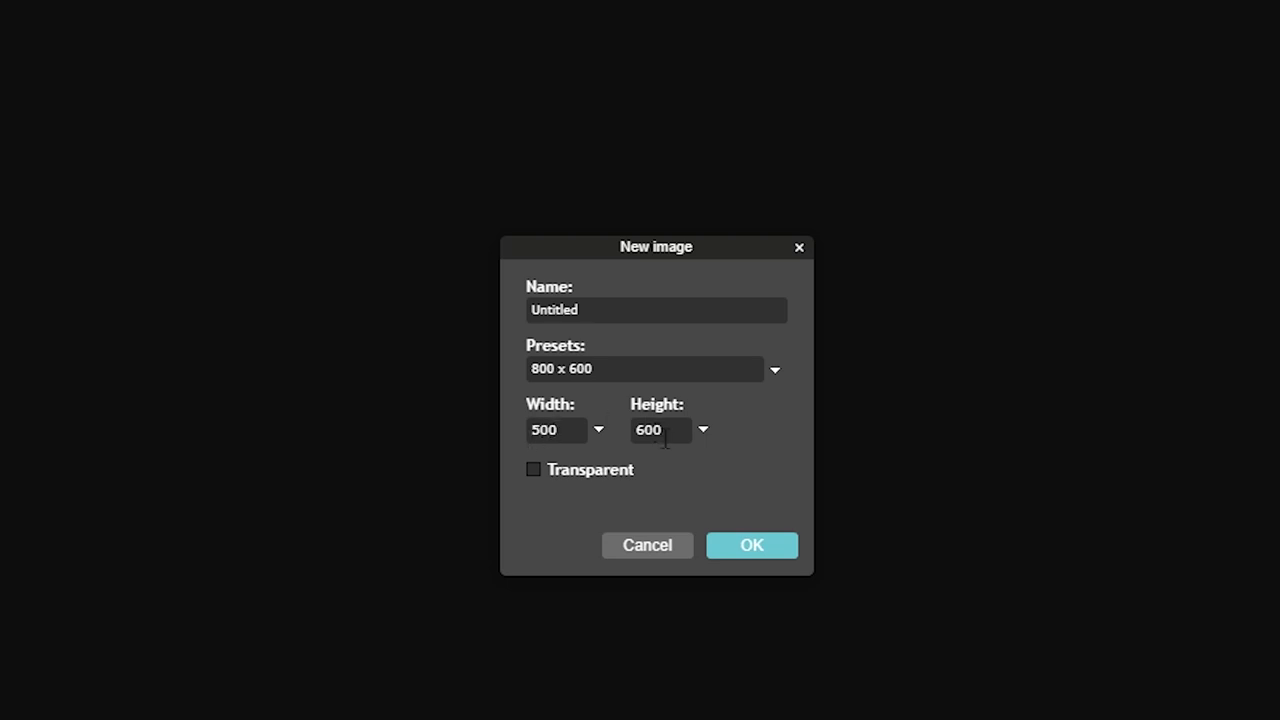
pyautogui.write('500')
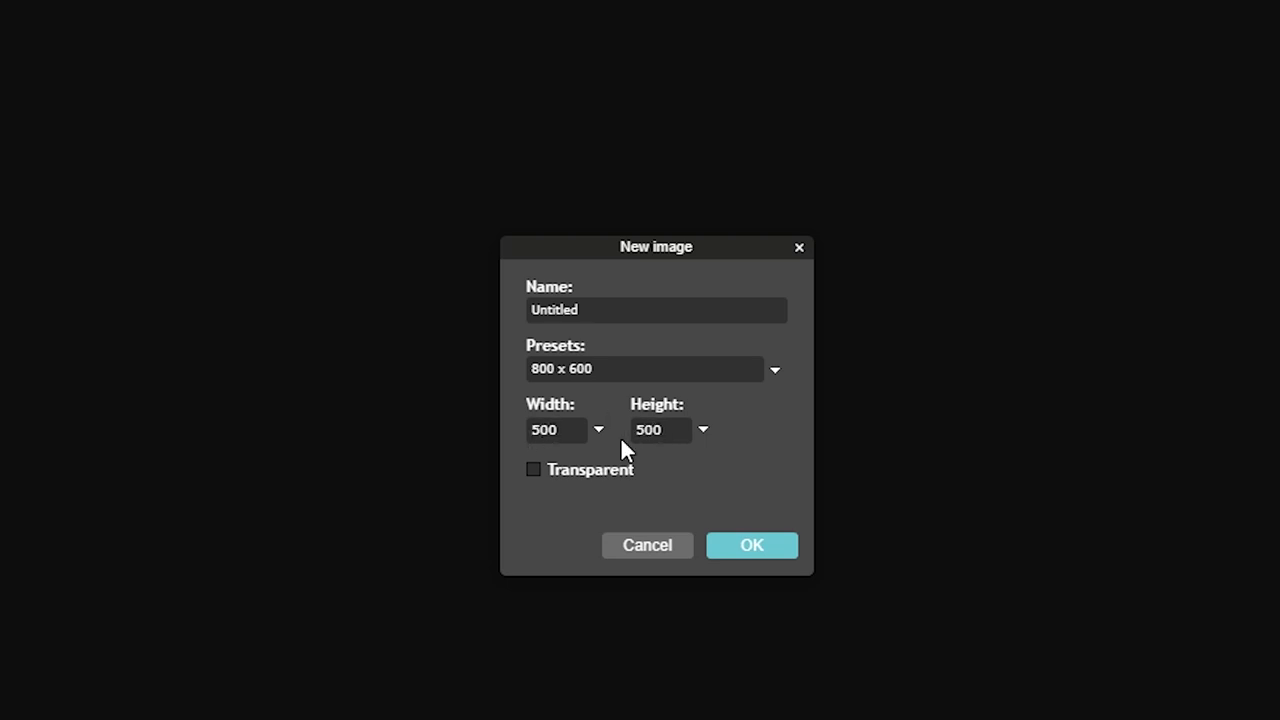
pyautogui.click(532, 468)
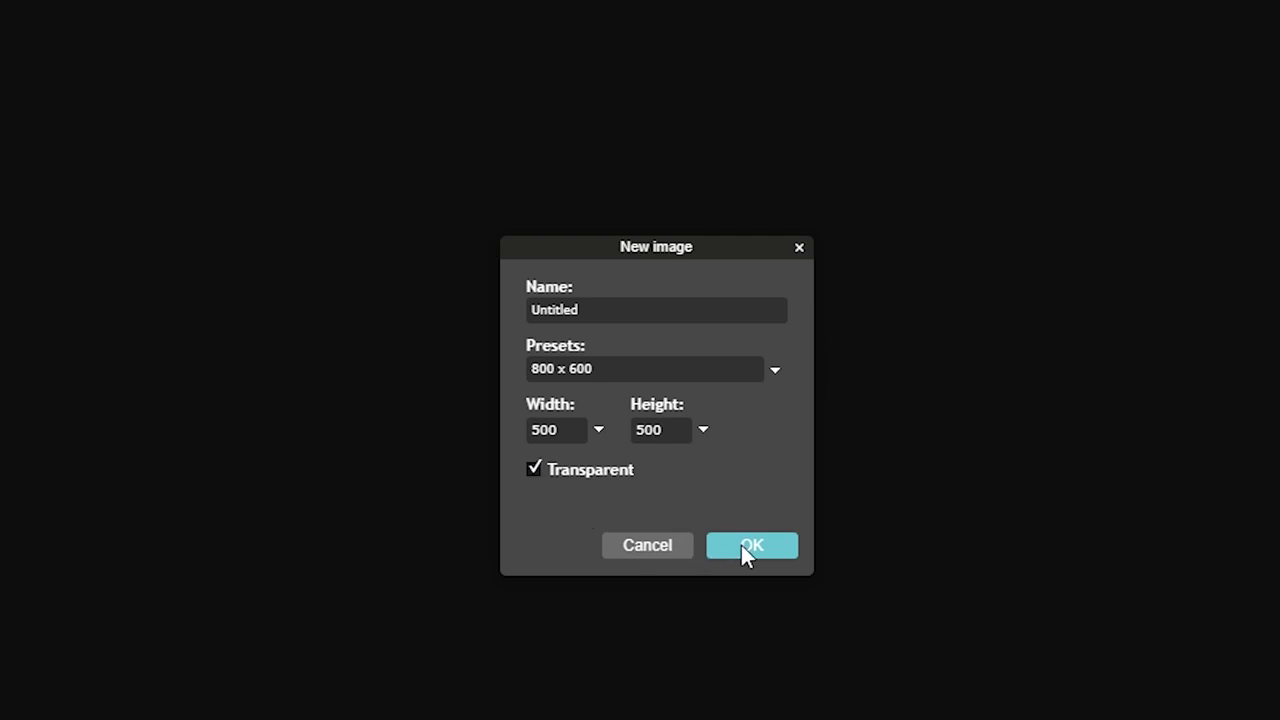
pyautogui.click(752, 544)
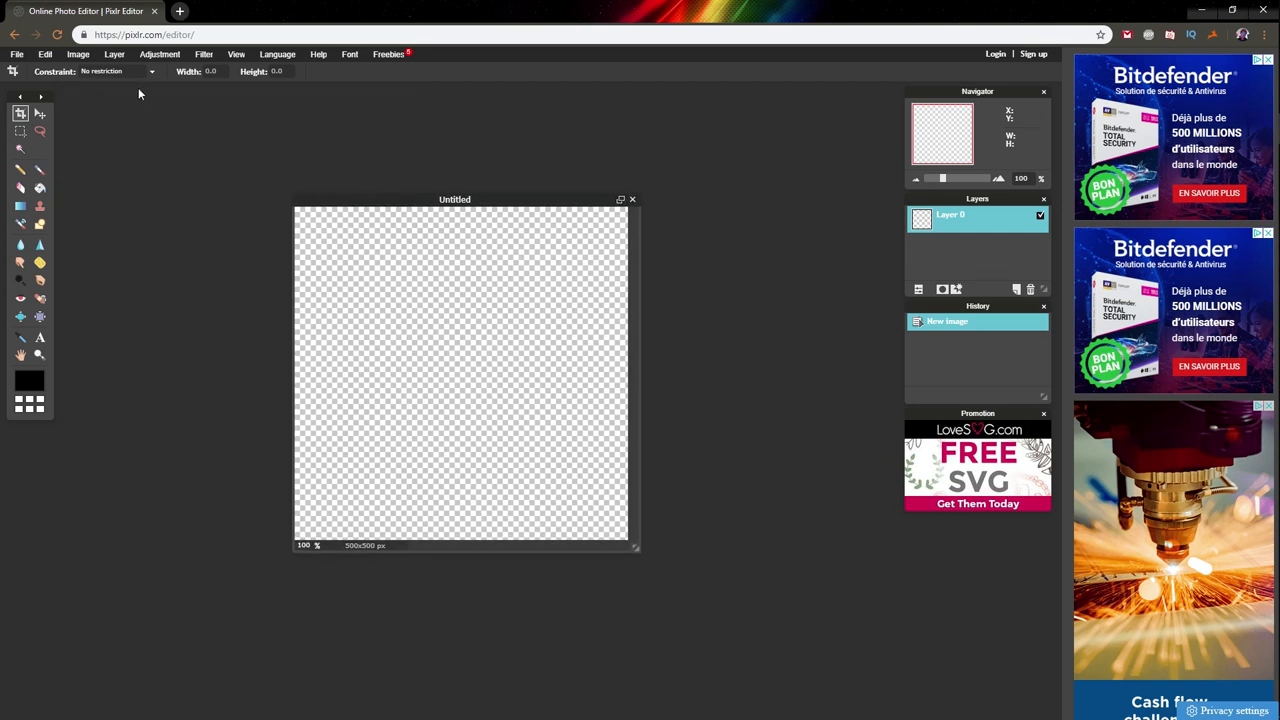
# - Load the close-up face photo as a new layer and position it to show the eyes and hair
pyautogui.click(114, 54)
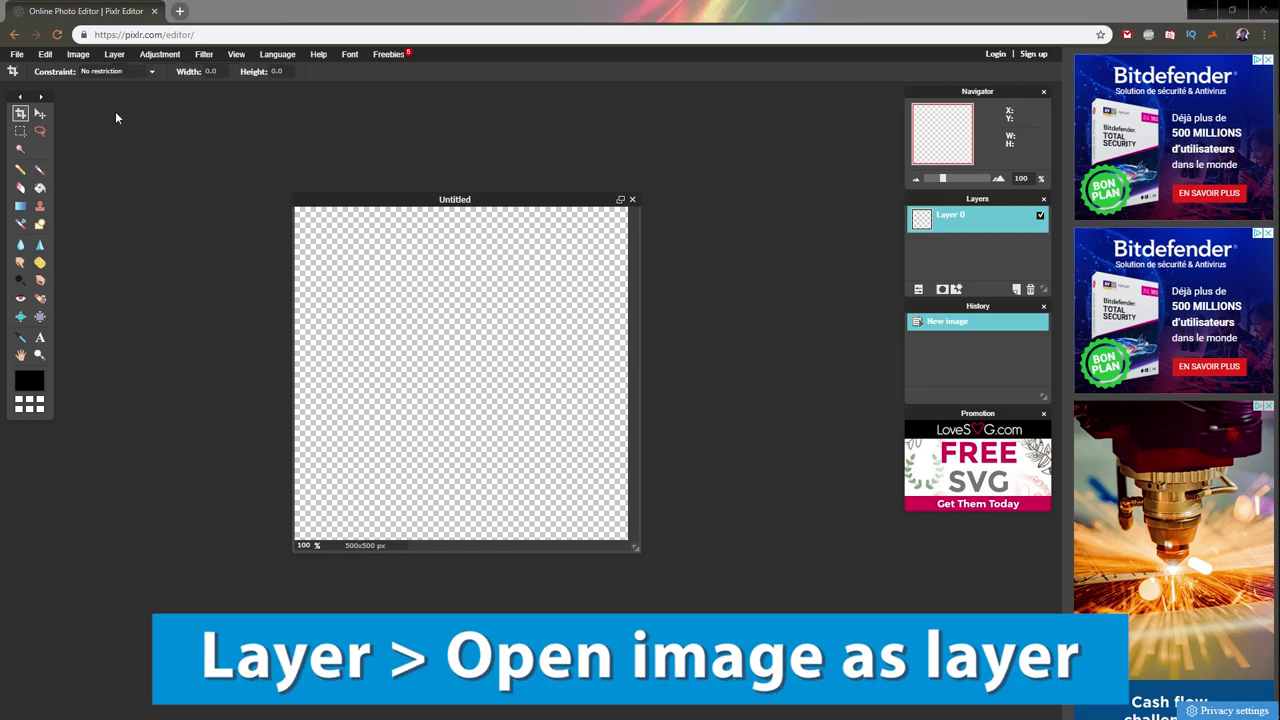
pyautogui.click(114, 54)
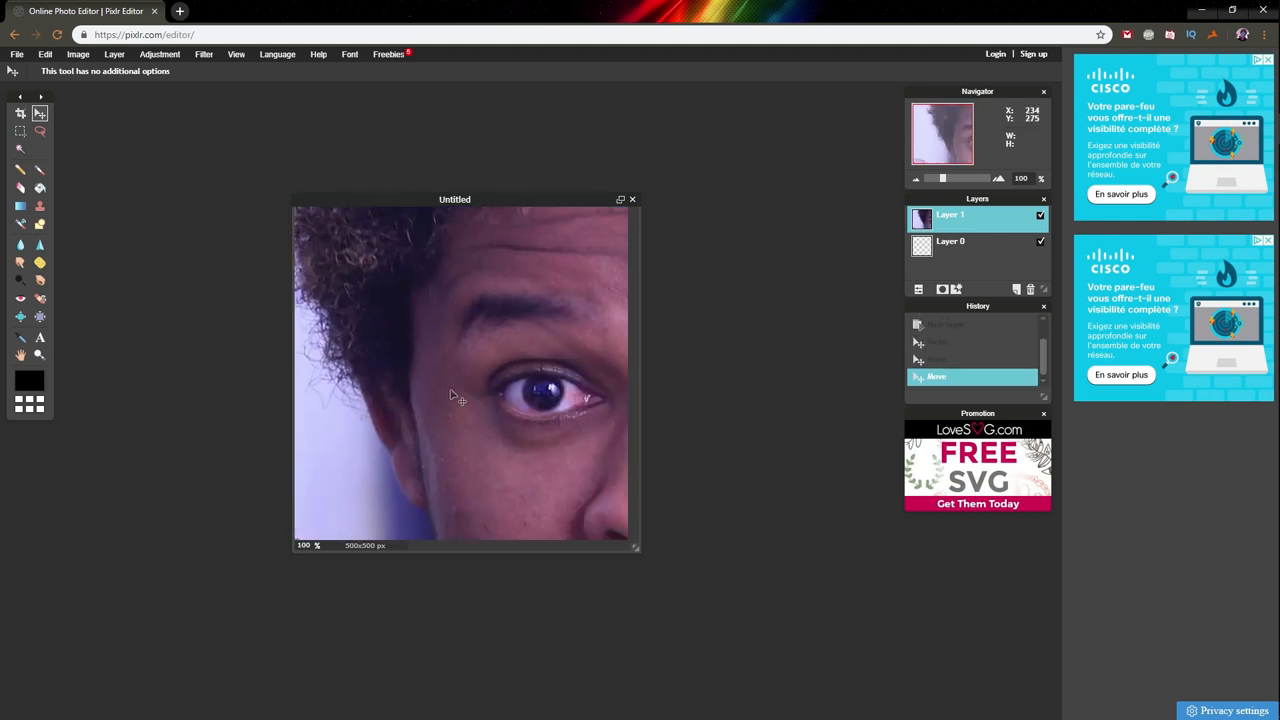
pyautogui.moveTo(460, 390); pyautogui.dragTo(474, 388)
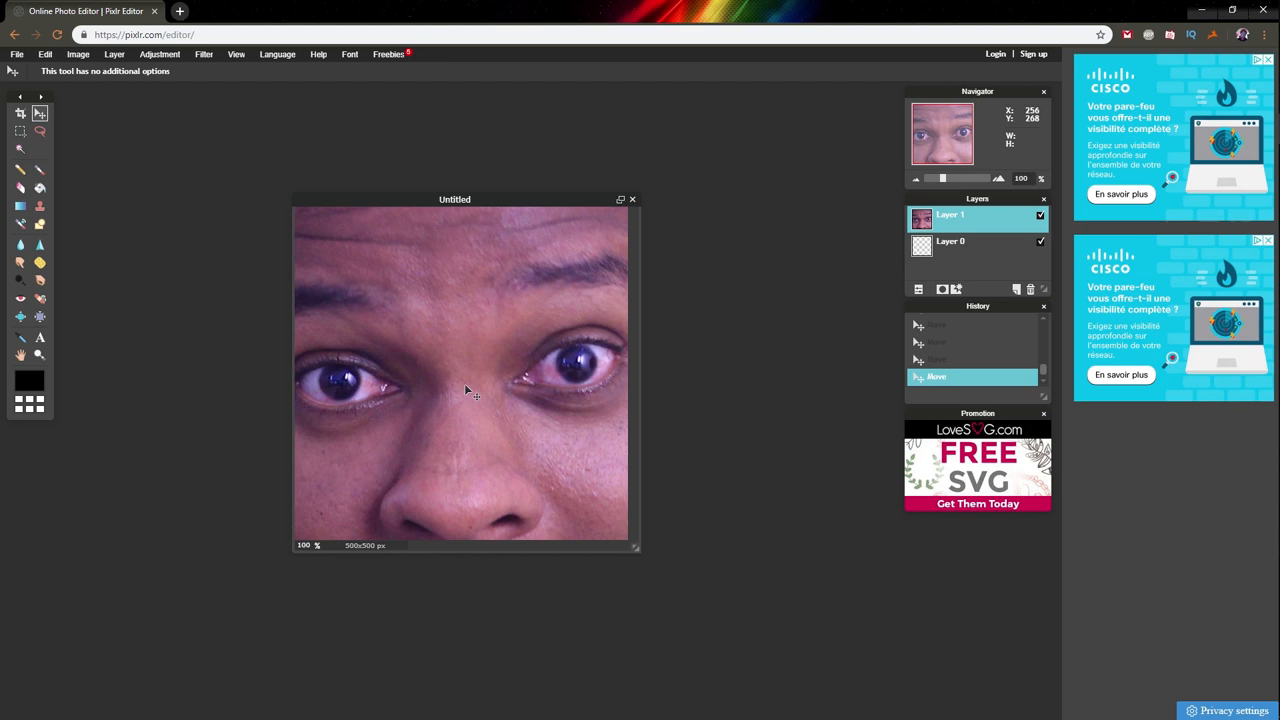
pyautogui.moveTo(464, 398)
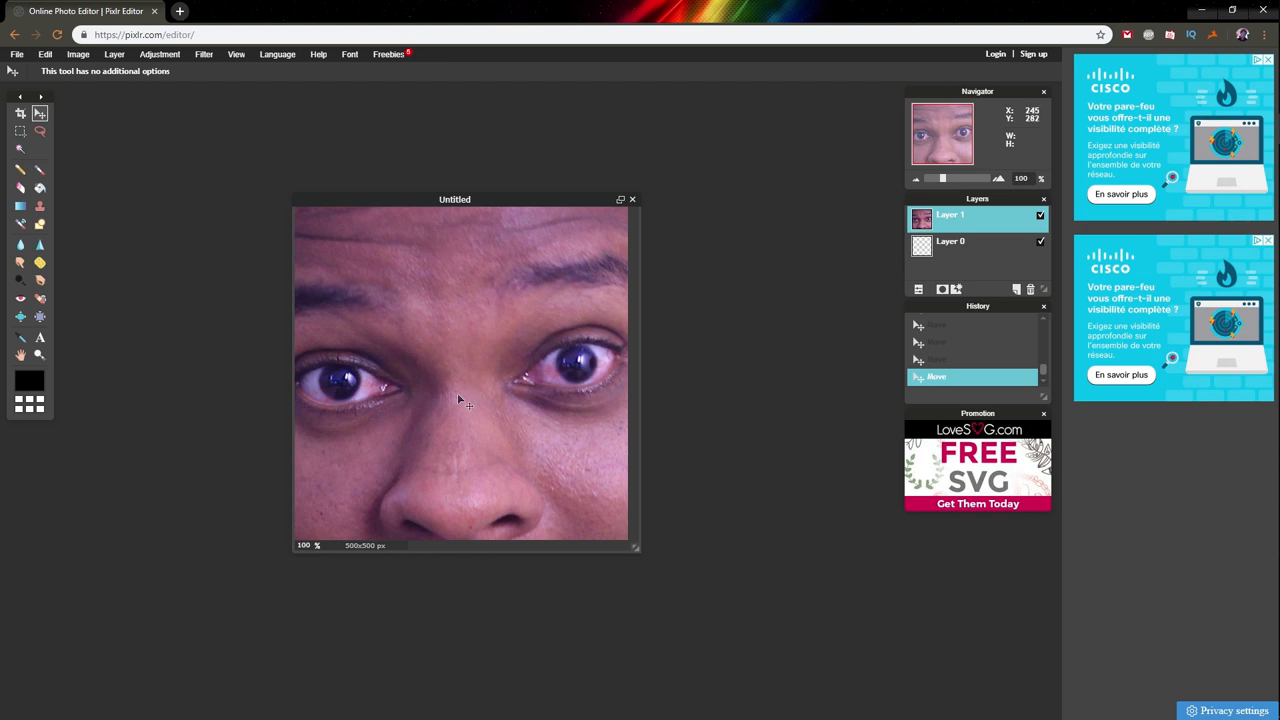
pyautogui.moveTo(458, 400); pyautogui.dragTo(452, 328)
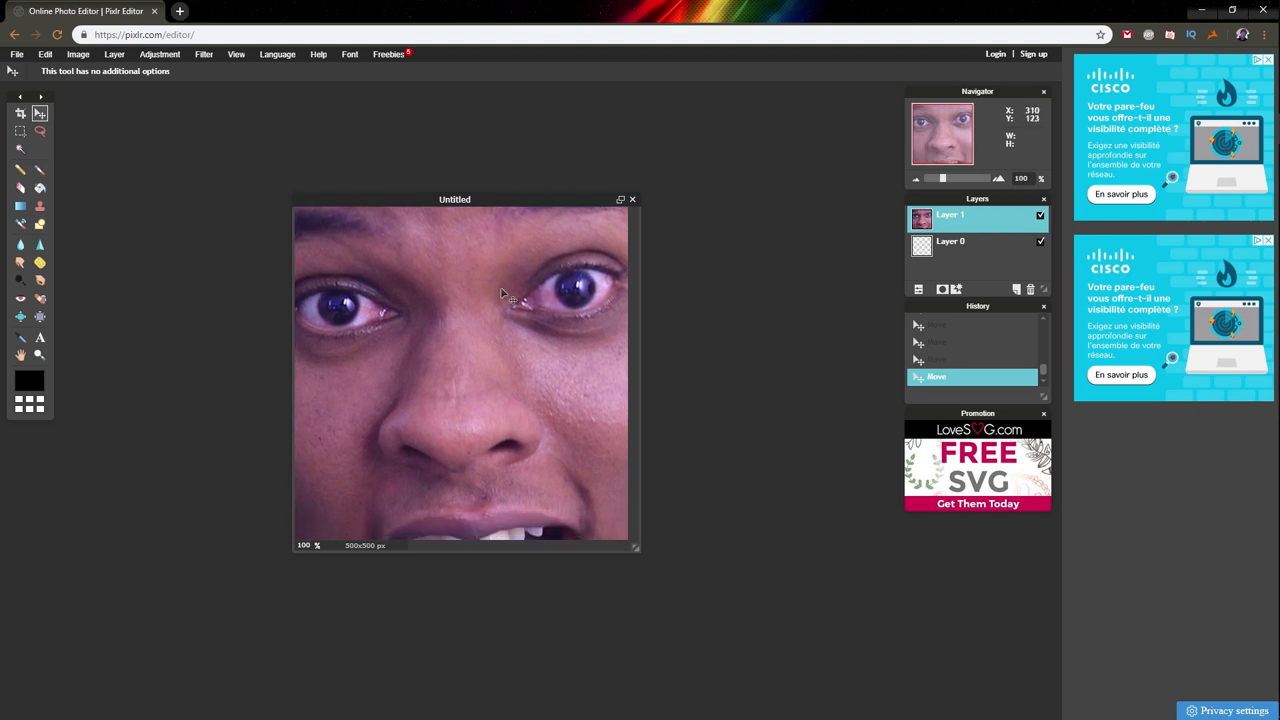
pyautogui.moveTo(500, 290); pyautogui.dragTo(560, 370)
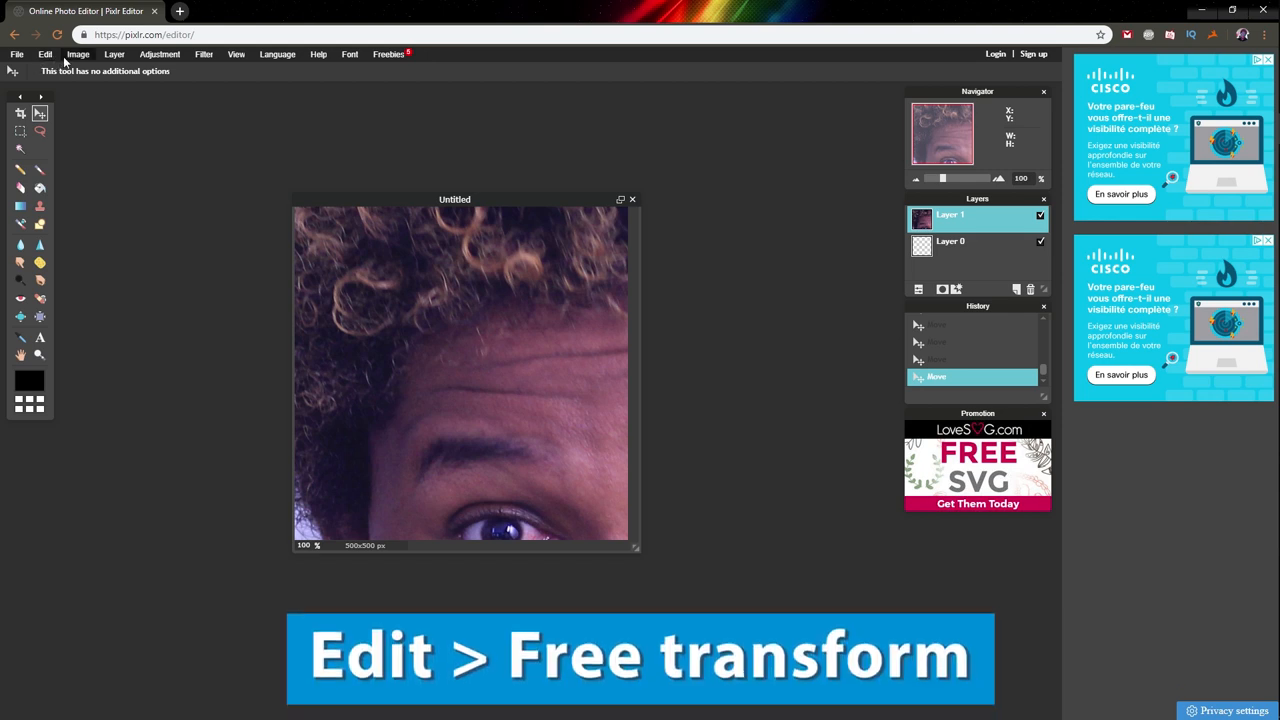
# - Free-transform the photo layer smaller so the whole face and hair fit the canvas
pyautogui.click(44, 54)
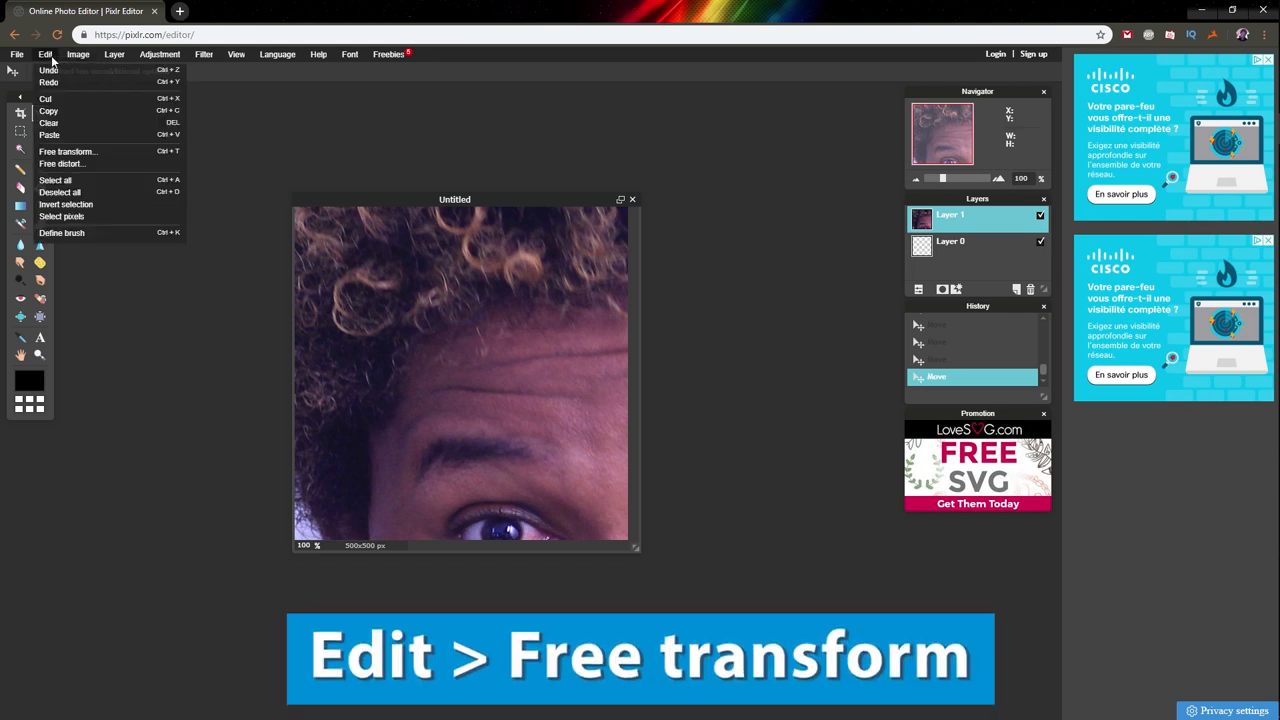
pyautogui.click(68, 152)
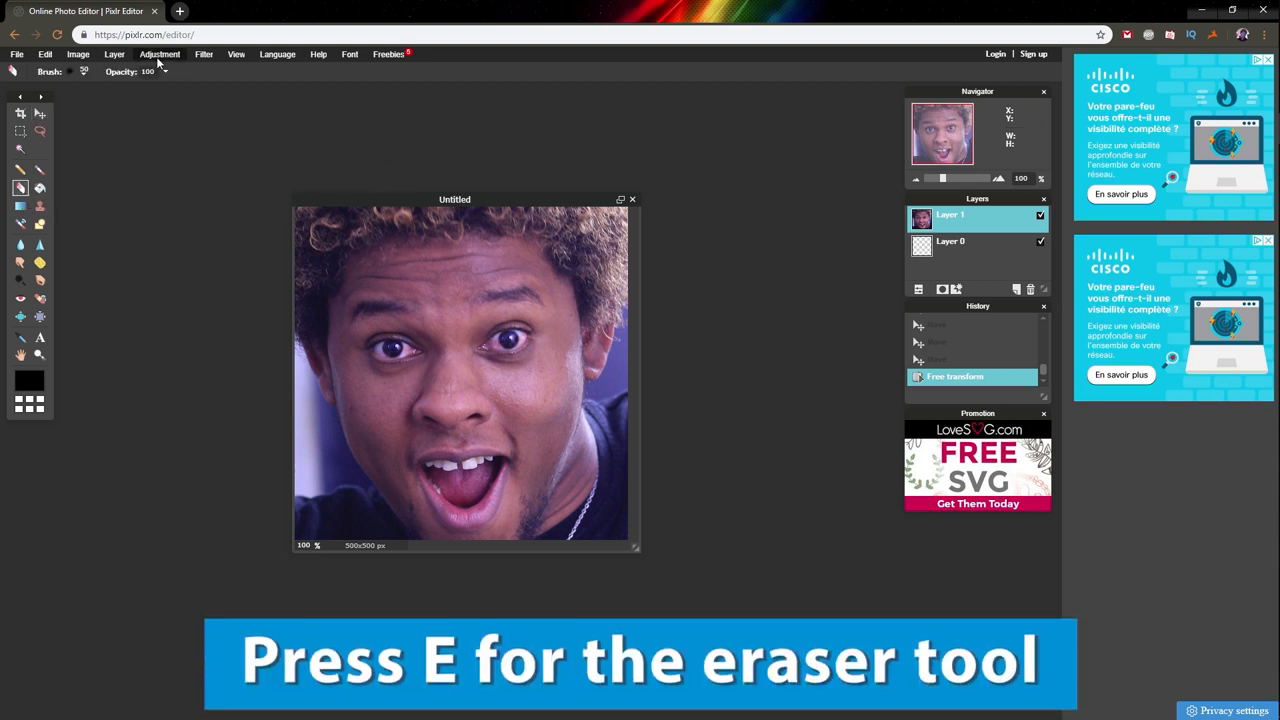
# - Erase the background beside both cheeks and the neck with the Eraser brush, leaving transparency
pyautogui.click(84, 72)
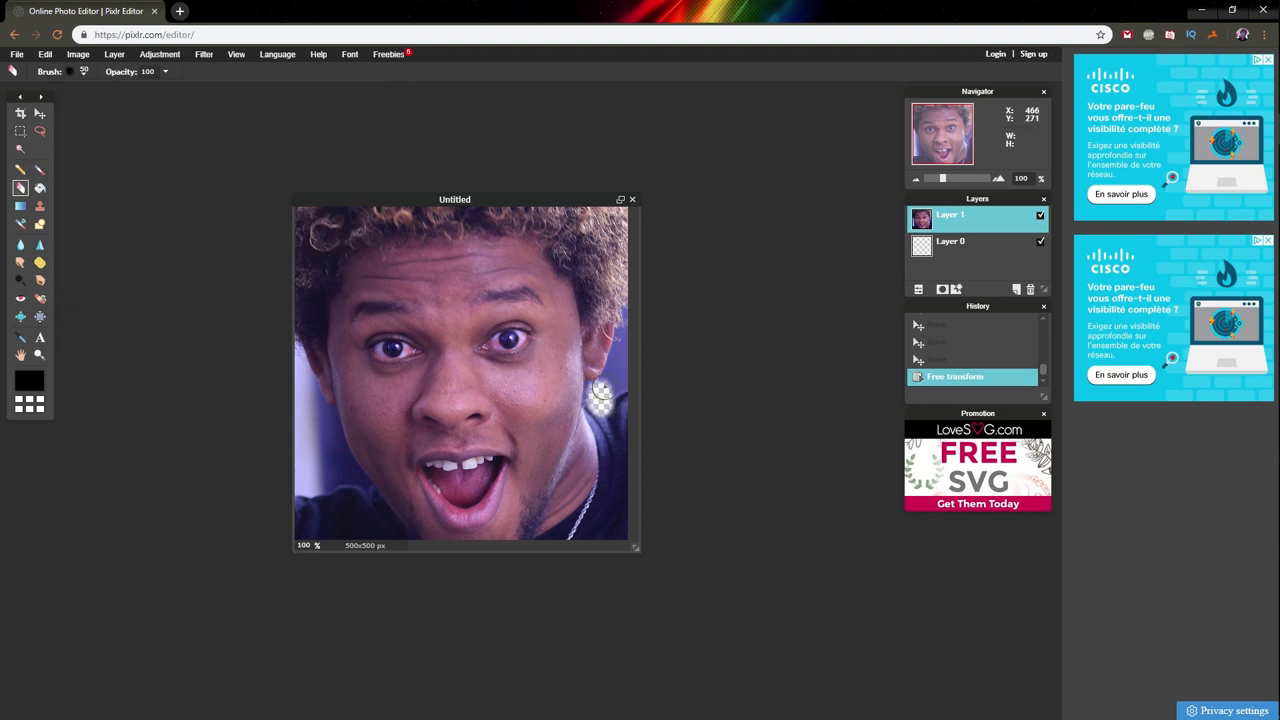
pyautogui.moveTo(600, 400); pyautogui.dragTo(630, 328)
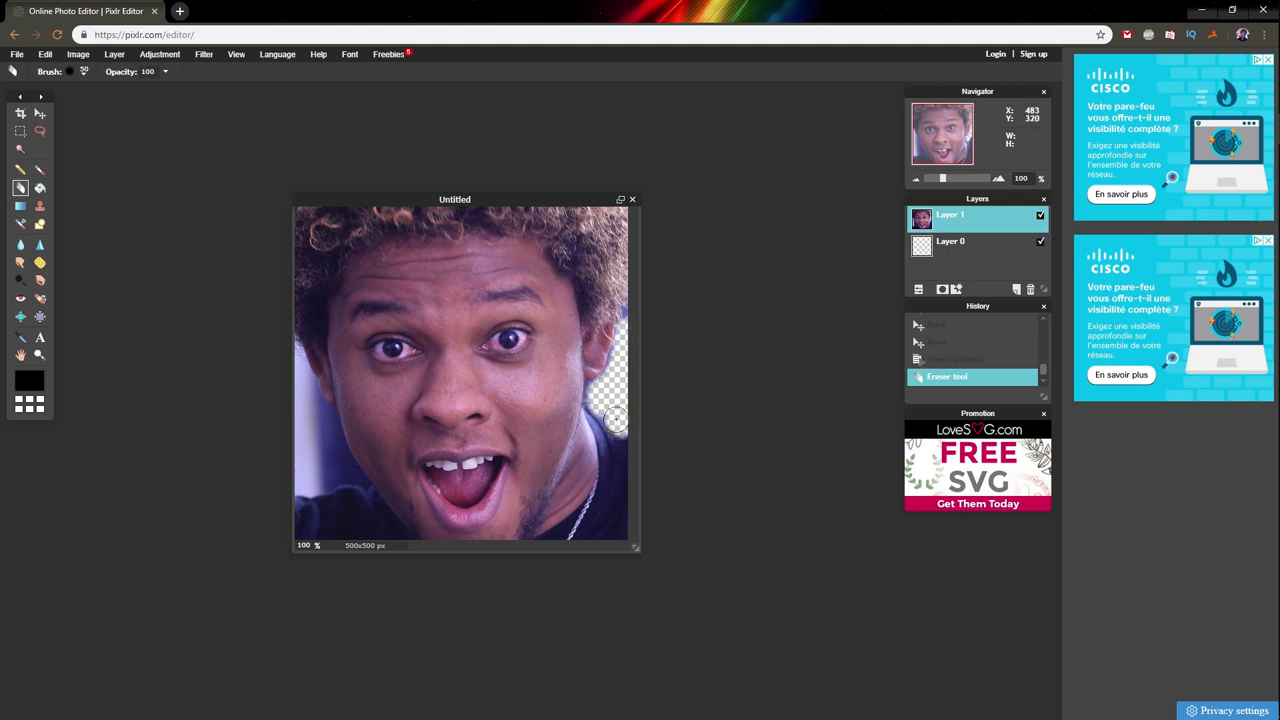
pyautogui.moveTo(616, 418); pyautogui.dragTo(596, 404)
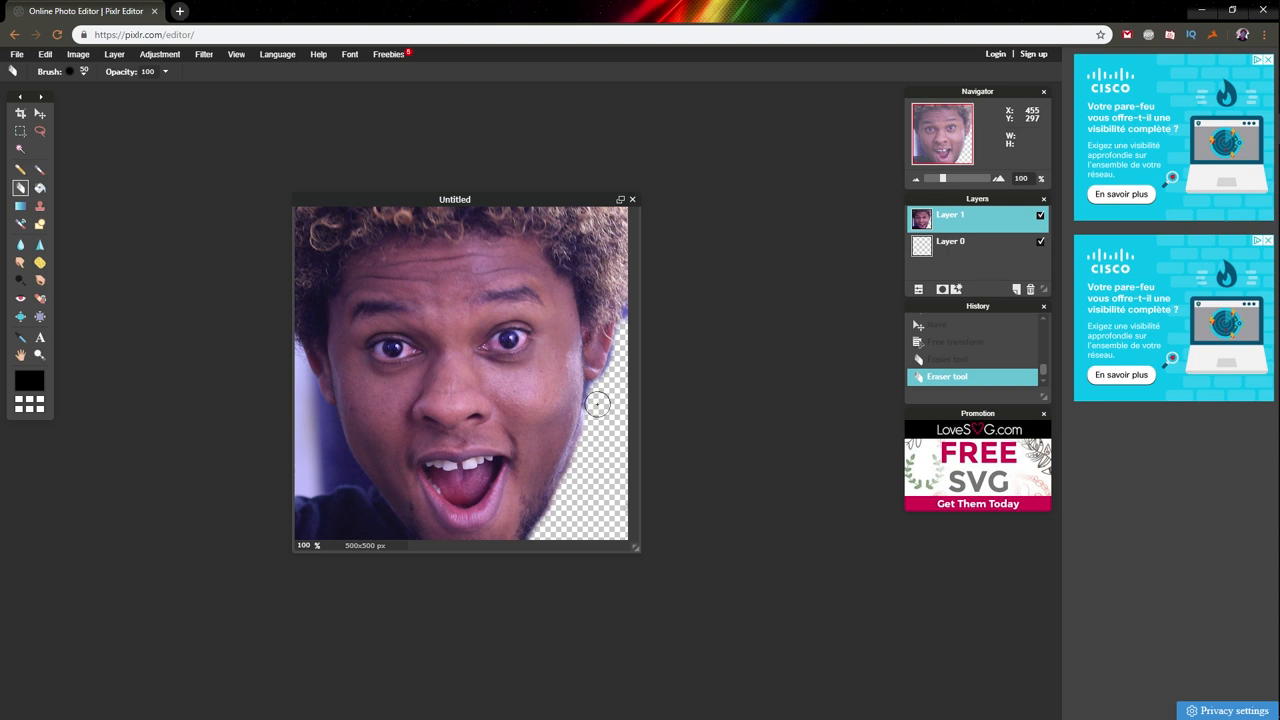
pyautogui.moveTo(596, 404); pyautogui.dragTo(312, 404)
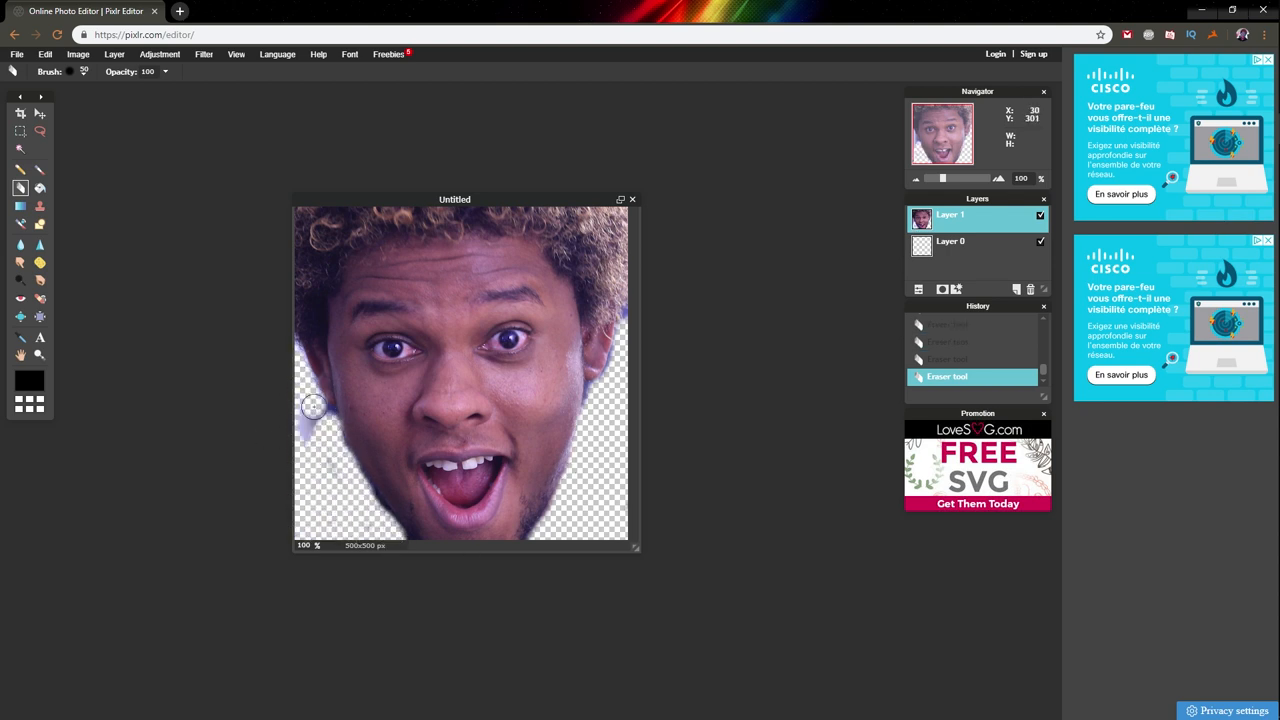
pyautogui.moveTo(312, 404); pyautogui.dragTo(344, 498)
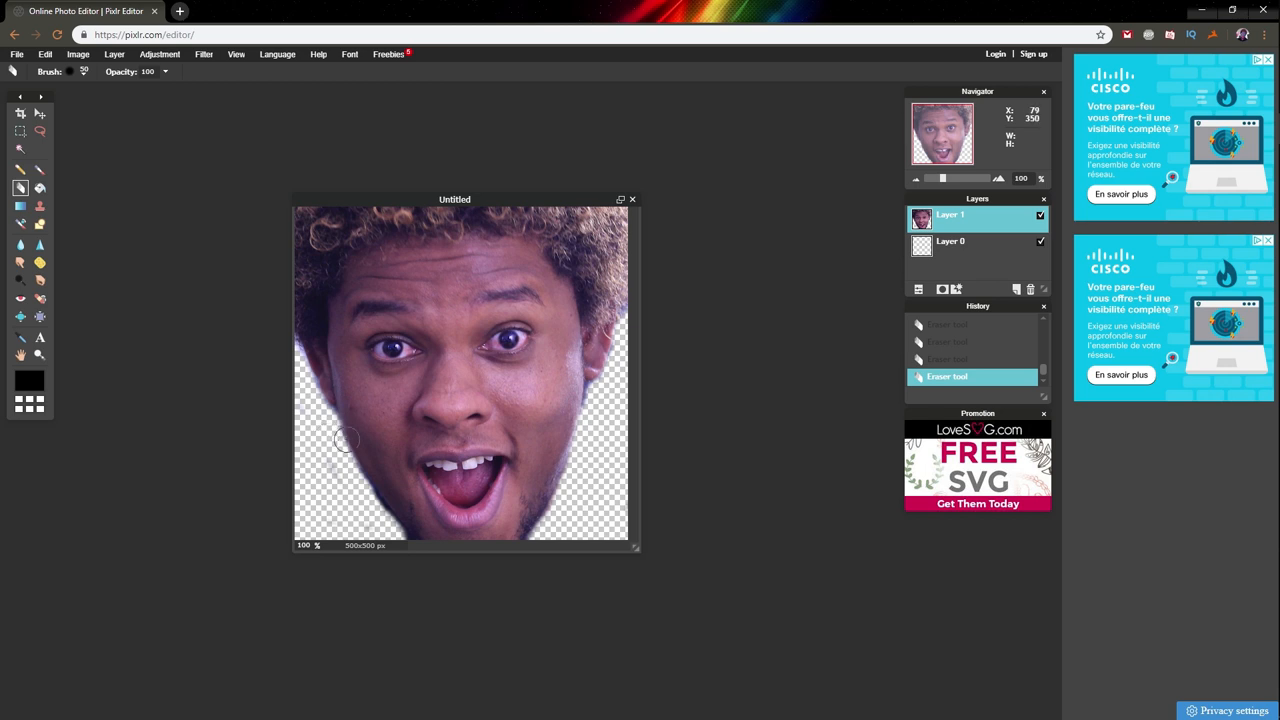
pyautogui.moveTo(336, 452)
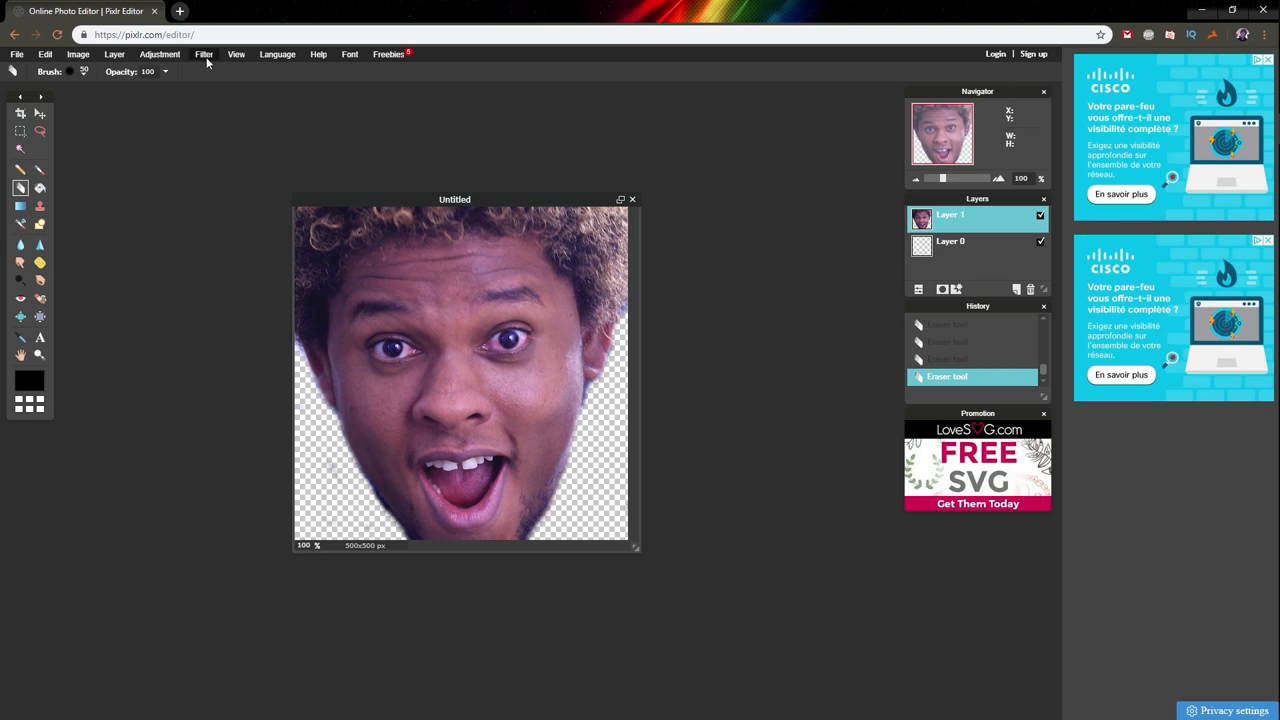
pyautogui.click(236, 54)
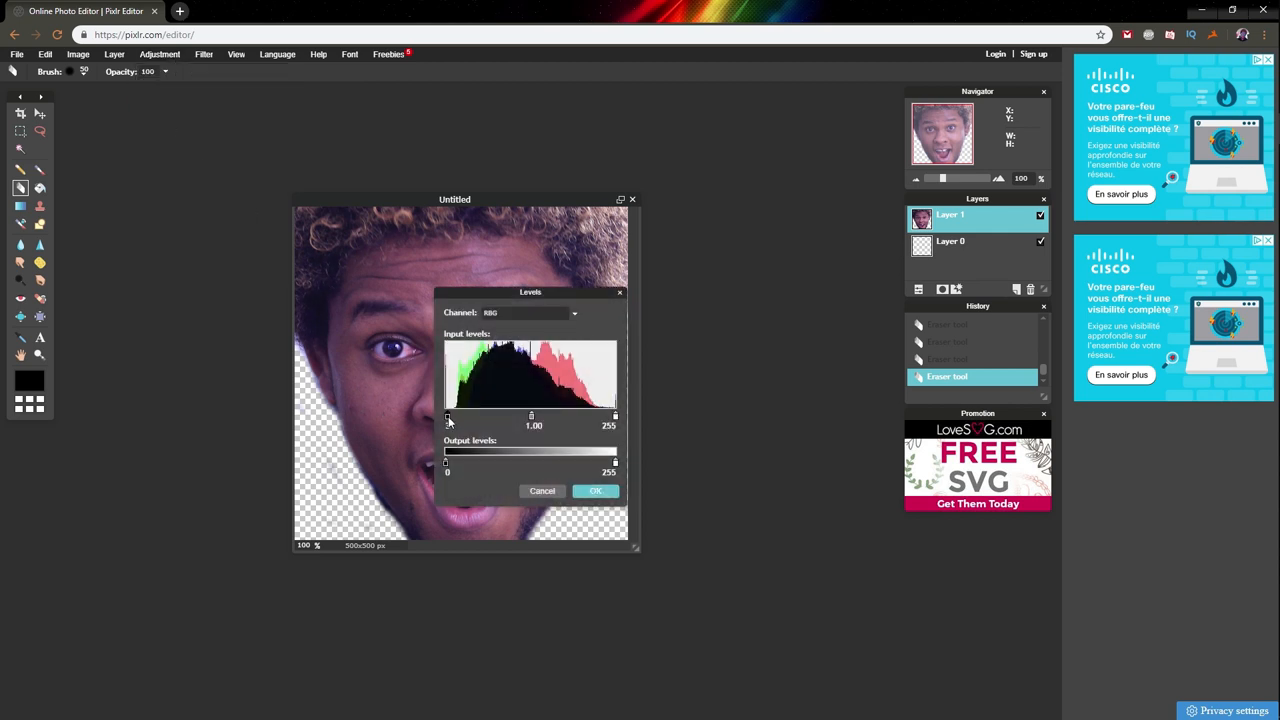
pyautogui.moveTo(448, 414); pyautogui.dragTo(452, 414)
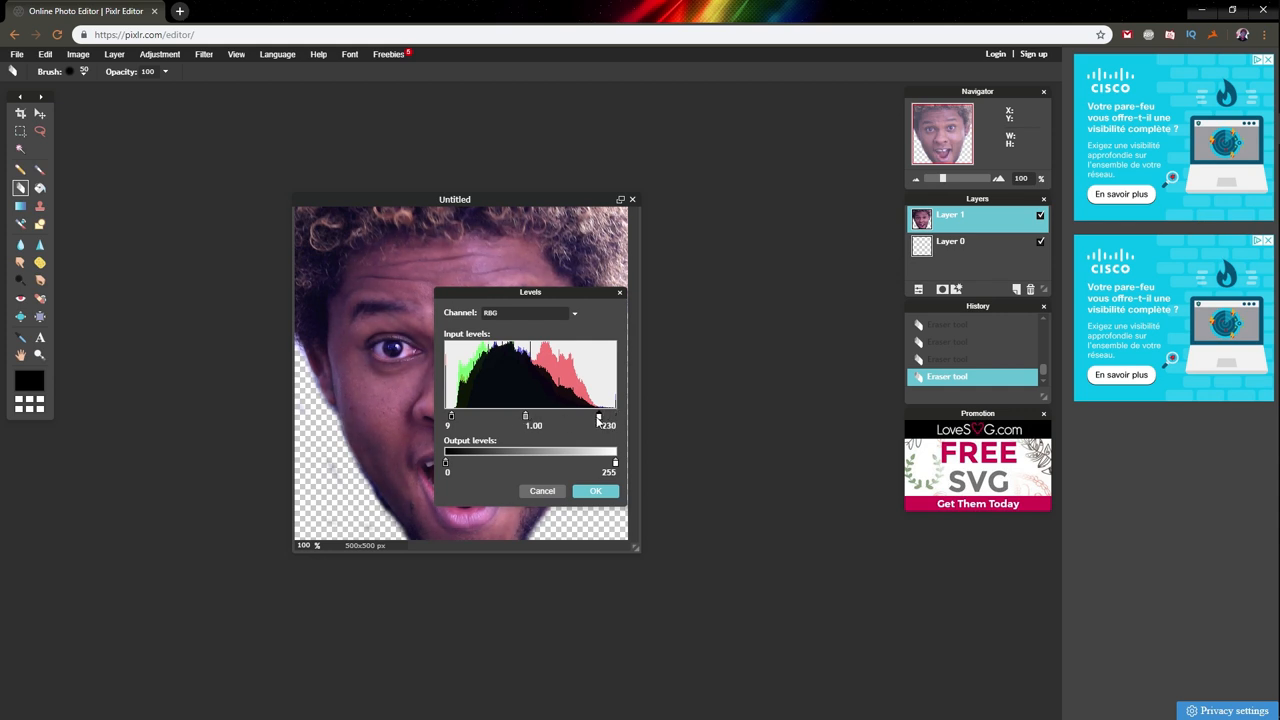
pyautogui.moveTo(598, 418); pyautogui.dragTo(572, 418)
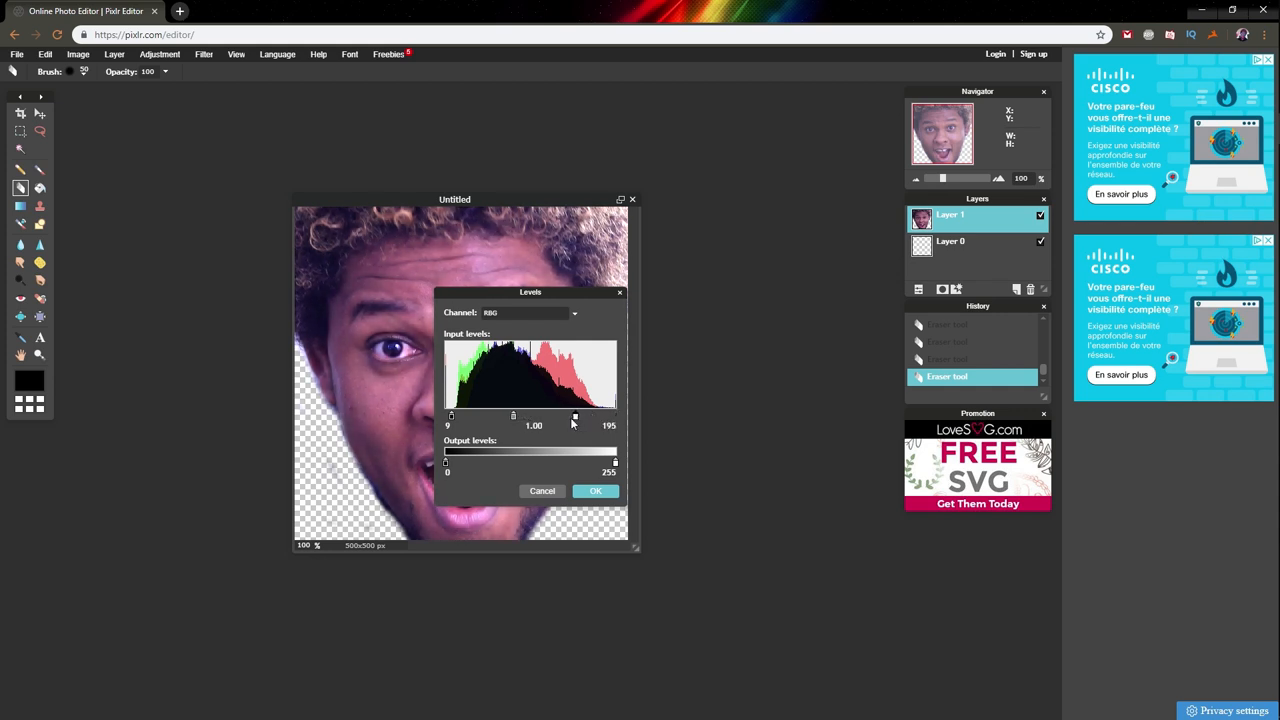
pyautogui.click(596, 492)
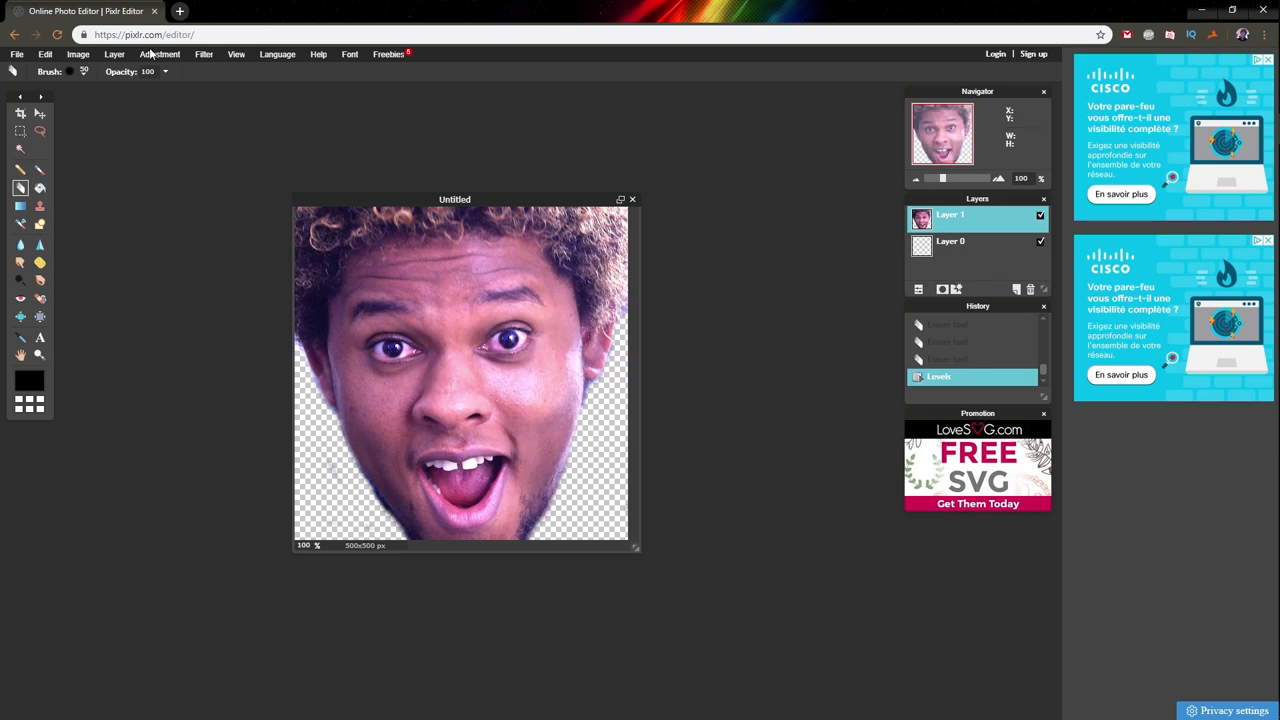
pyautogui.click(204, 54)
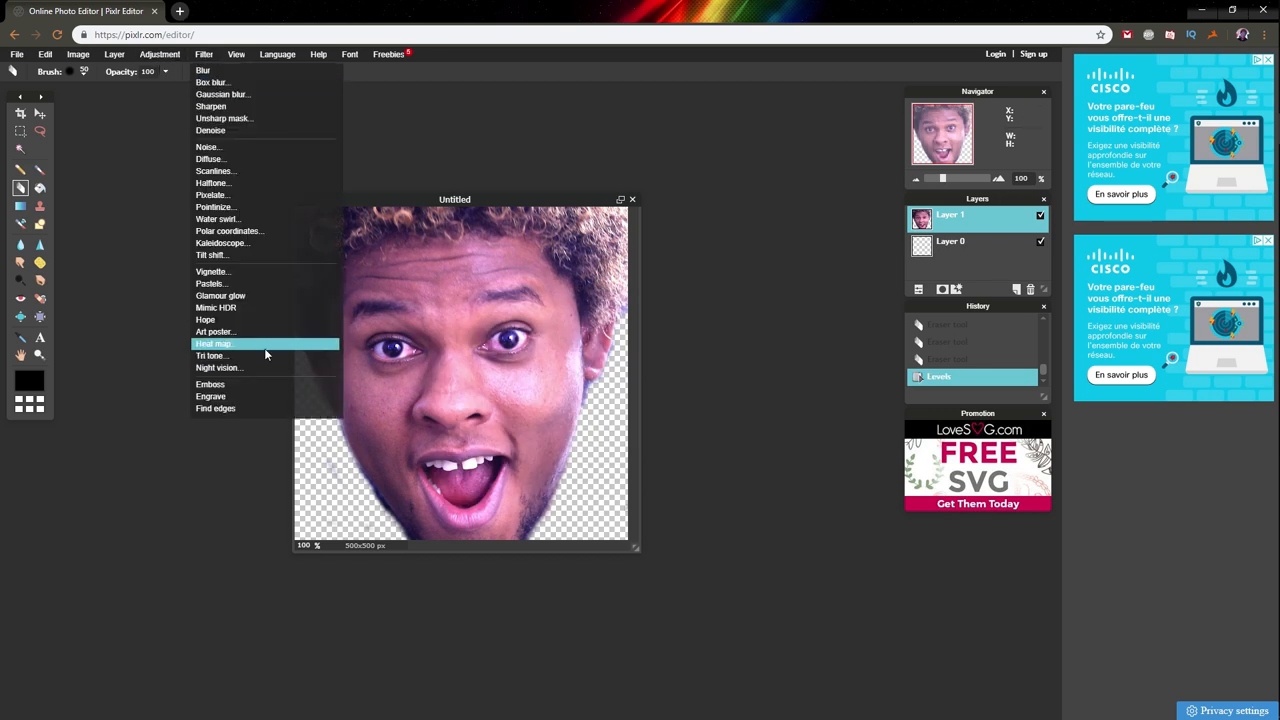
pyautogui.moveTo(246, 272)
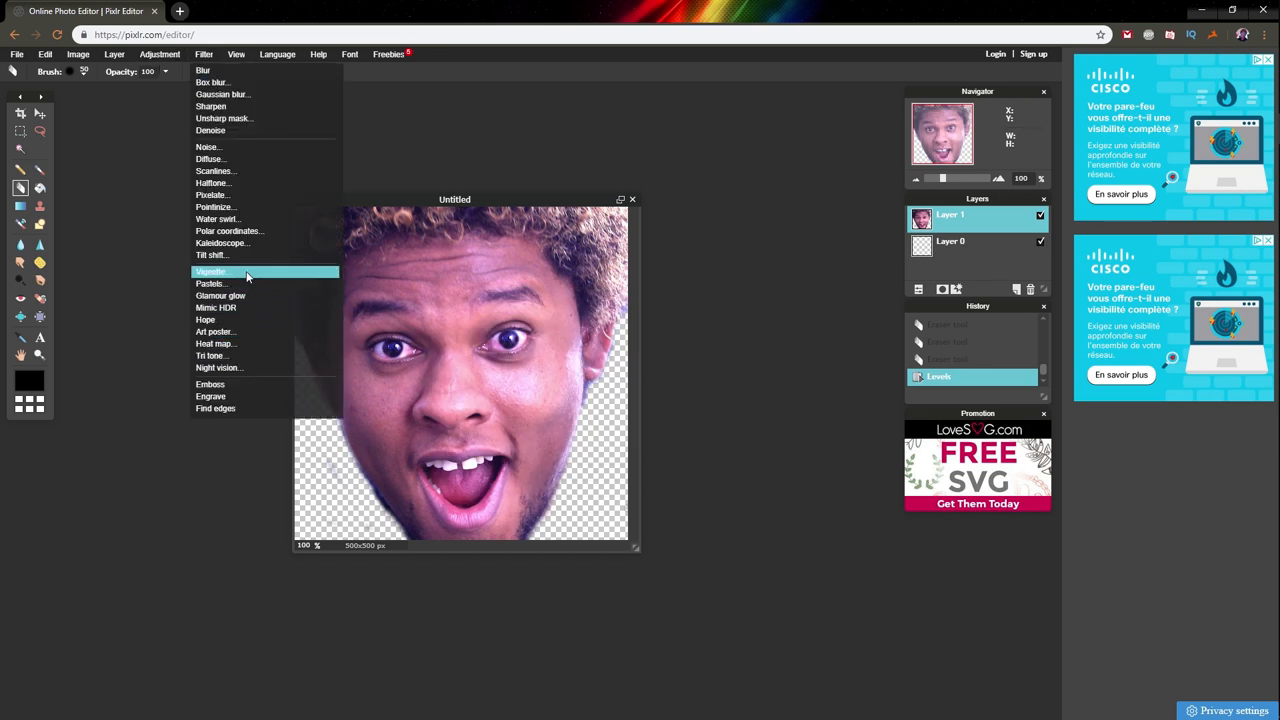
pyautogui.moveTo(240, 332)
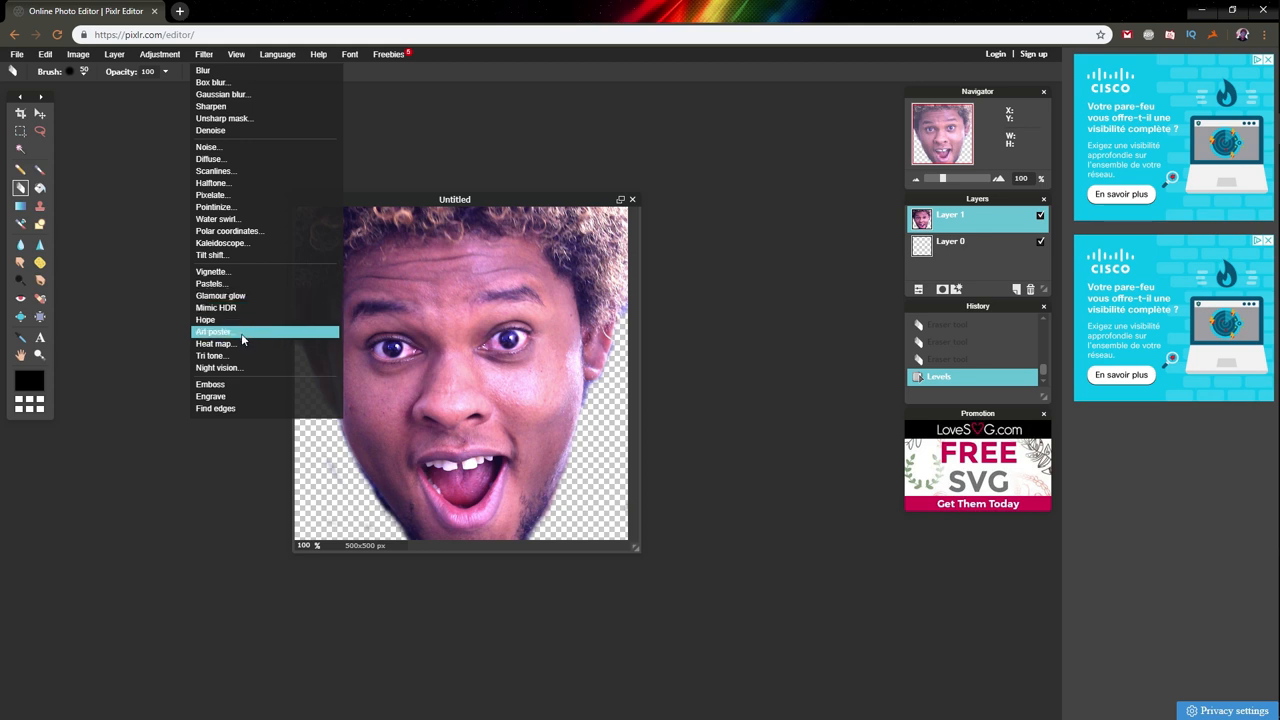
pyautogui.click(212, 332)
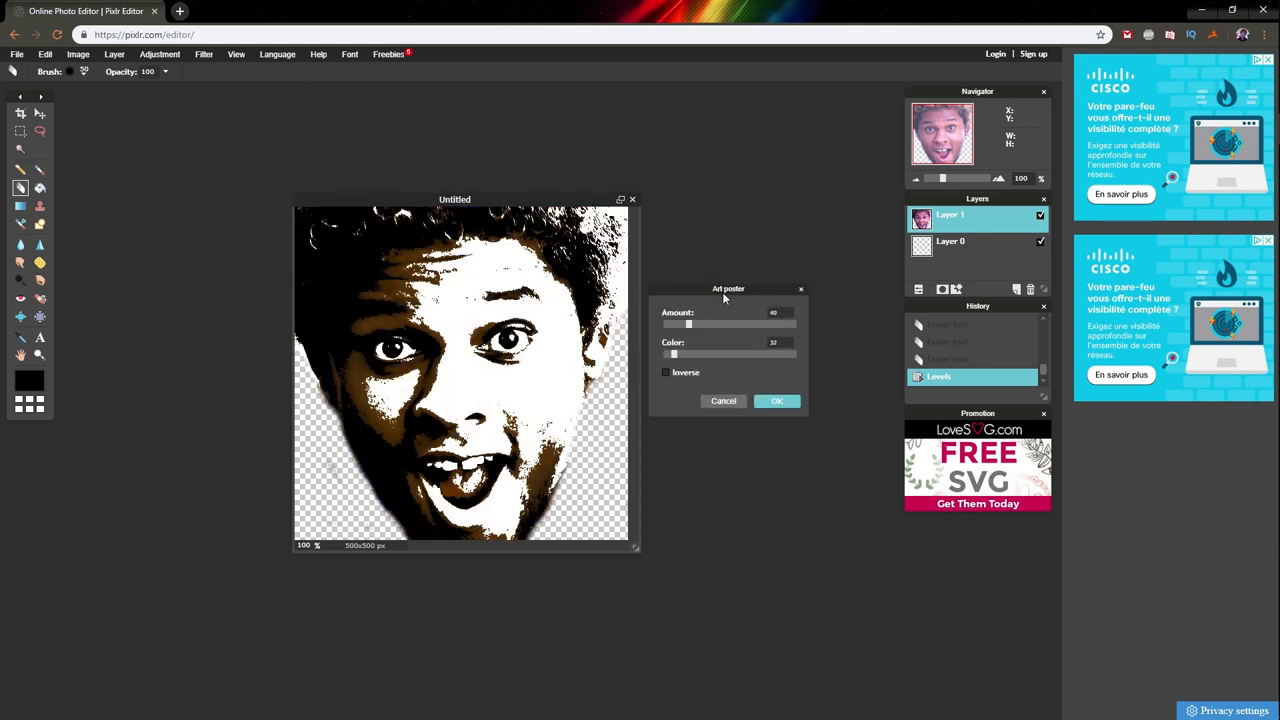
pyautogui.moveTo(688, 324); pyautogui.dragTo(680, 324)
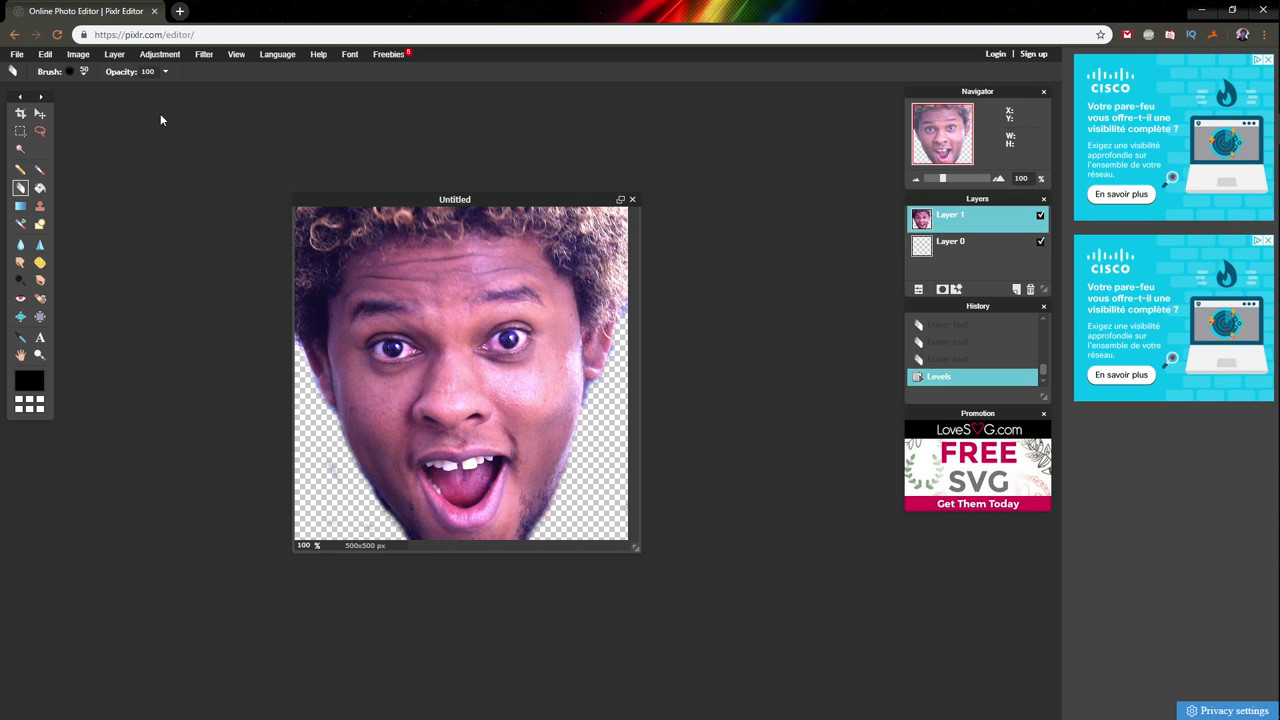
pyautogui.moveTo(128, 100)
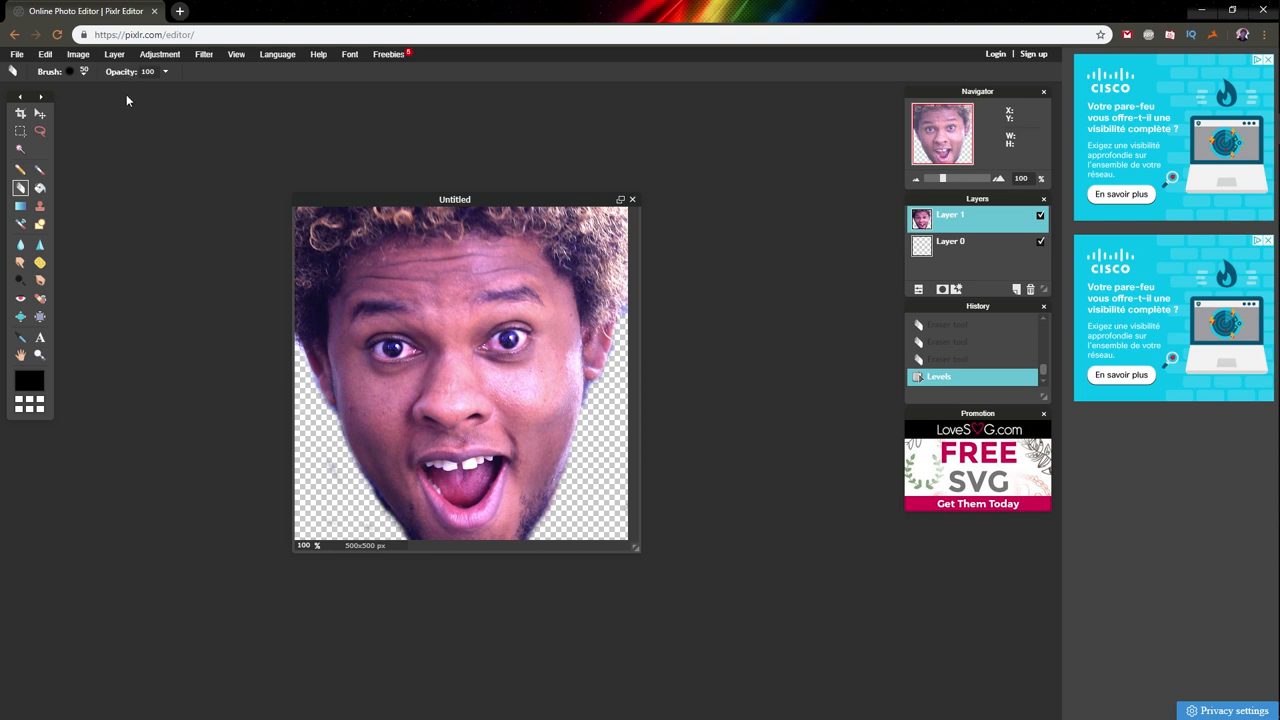
pyautogui.moveTo(104, 100)
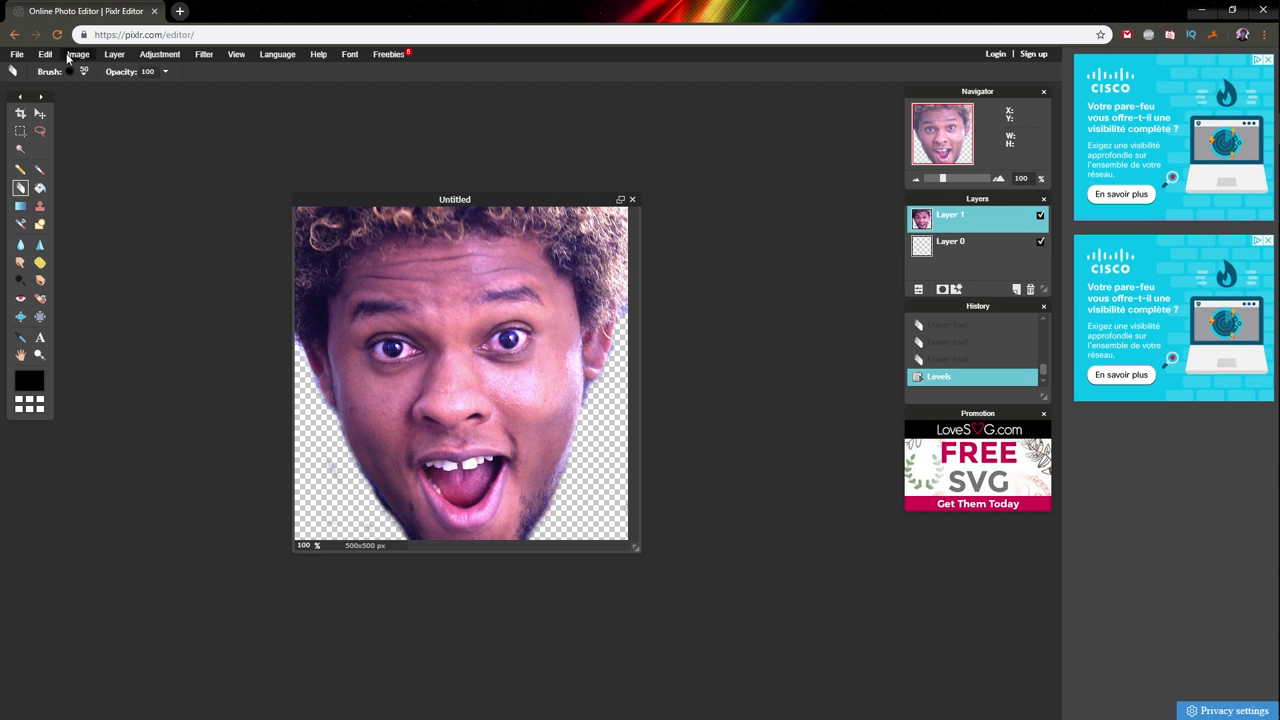
pyautogui.moveTo(70, 58)
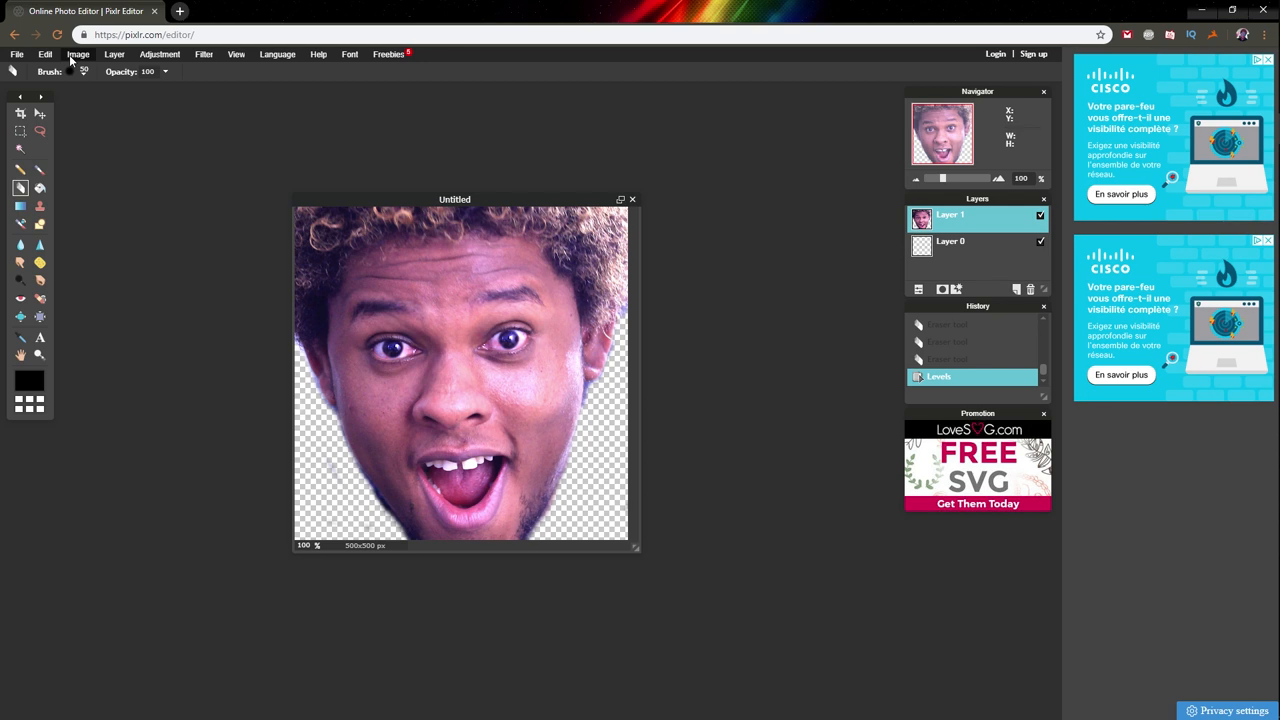
# - Resize the image to 112 x 112 pixels with proportions constrained
pyautogui.click(78, 54)
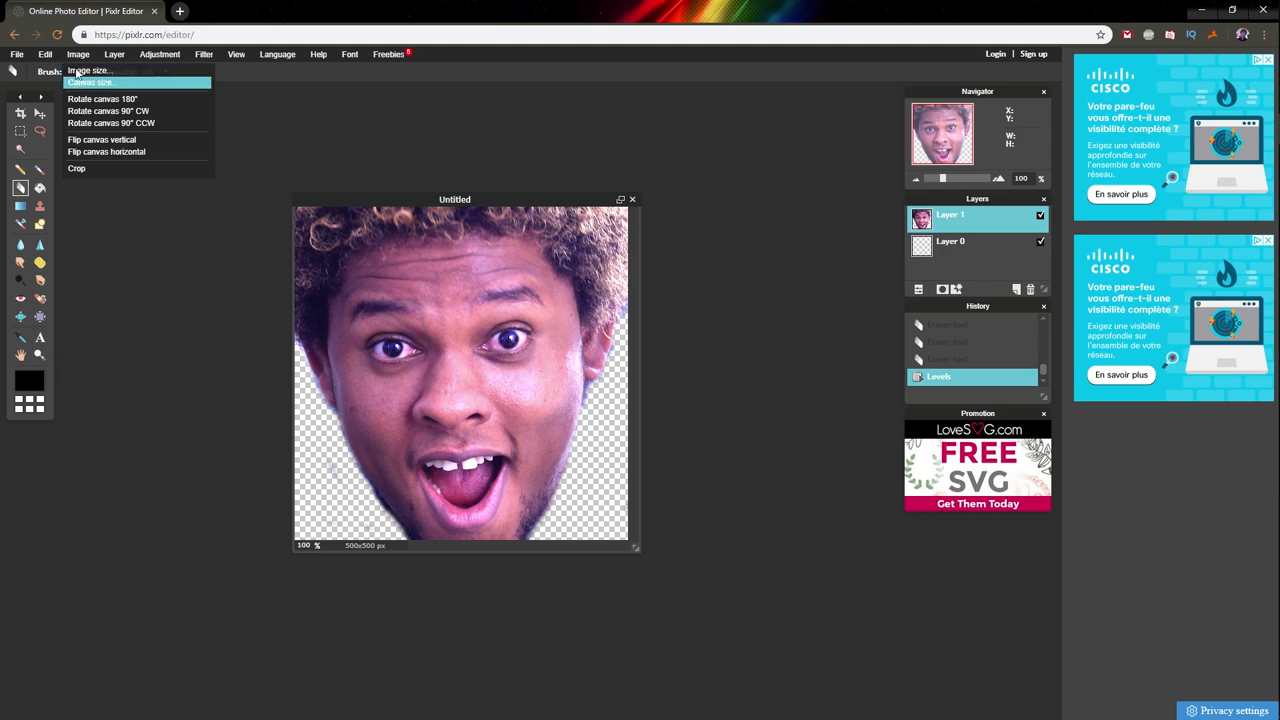
pyautogui.click(88, 70)
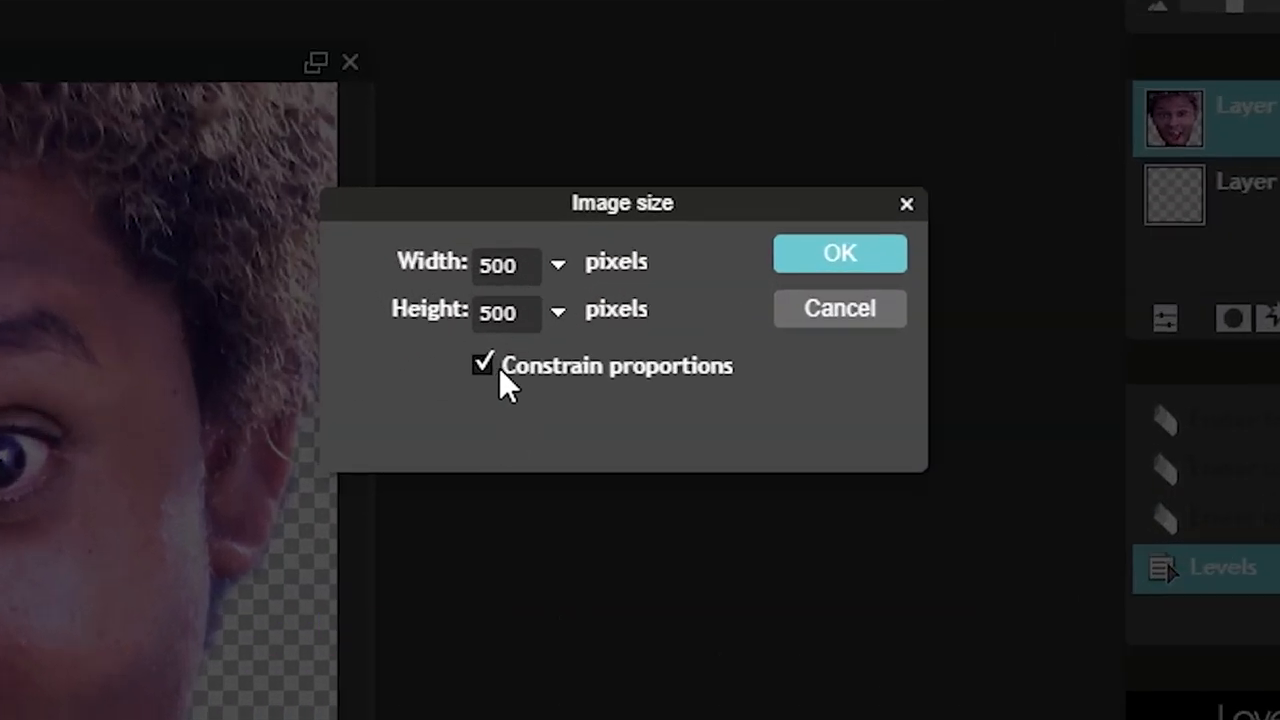
pyautogui.click(508, 262)
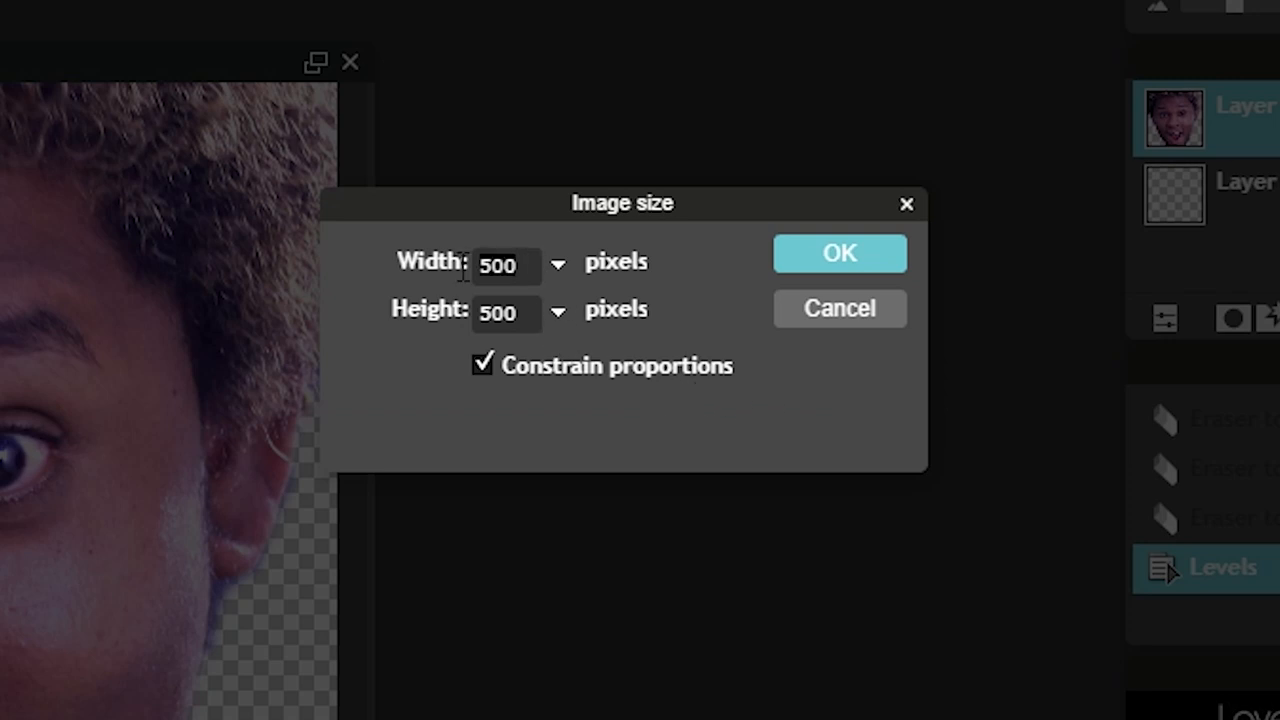
pyautogui.write('112')
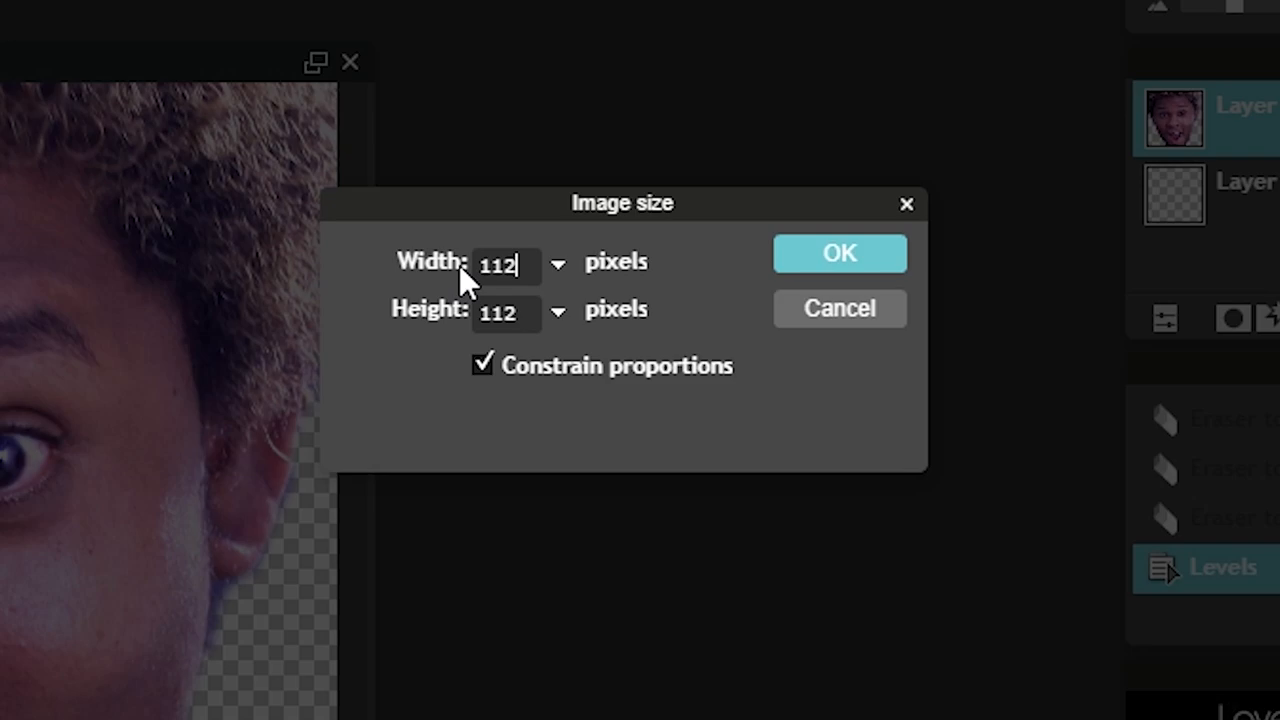
pyautogui.click(840, 252)
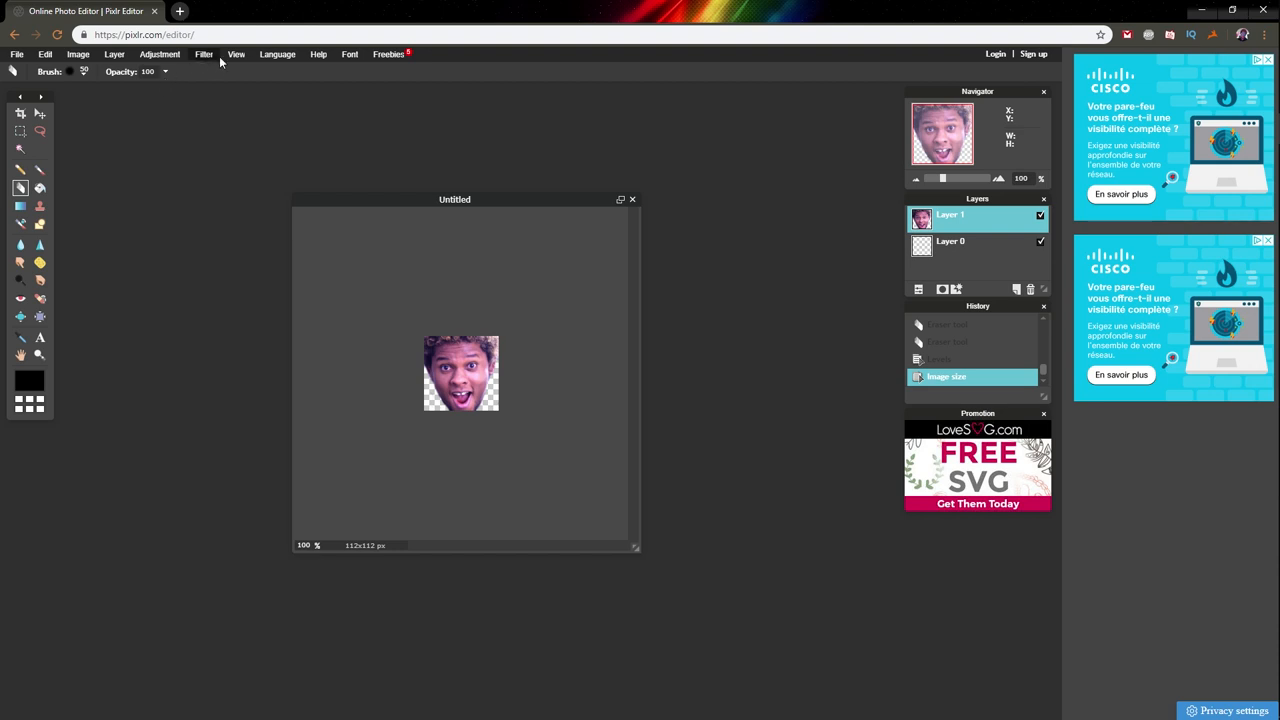
pyautogui.moveTo(212, 64)
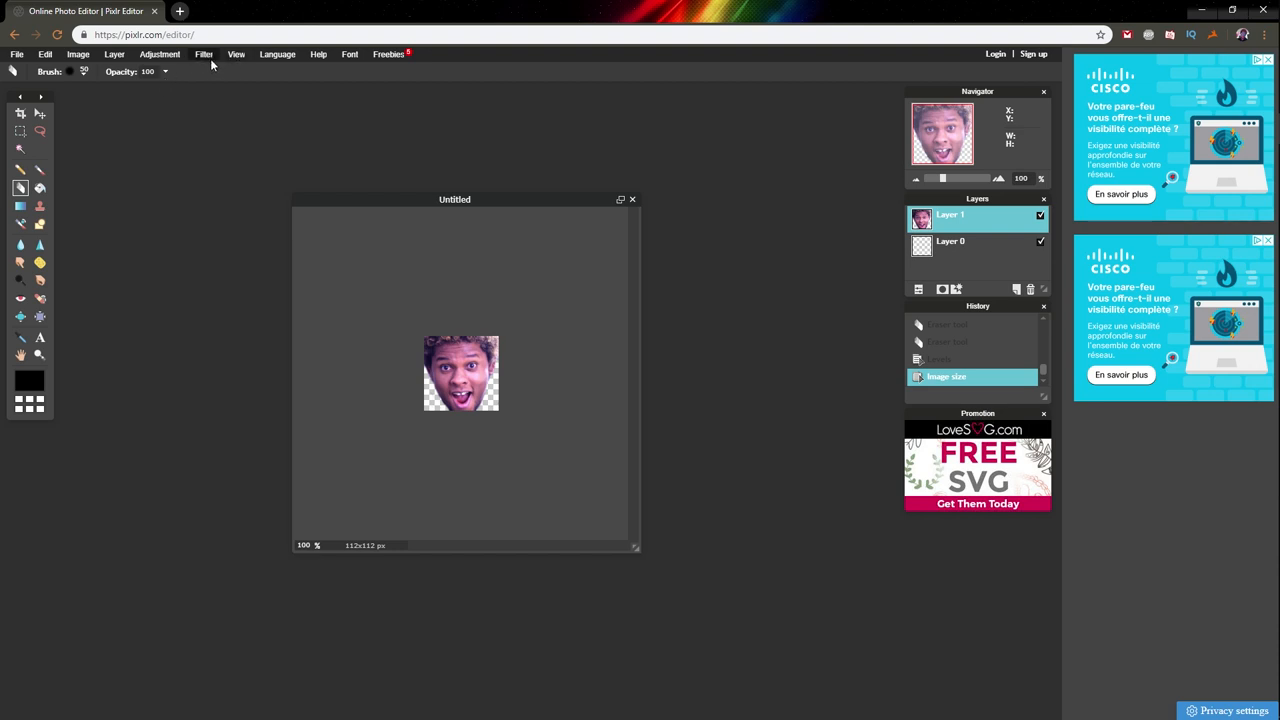
# - Apply the Sharpen filter to the shrunken face
pyautogui.click(204, 54)
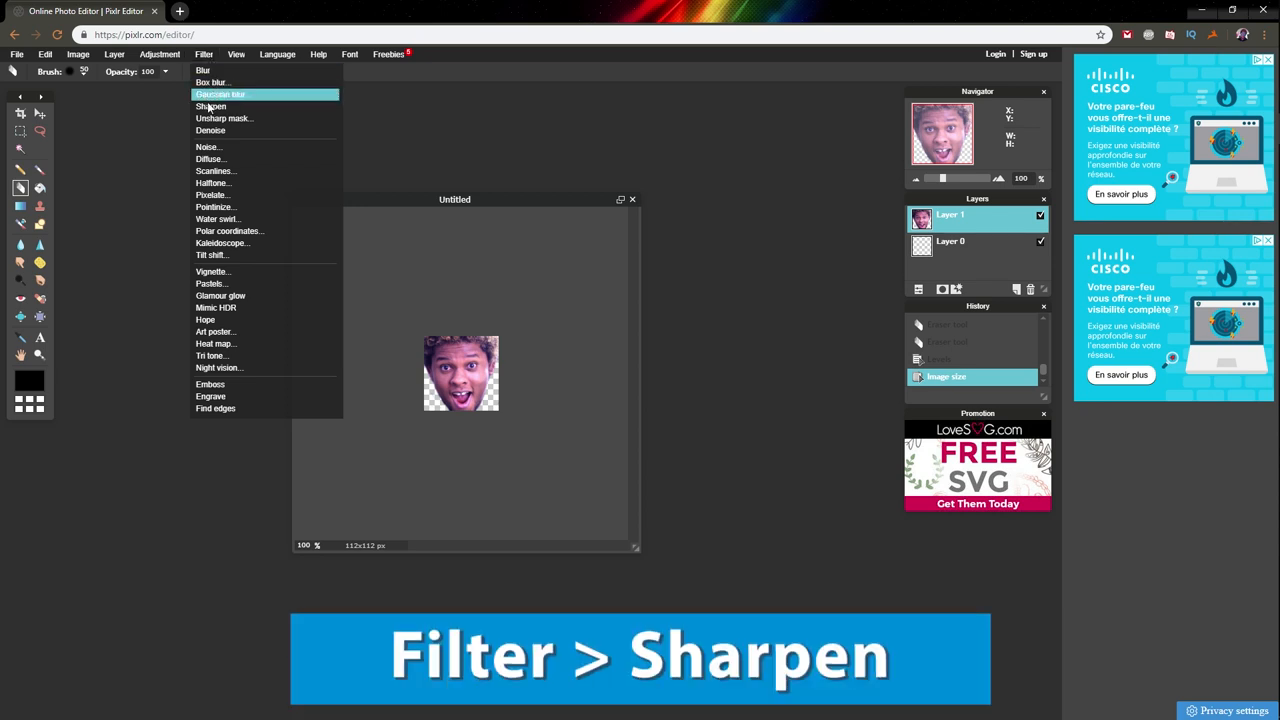
pyautogui.click(210, 106)
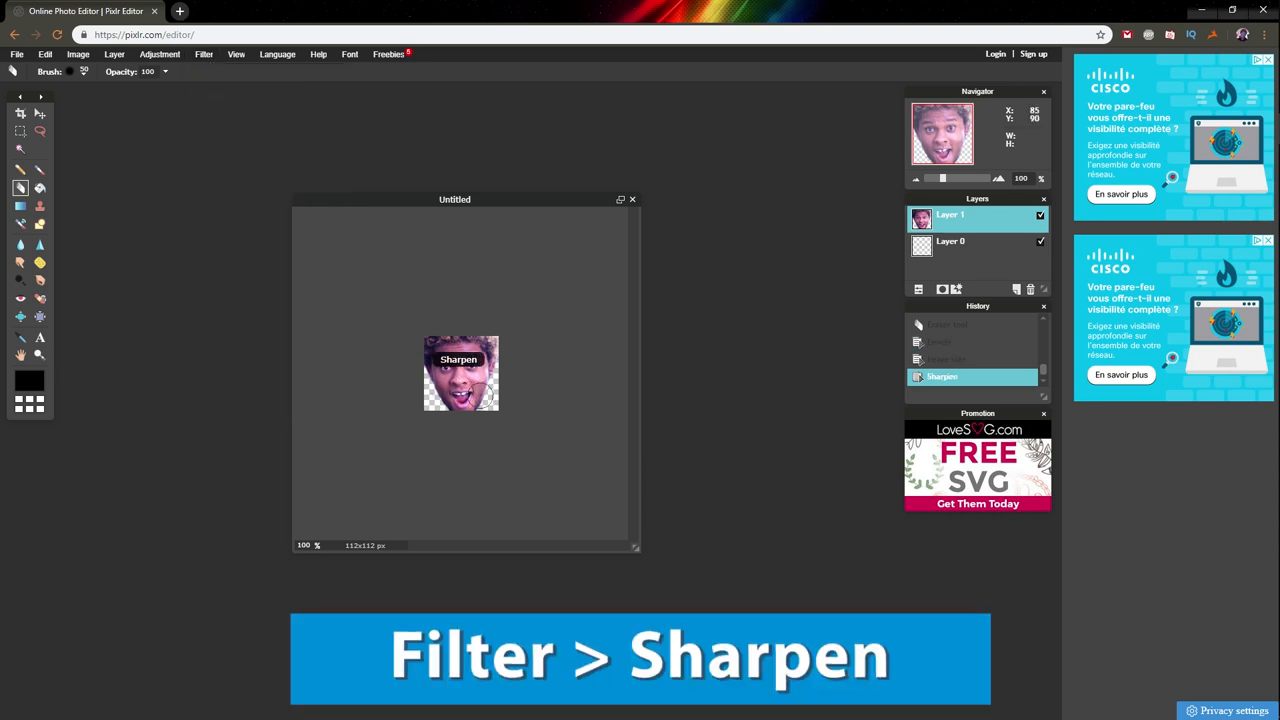
pyautogui.click(16, 54)
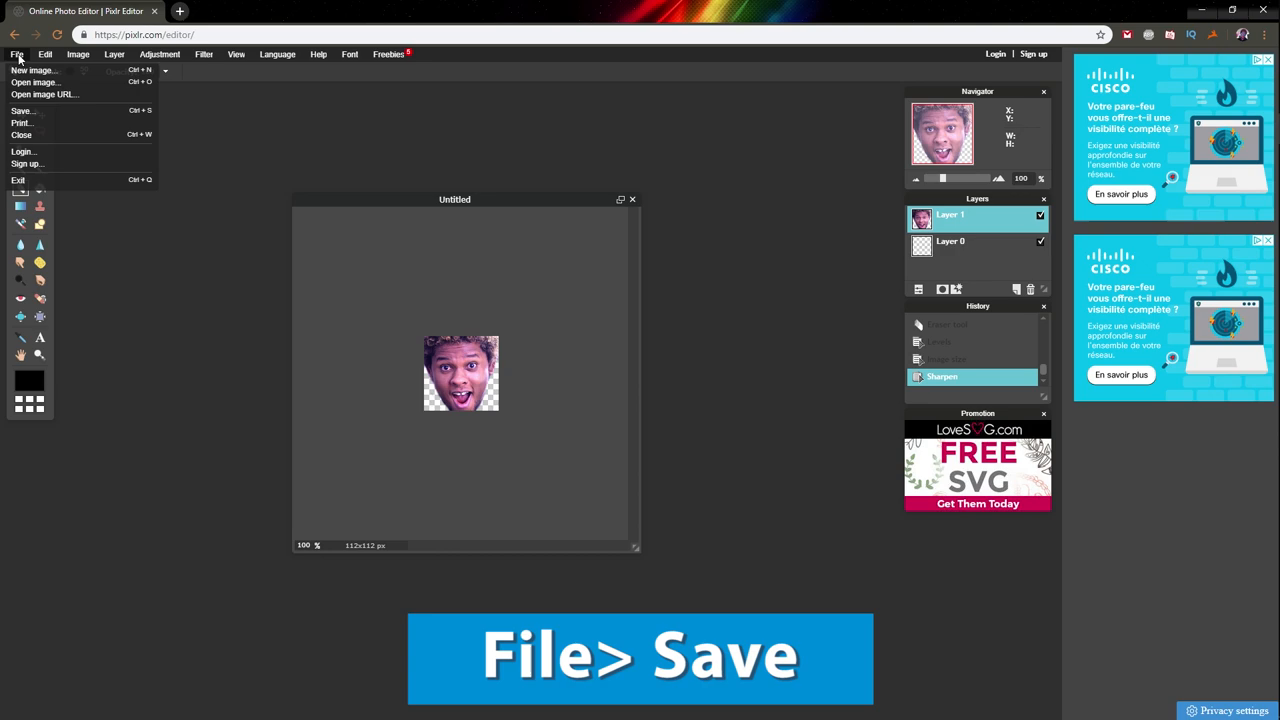
# - Save the image as a transparent PNG named 112 in the Emote folder
pyautogui.click(20, 110)
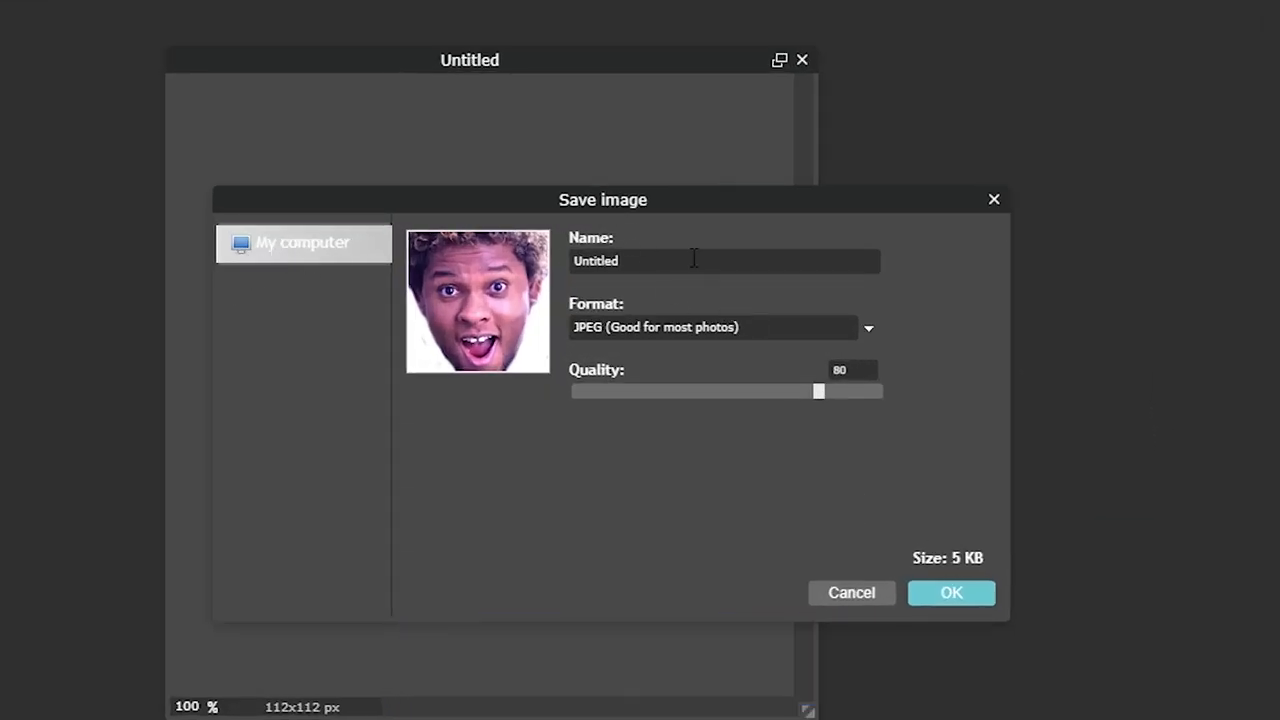
pyautogui.write('112')
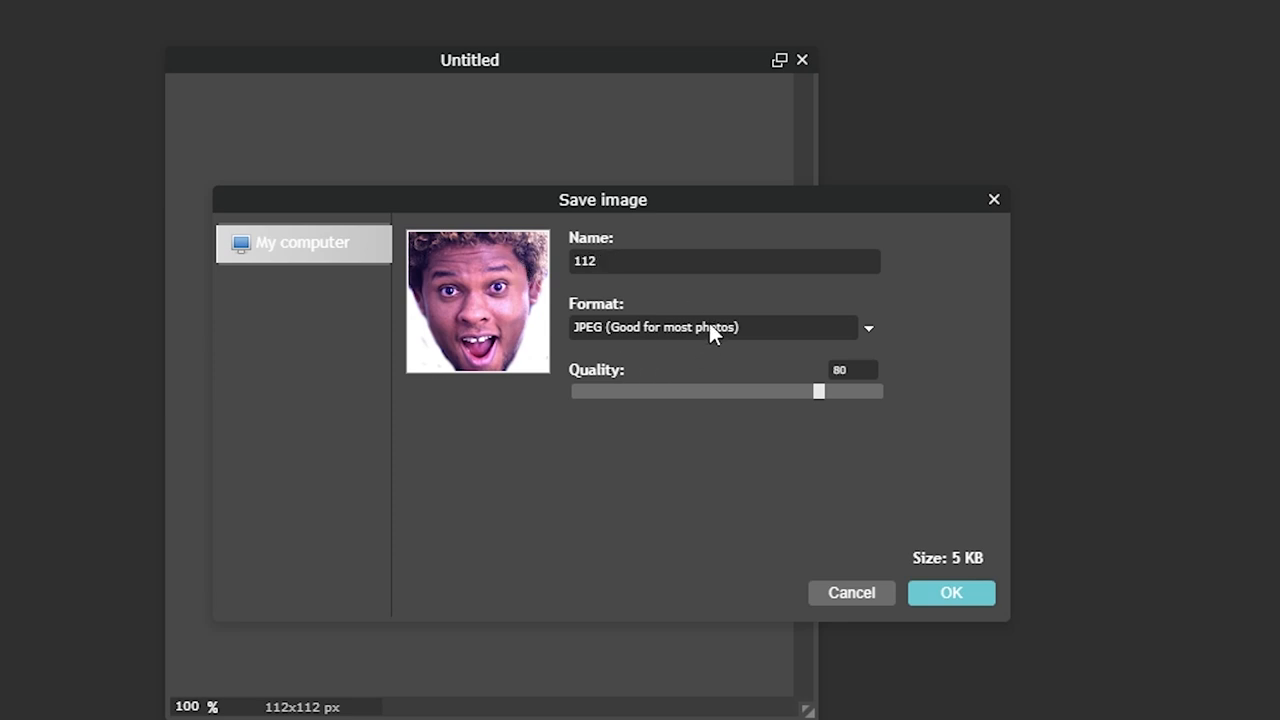
pyautogui.click(712, 328)
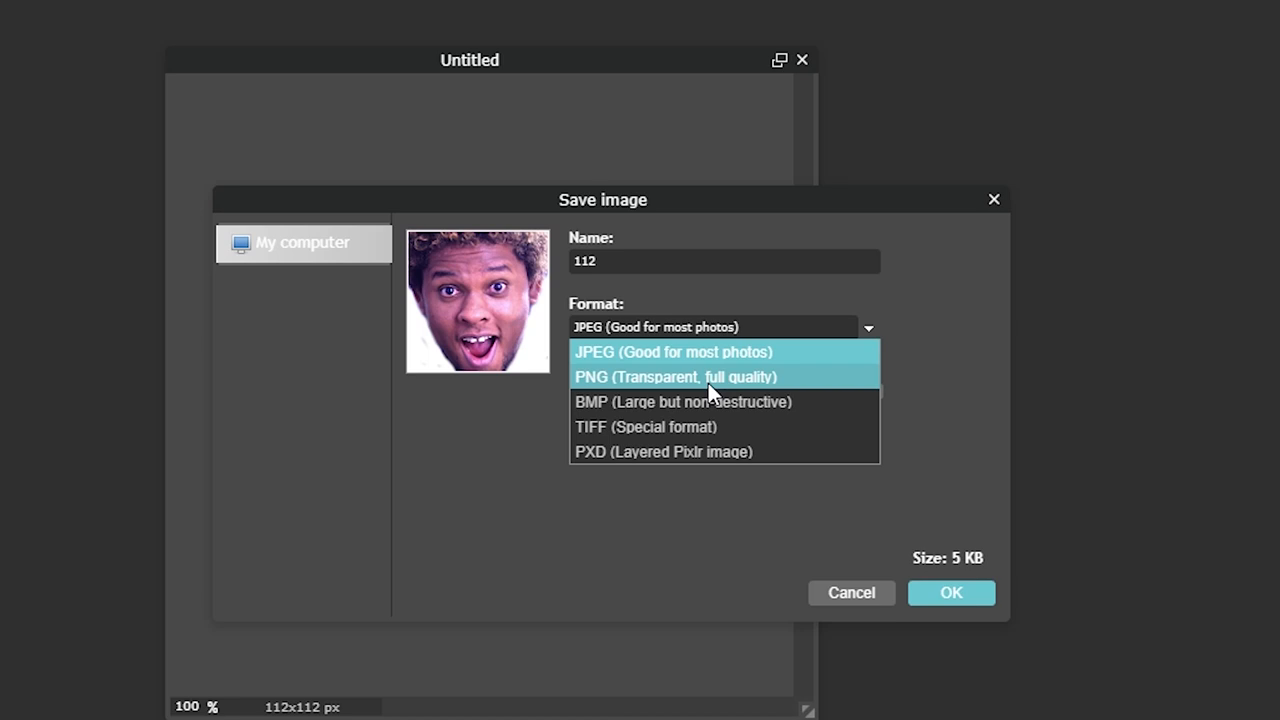
pyautogui.click(676, 376)
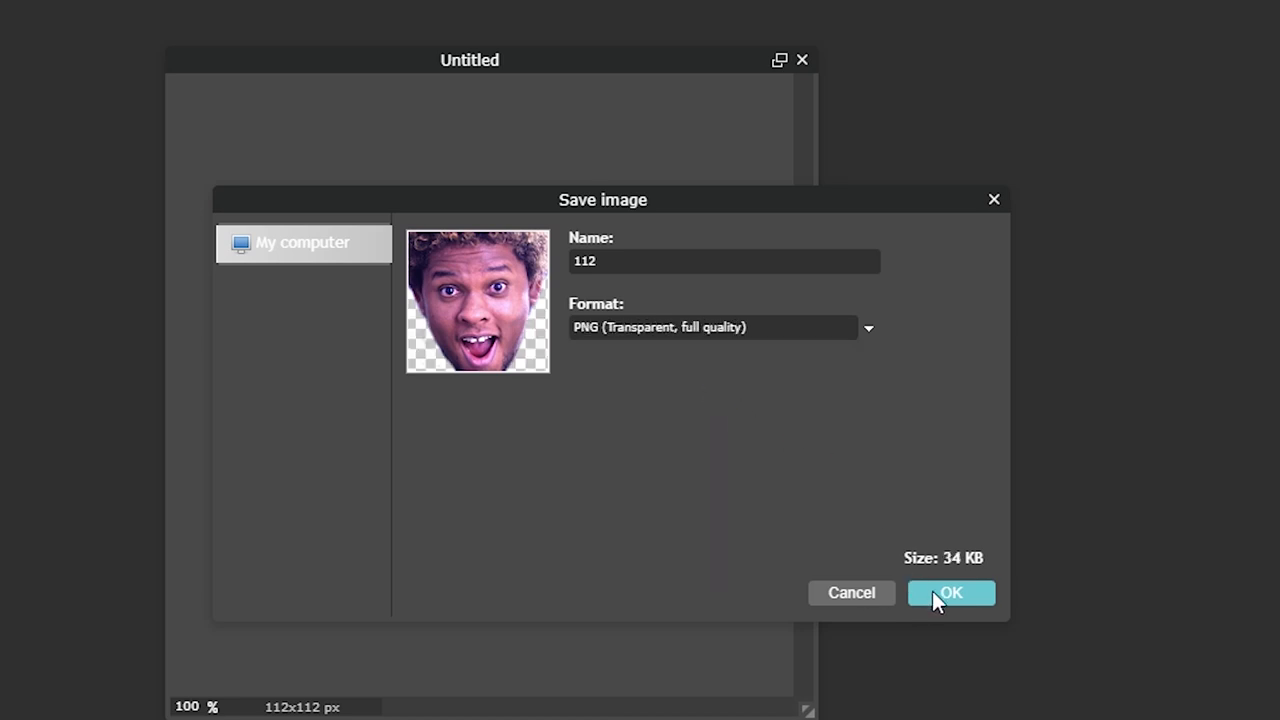
pyautogui.click(950, 592)
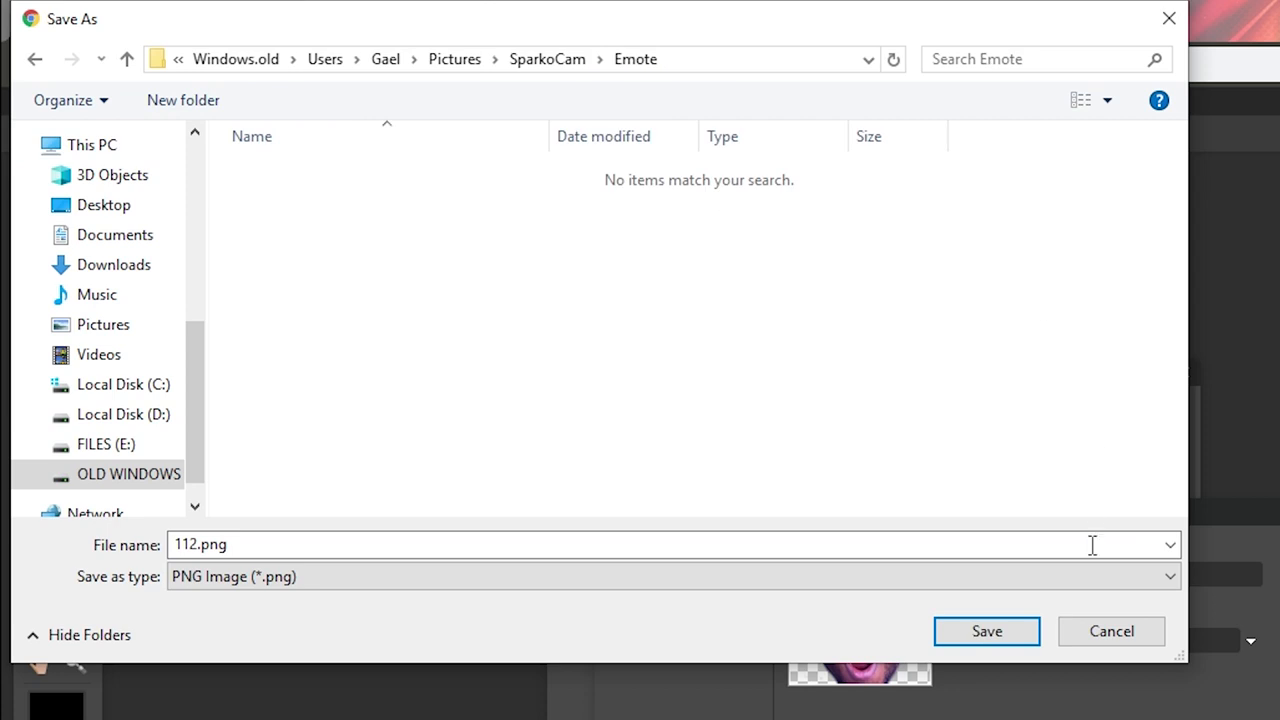
pyautogui.click(986, 632)
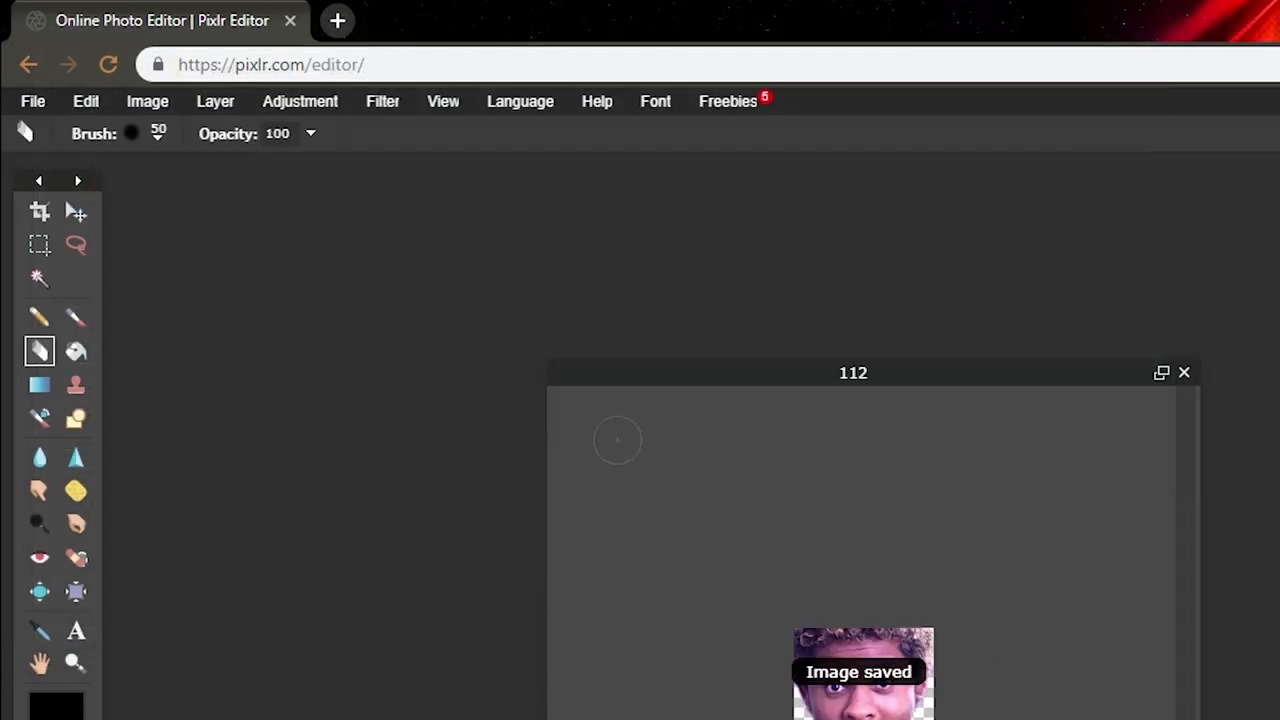
pyautogui.click(148, 100)
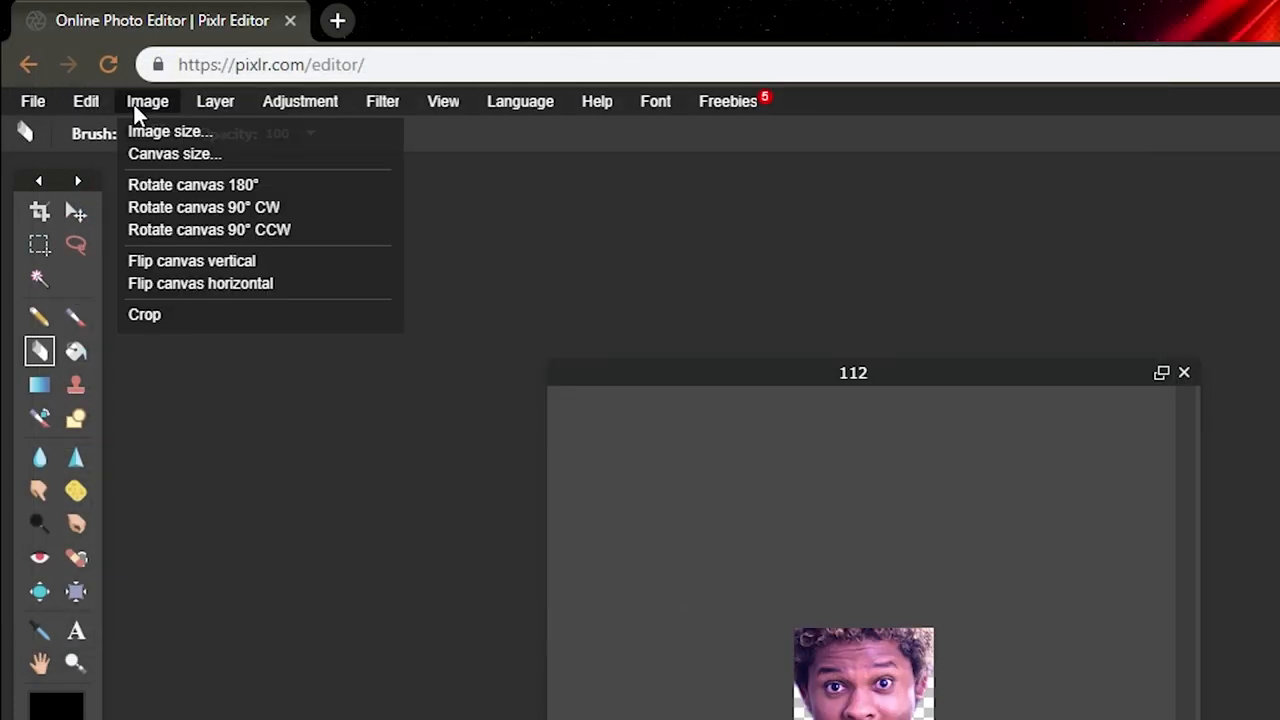
pyautogui.moveTo(168, 132)
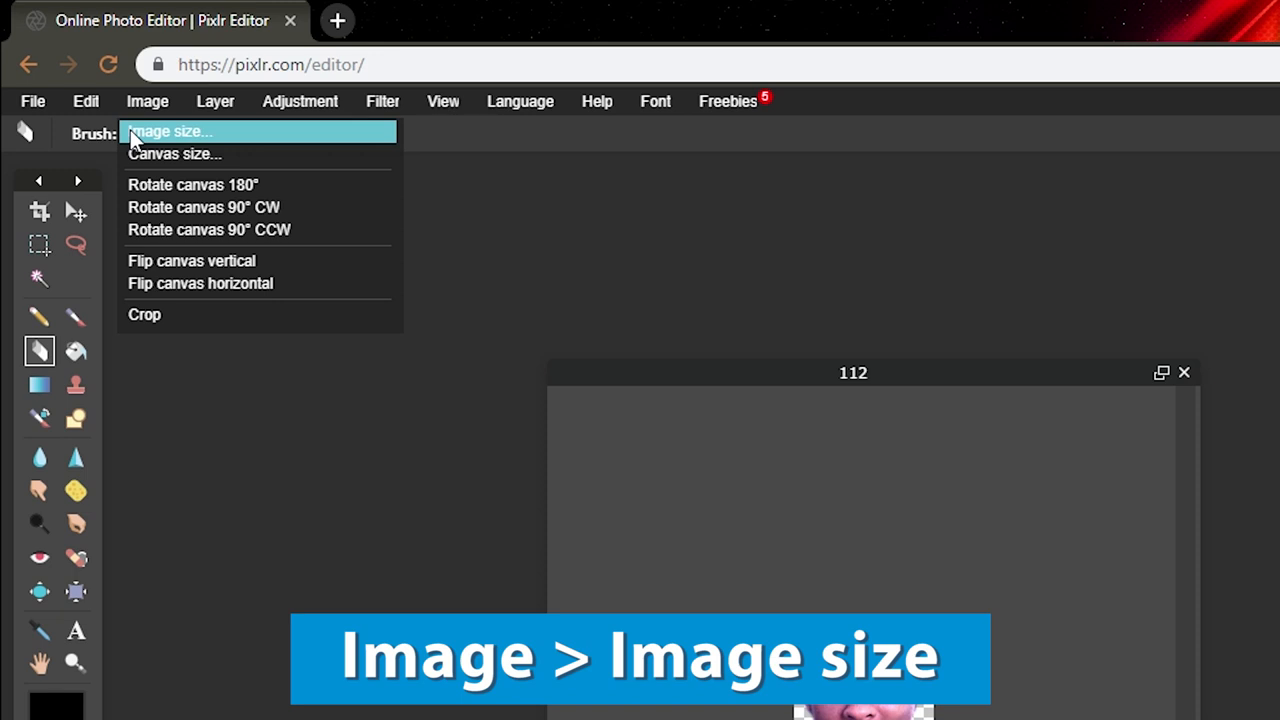
# - Halve the image size to 56 x 56 pixels
pyautogui.click(168, 132)
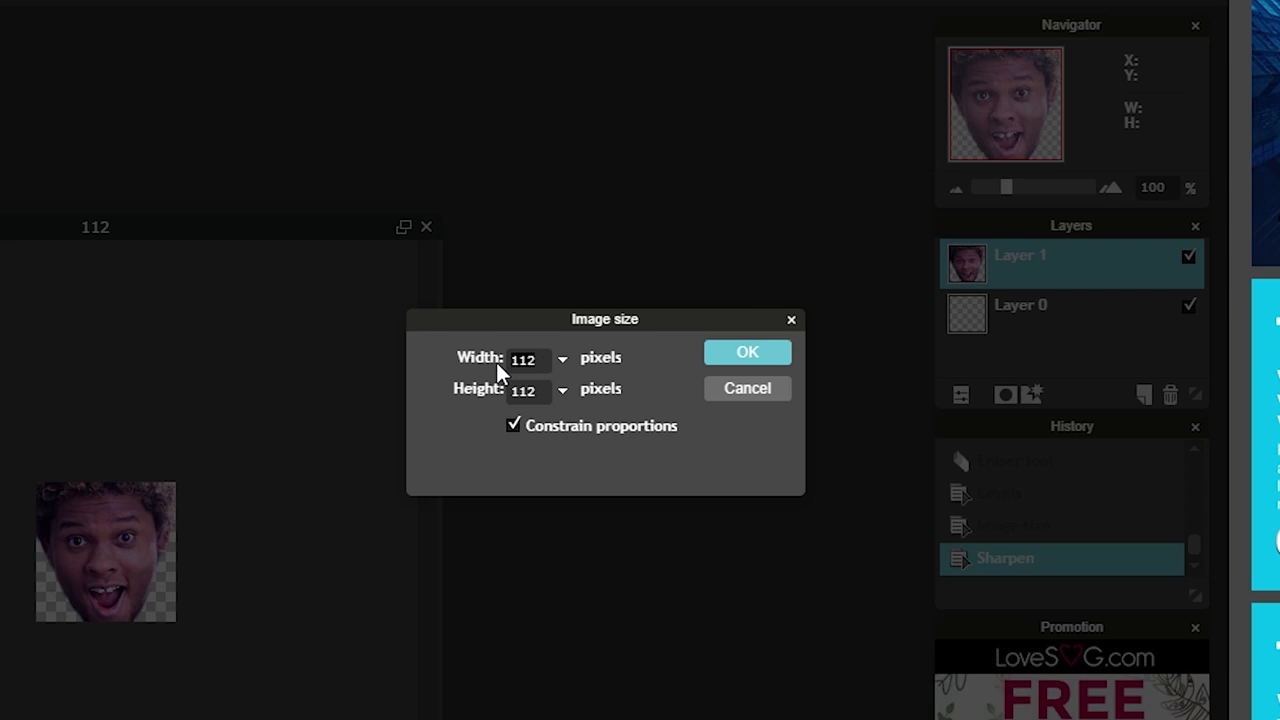
pyautogui.click(748, 352)
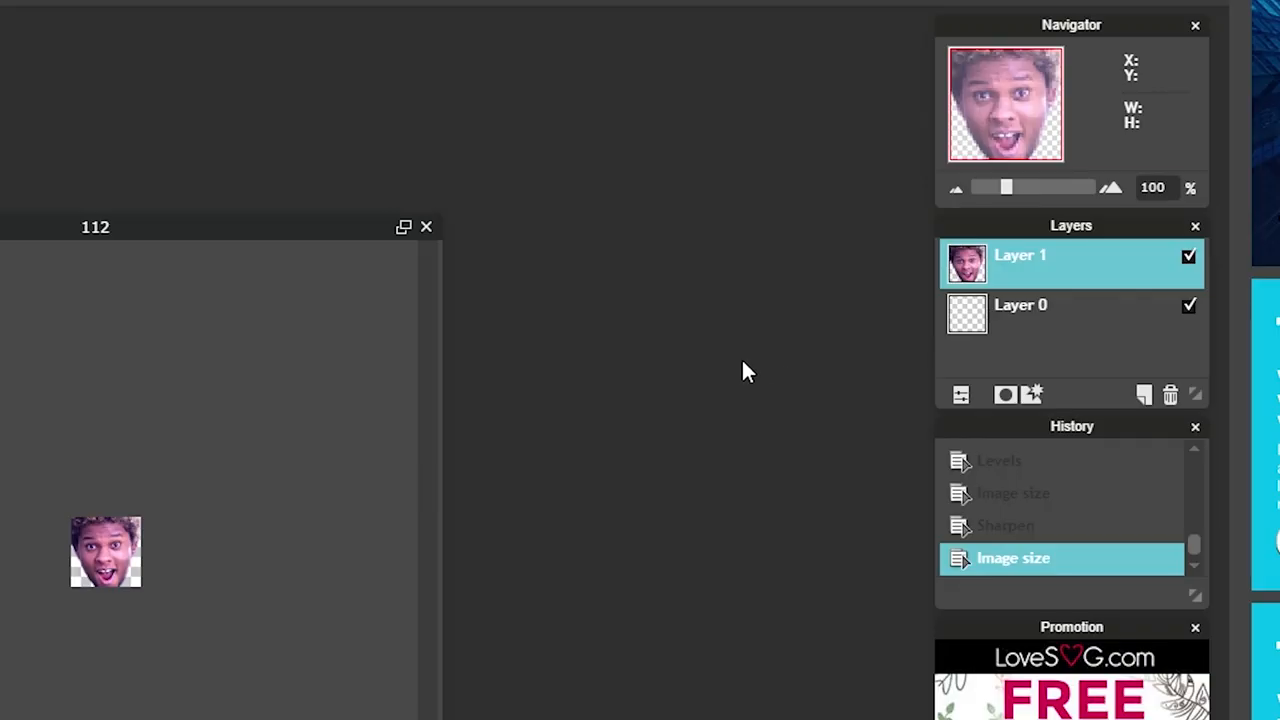
pyautogui.click(24, 100)
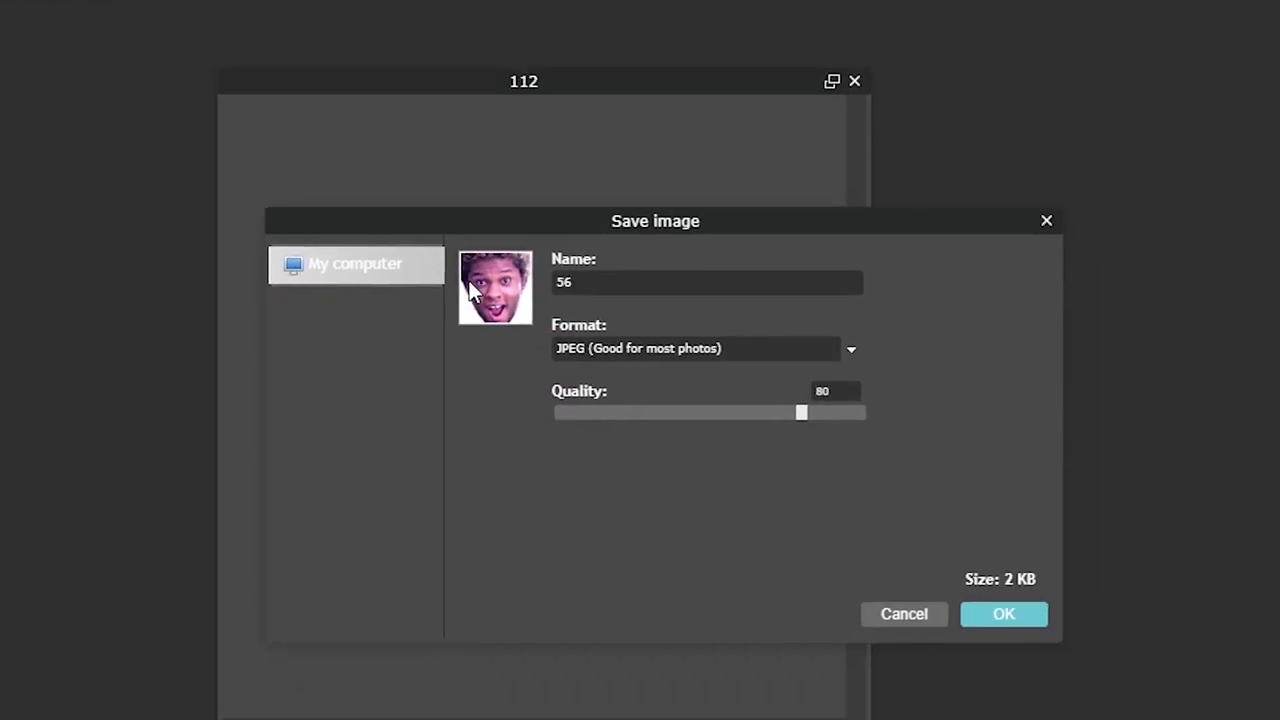
pyautogui.moveTo(756, 364)
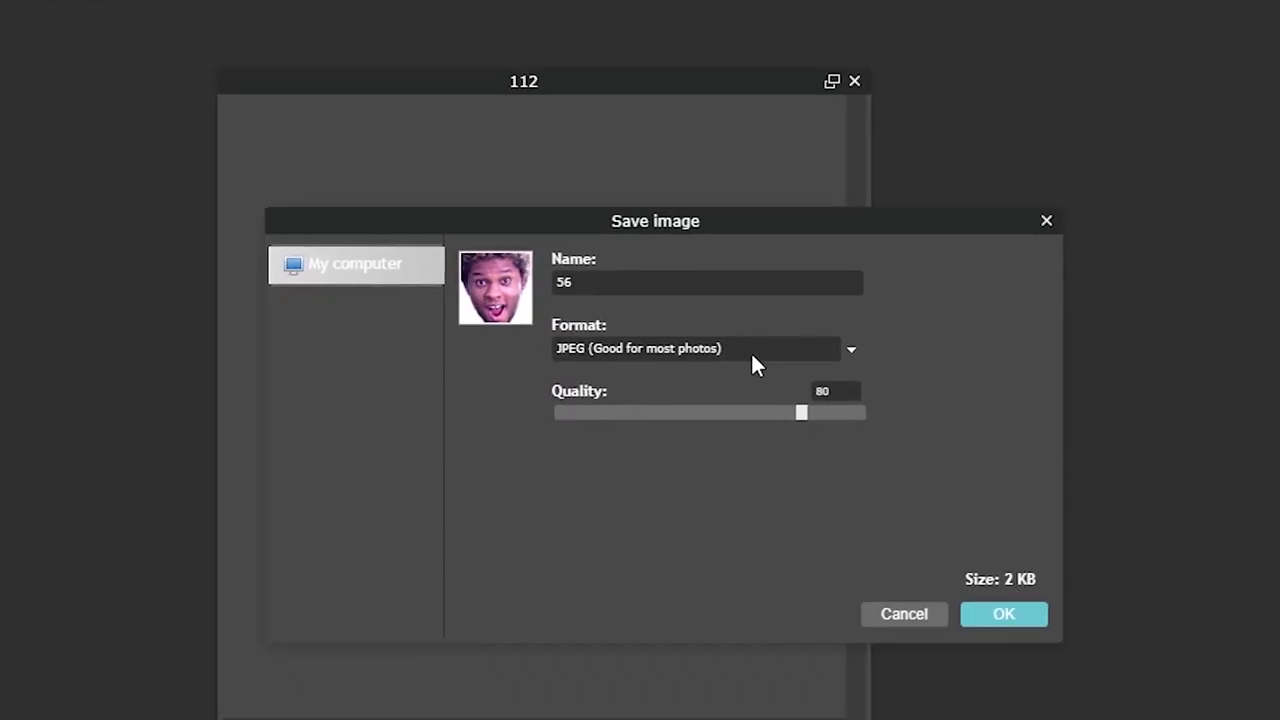
# - Save the 56 px face as a transparent PNG named 56
pyautogui.click(700, 348)
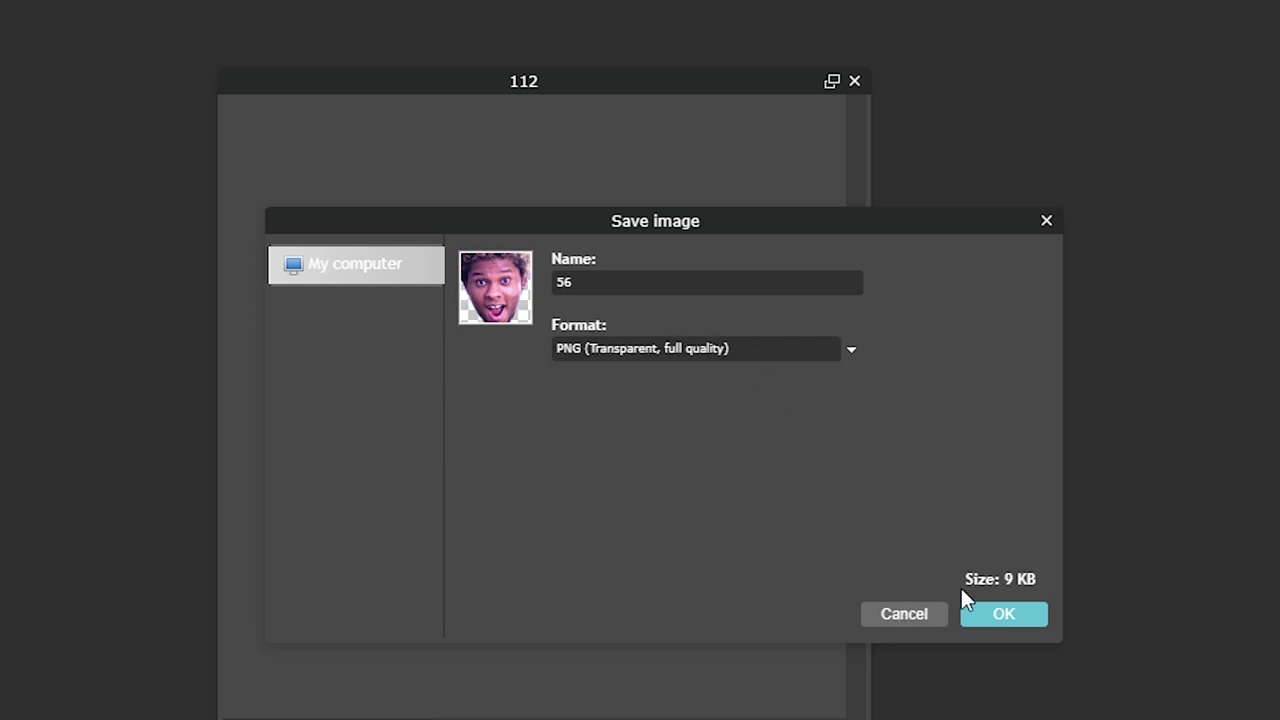
pyautogui.click(1004, 612)
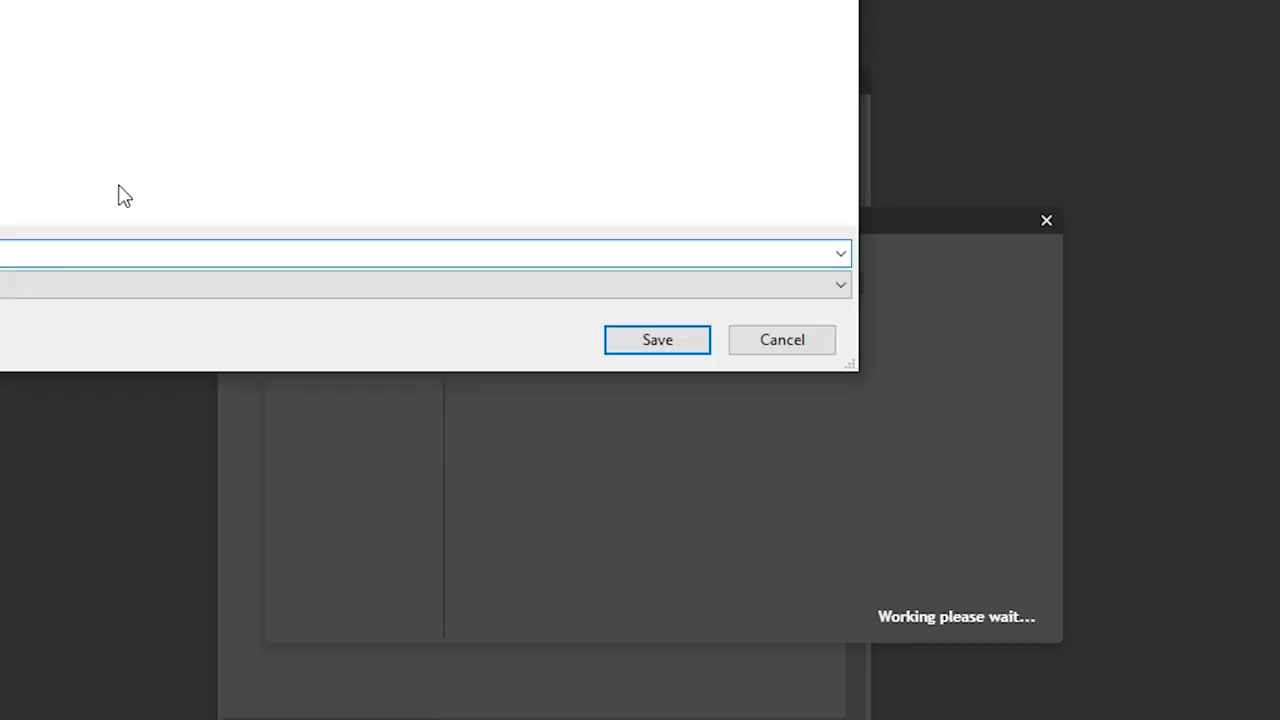
pyautogui.click(656, 340)
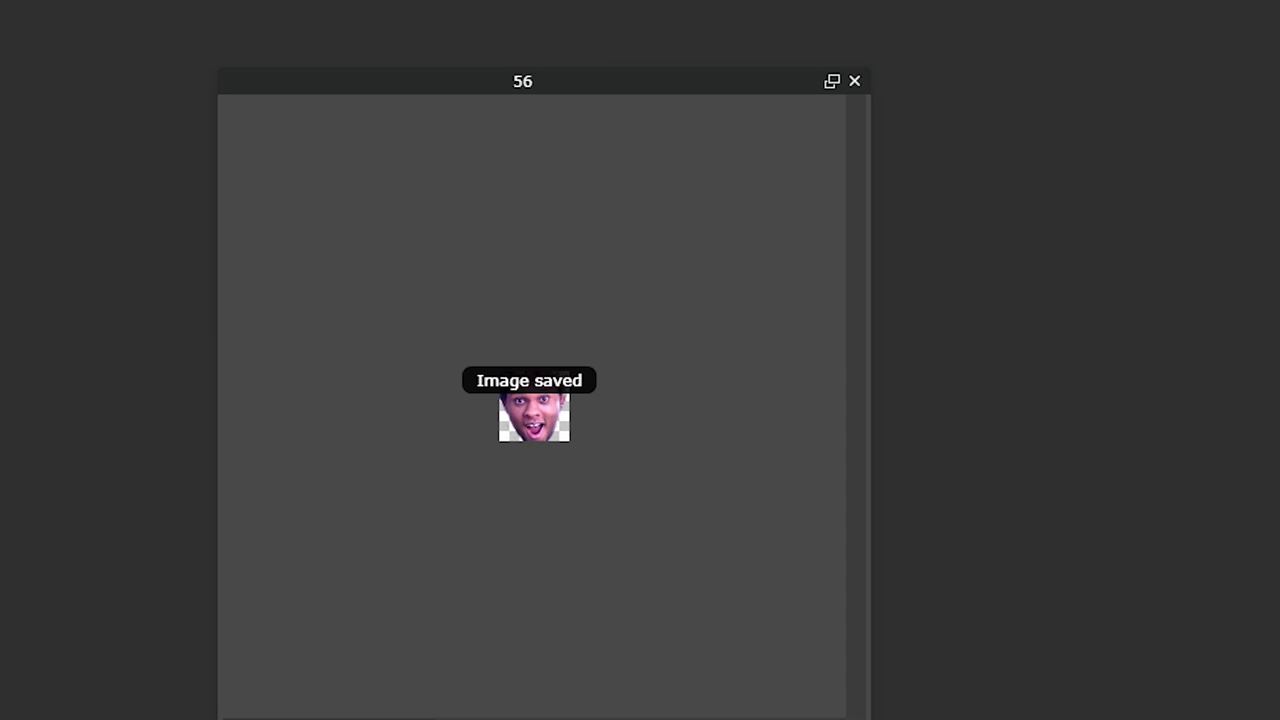
pyautogui.click(58, 36)
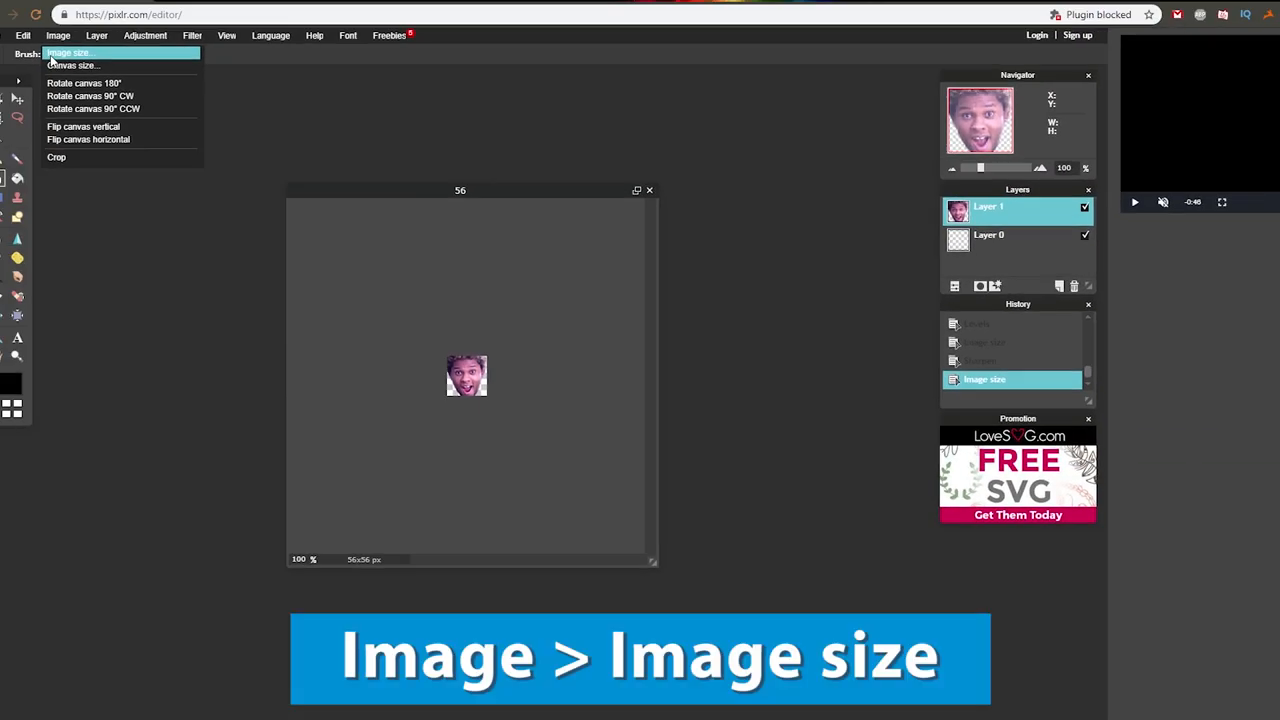
# - Resize the image to 28 x 28 pixels
pyautogui.click(68, 52)
pyautogui.write('28')
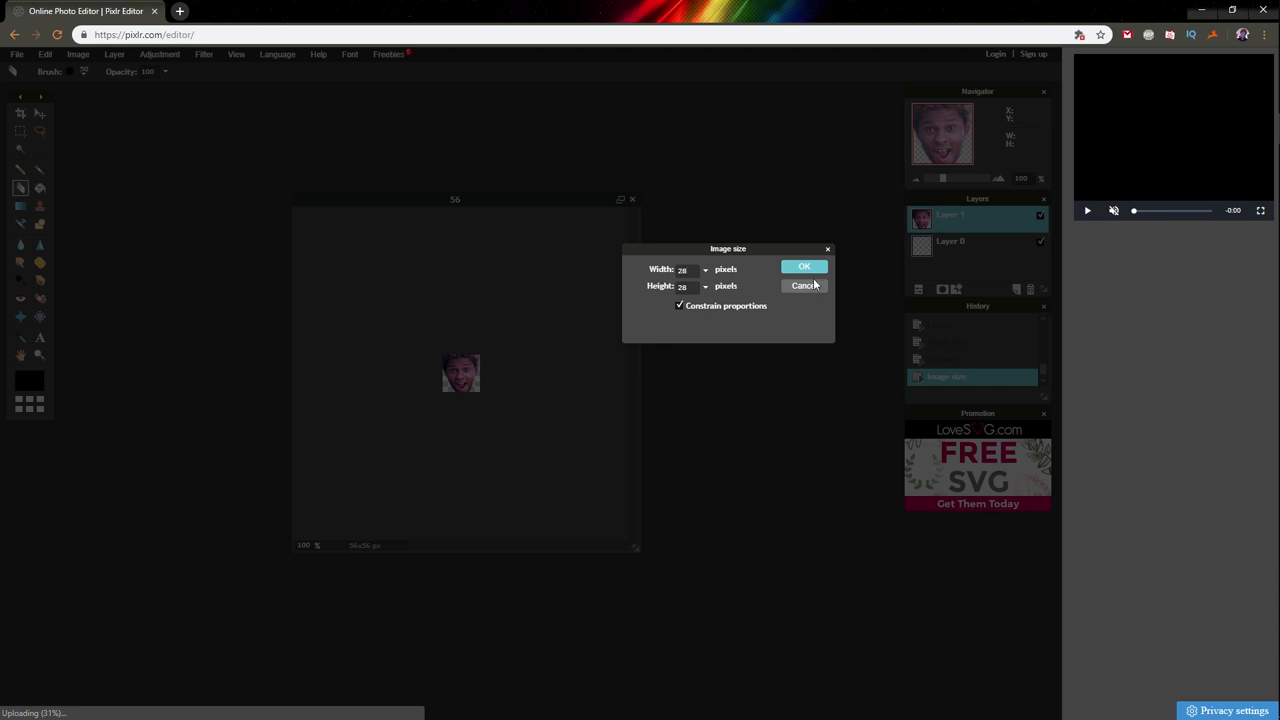
pyautogui.click(804, 266)
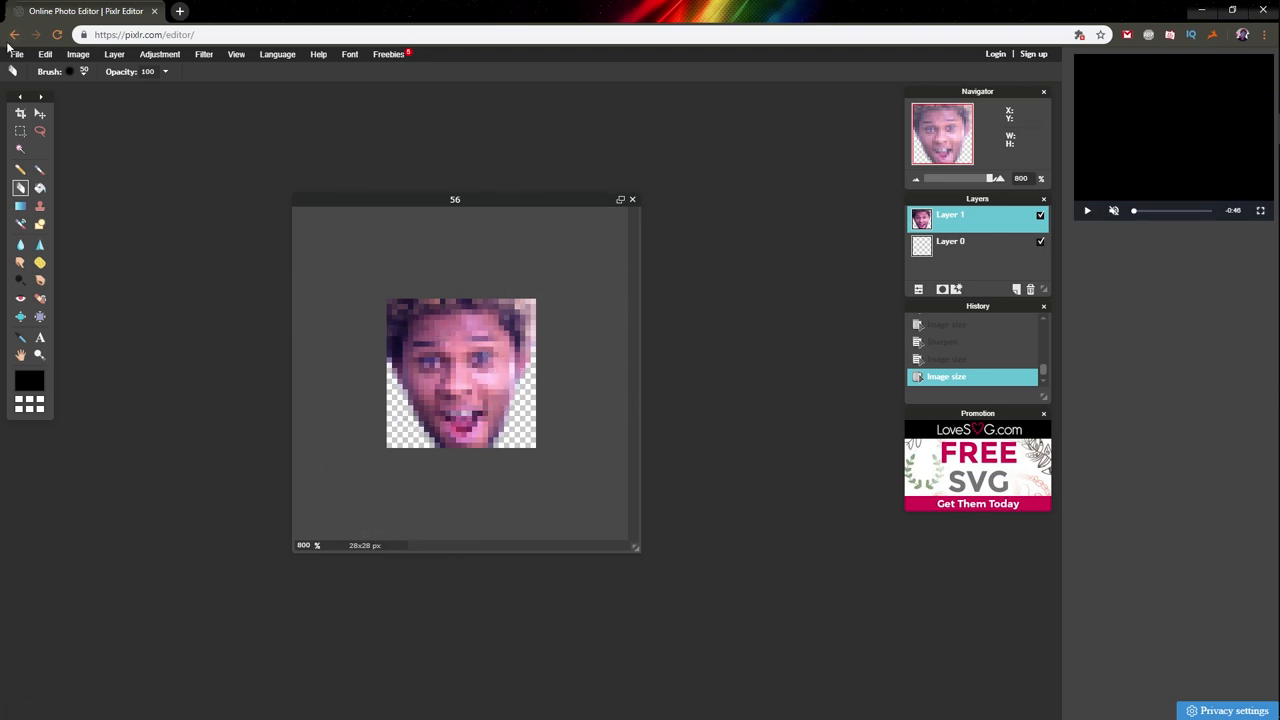
pyautogui.click(16, 54)
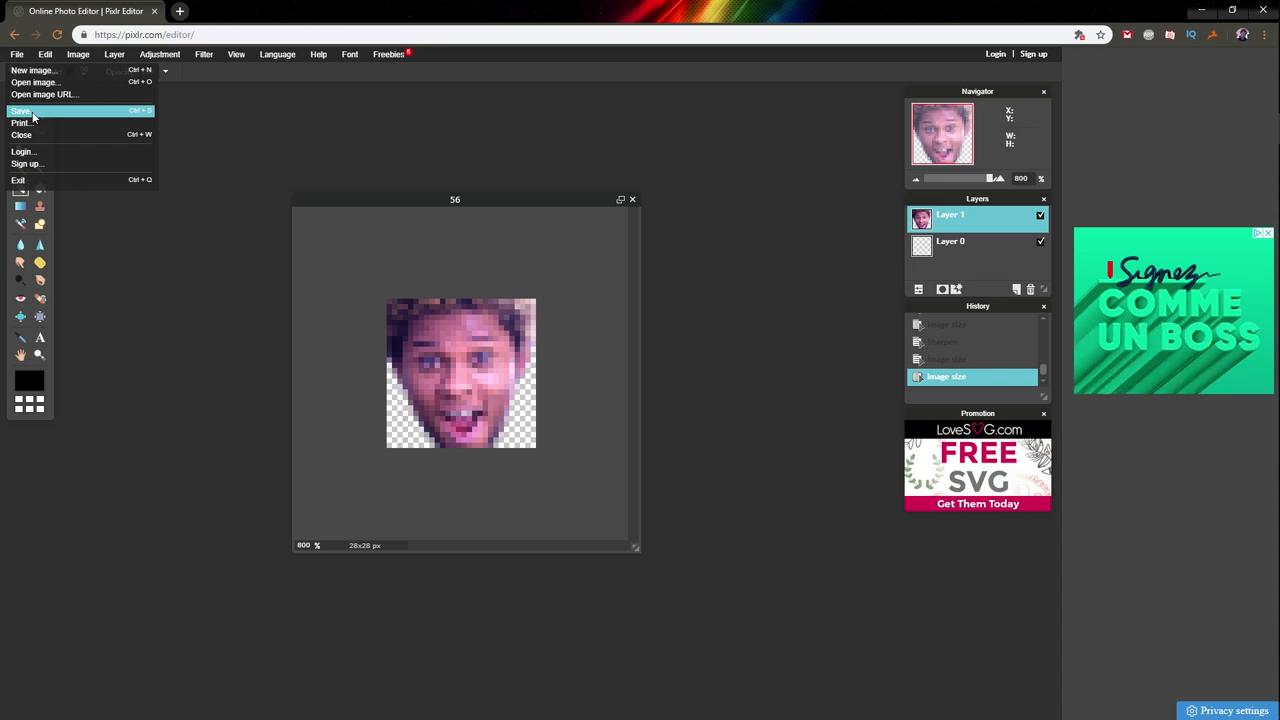
# - Save the 28 px face as a transparent PNG named 28
pyautogui.click(20, 112)
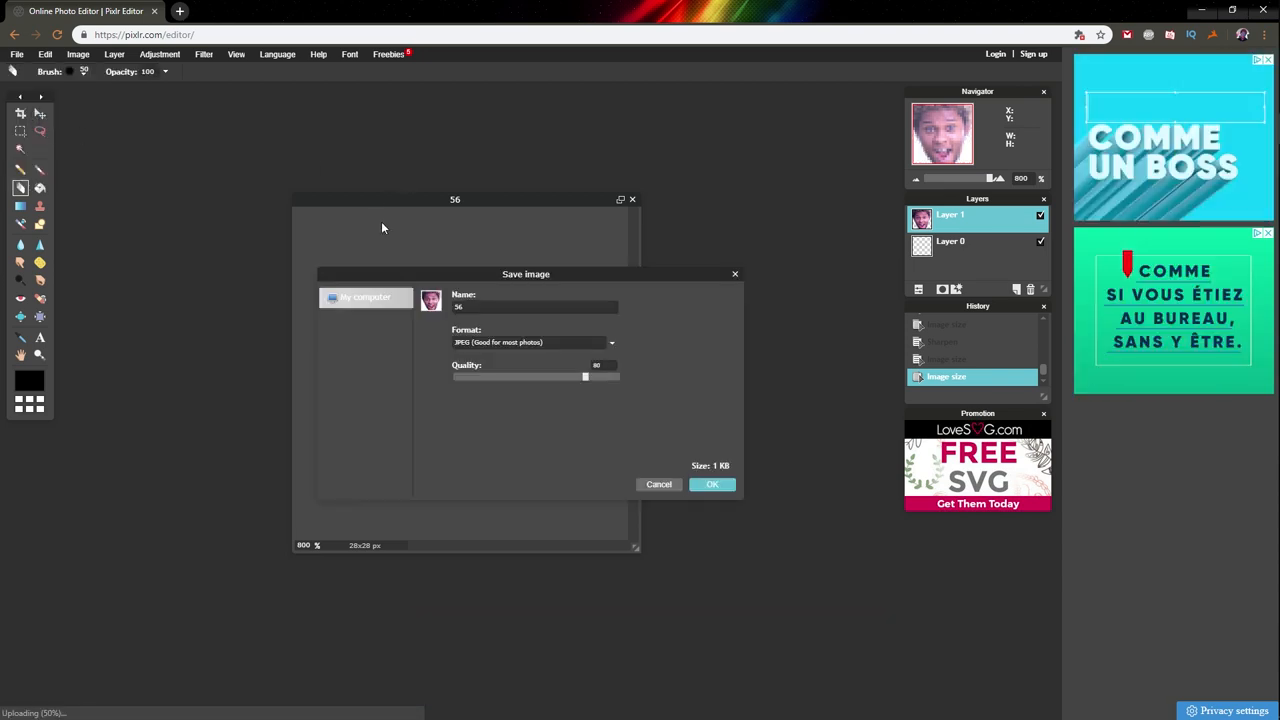
pyautogui.moveTo(396, 308)
pyautogui.write('28')
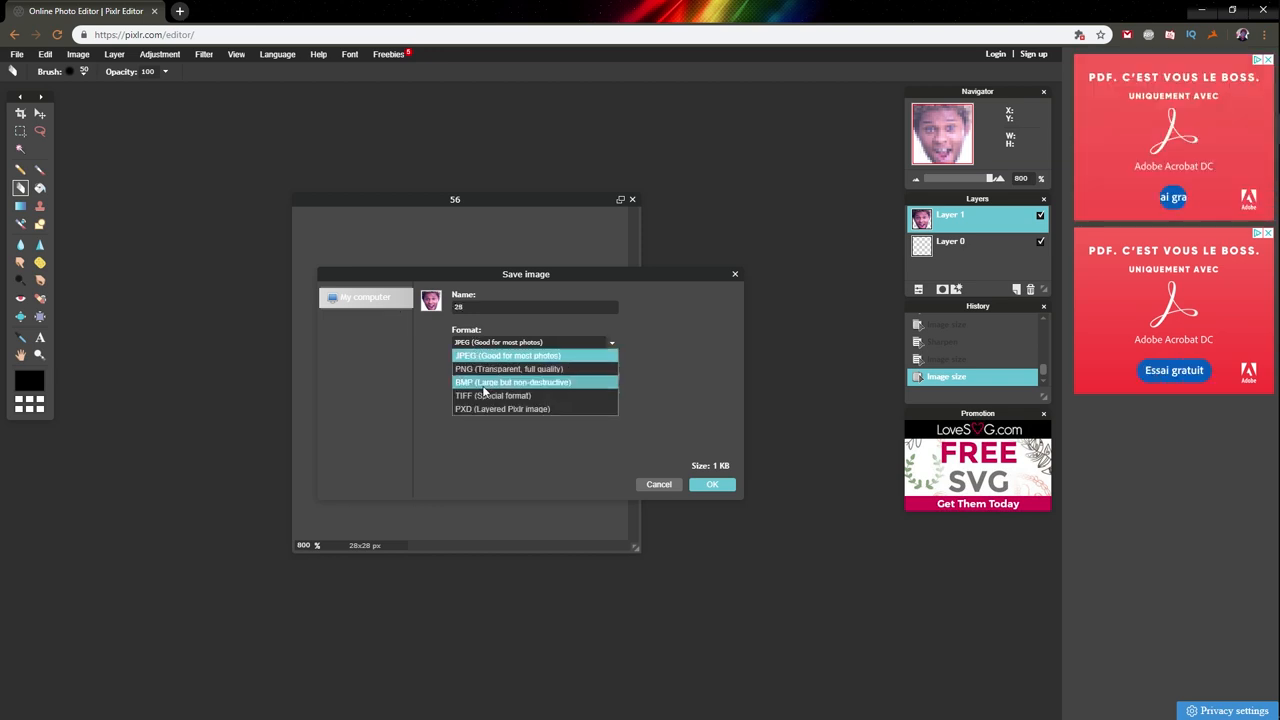
pyautogui.click(508, 368)
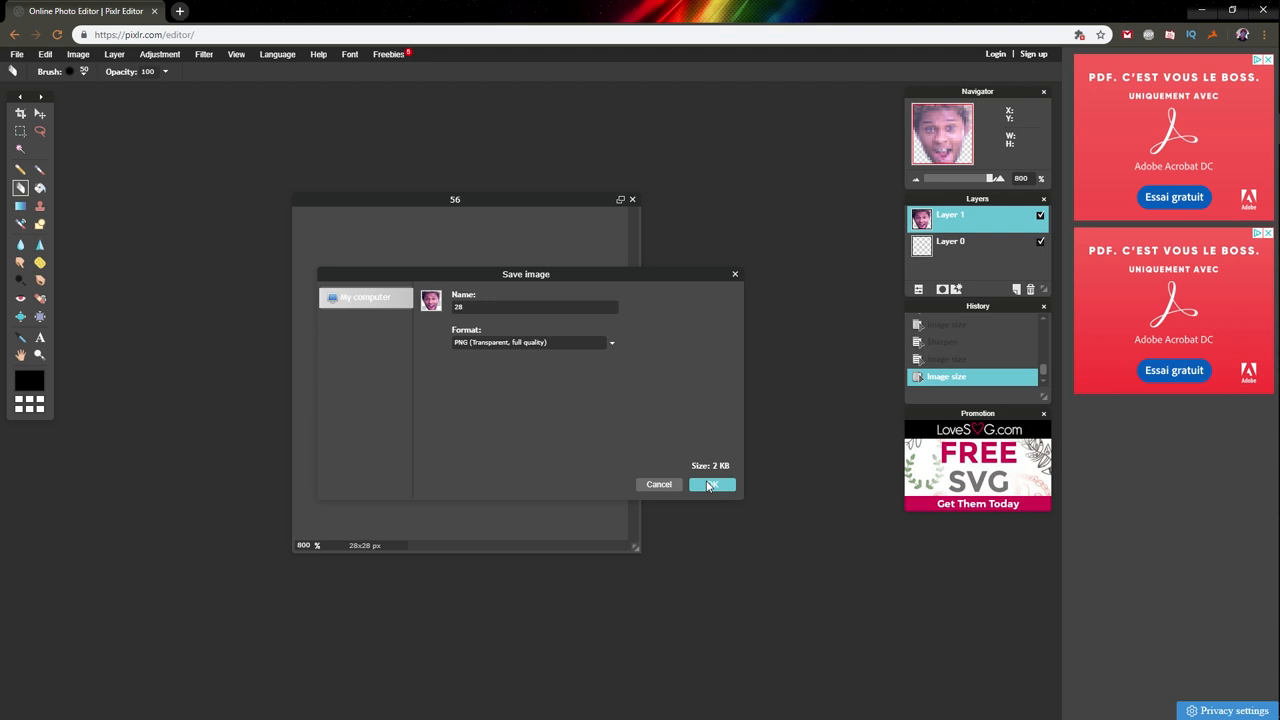
pyautogui.click(712, 484)
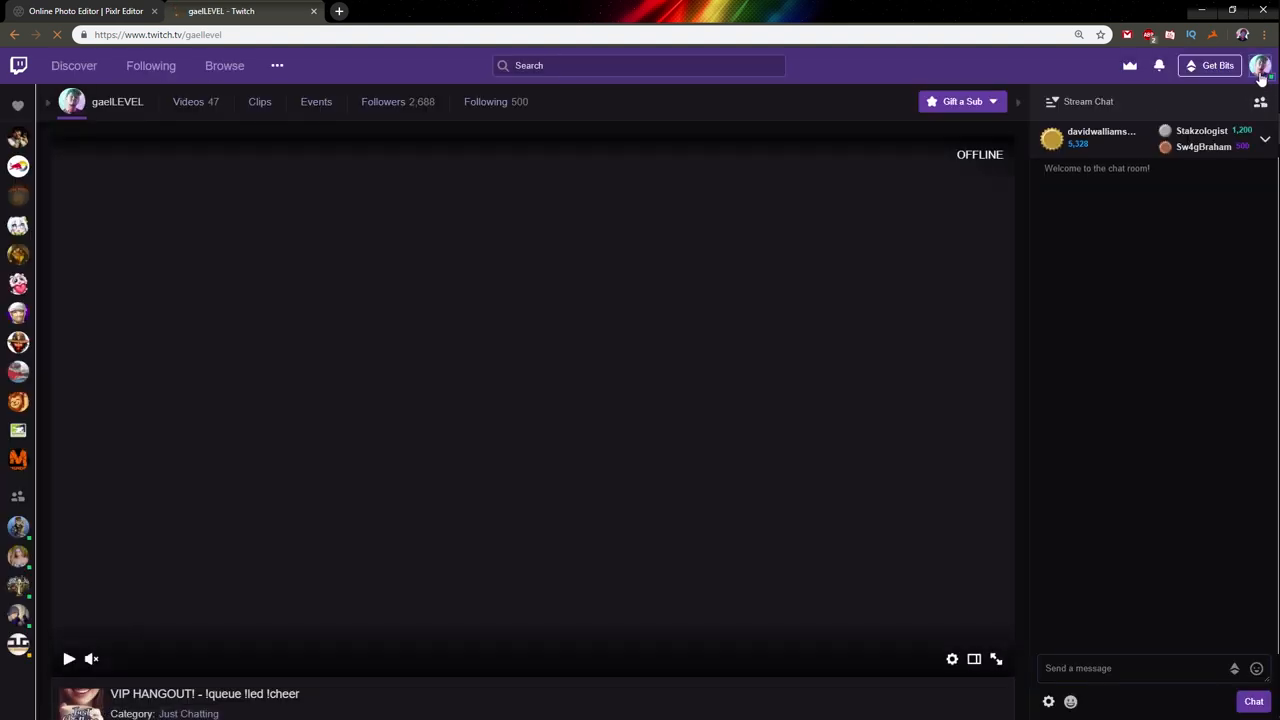
# - Go from the profile menu to Creator Dashboard, then Affiliate > Emotes Settings
pyautogui.click(1260, 64)
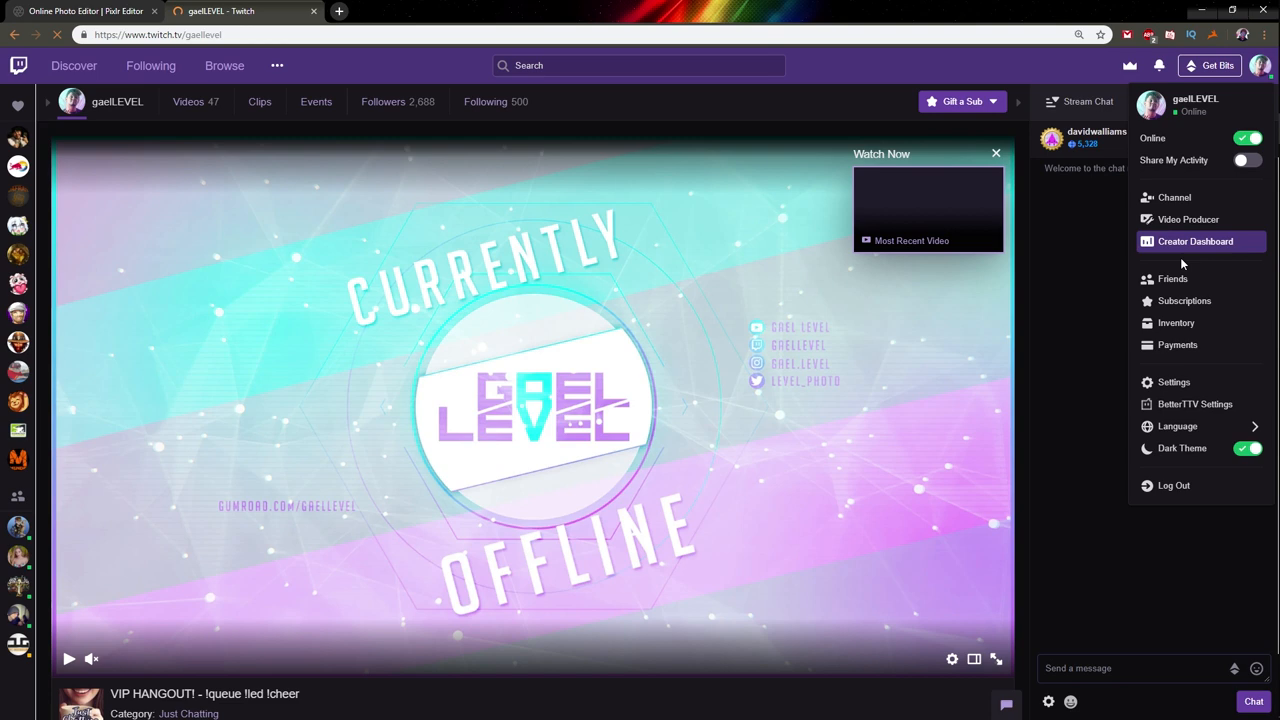
pyautogui.click(1196, 240)
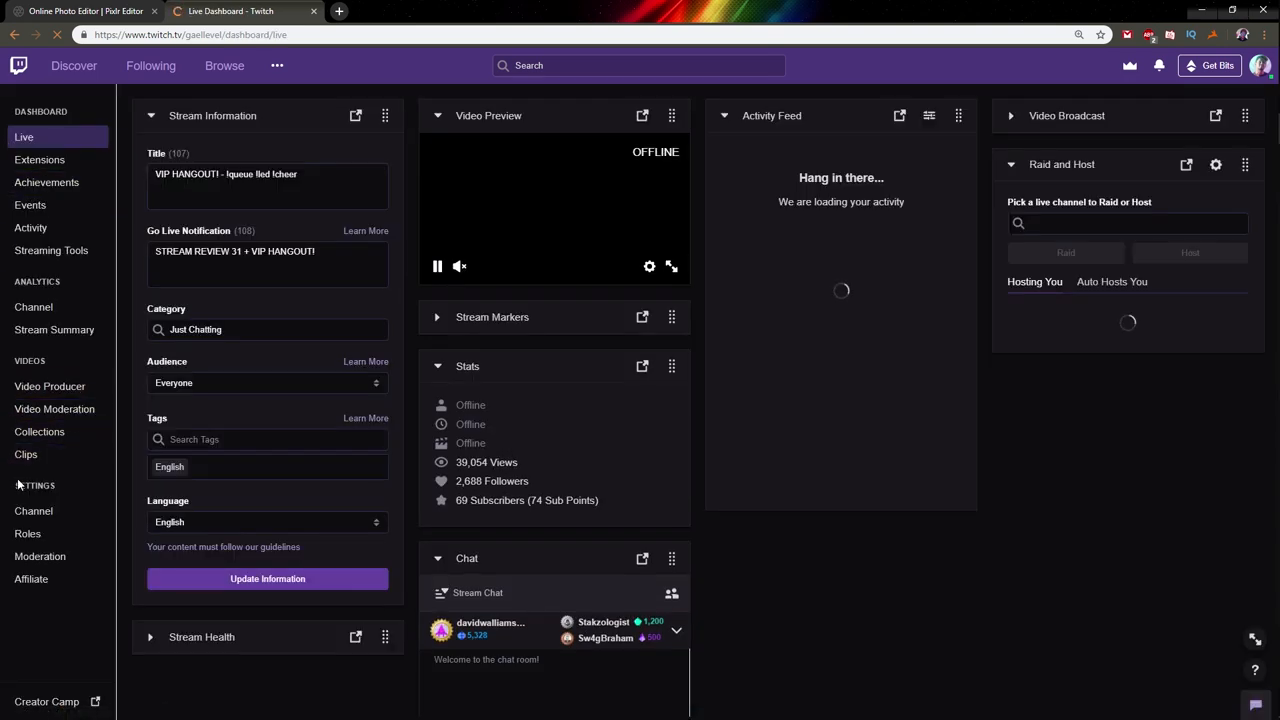
pyautogui.click(32, 580)
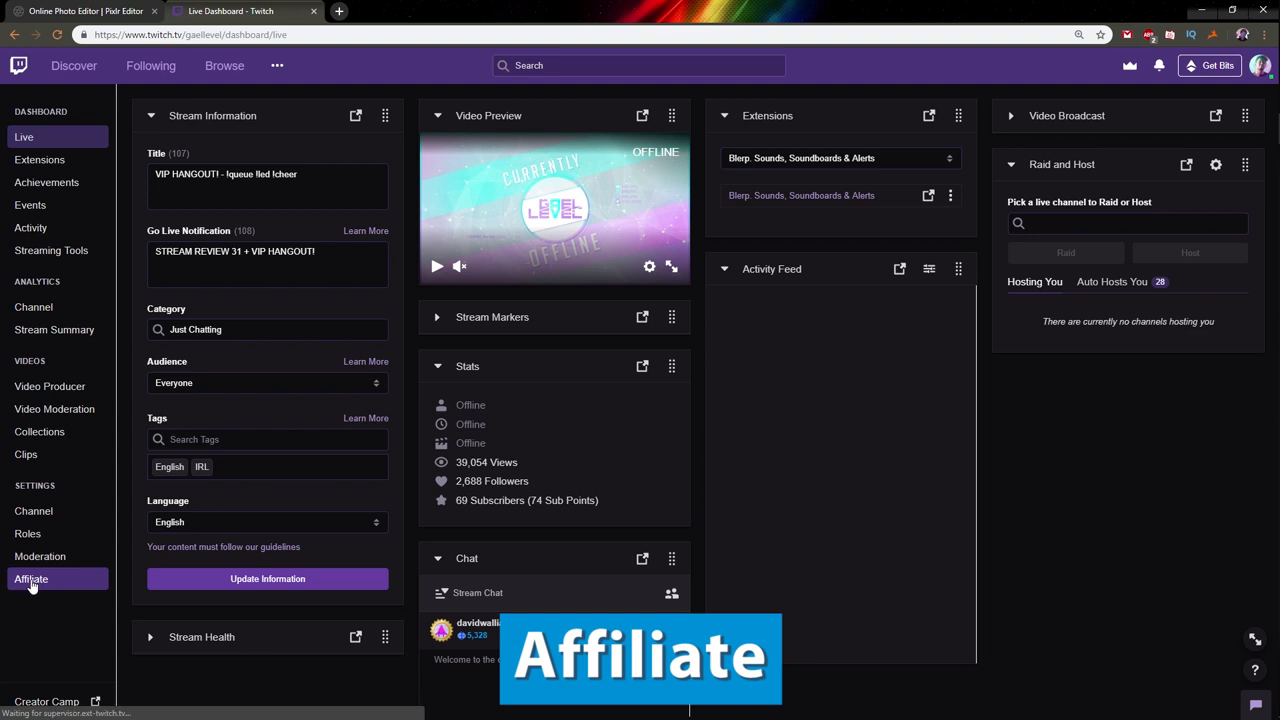
pyautogui.click(32, 578)
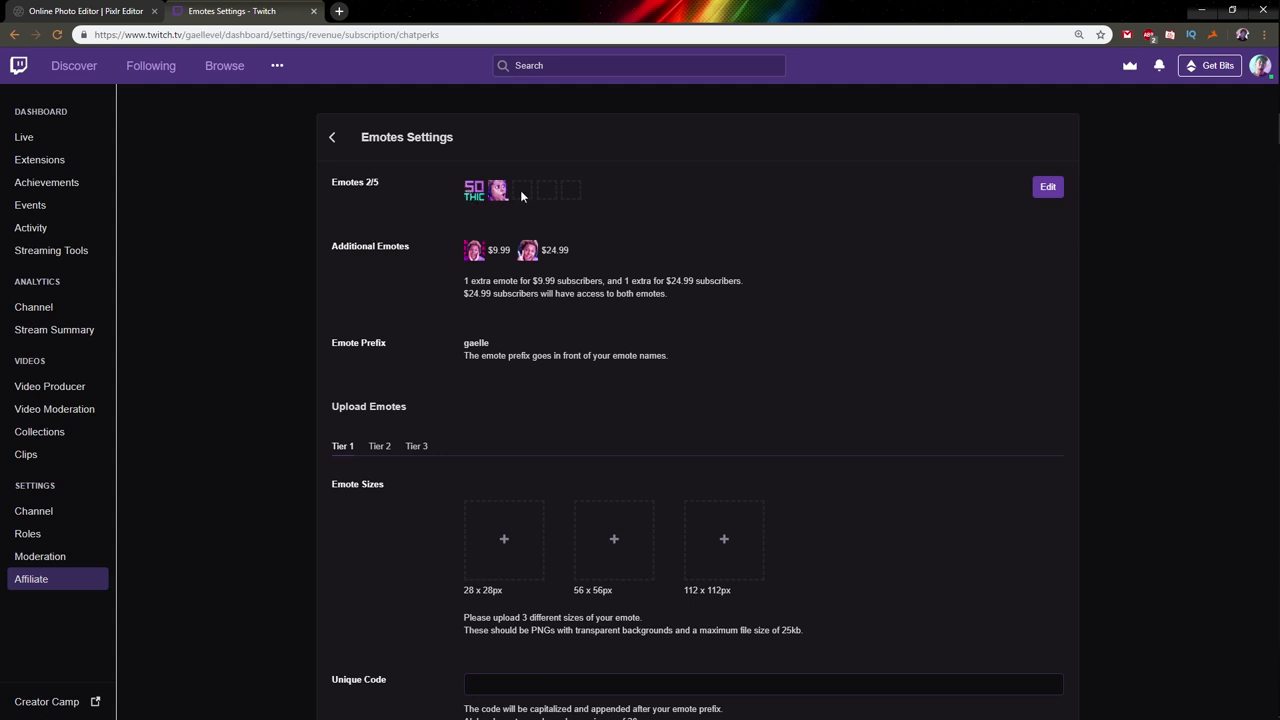
# - Upload the 112, 56 and 28 px PNGs into the Tier 1 emote slots and select the code preview text
pyautogui.scroll(-3)
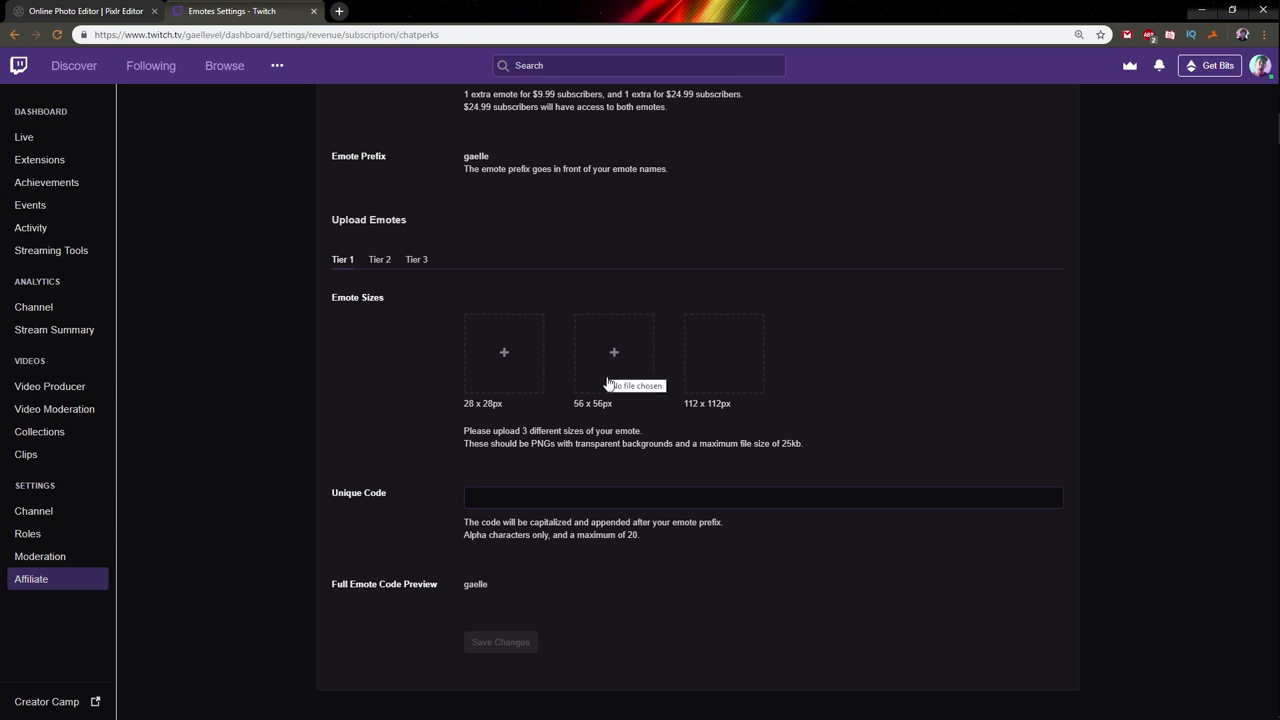
pyautogui.click(724, 352)
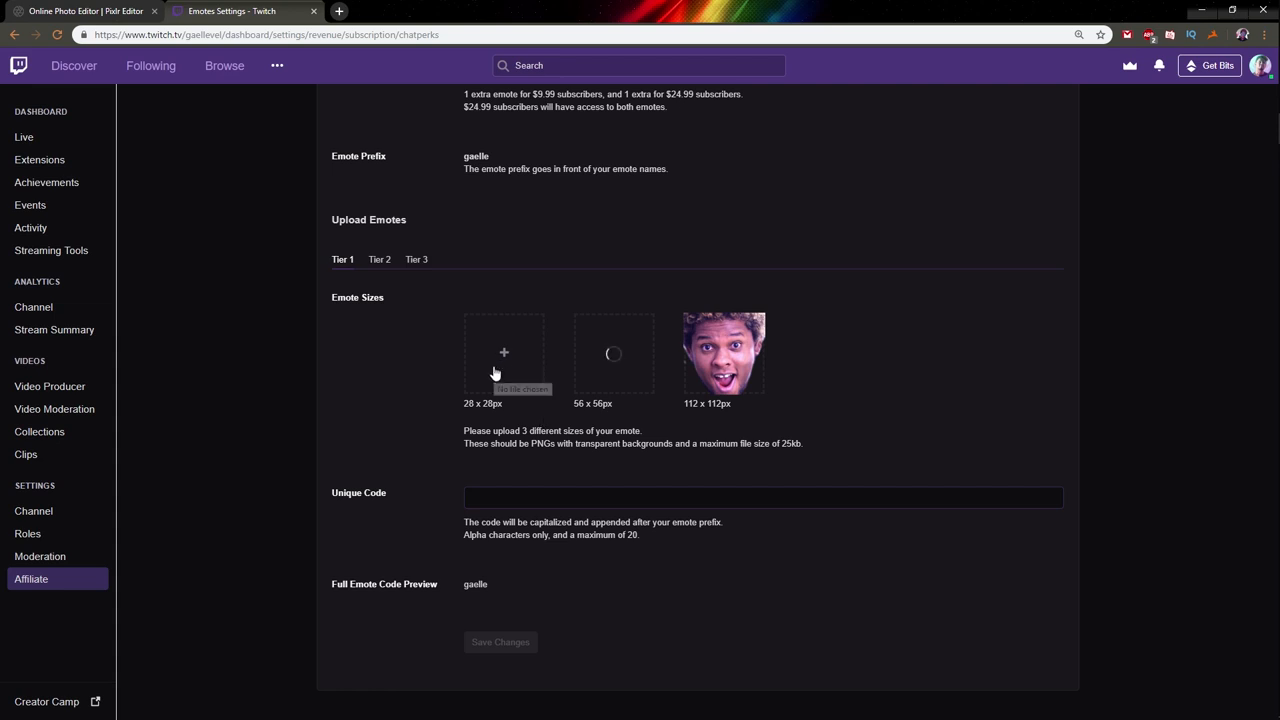
pyautogui.click(504, 352)
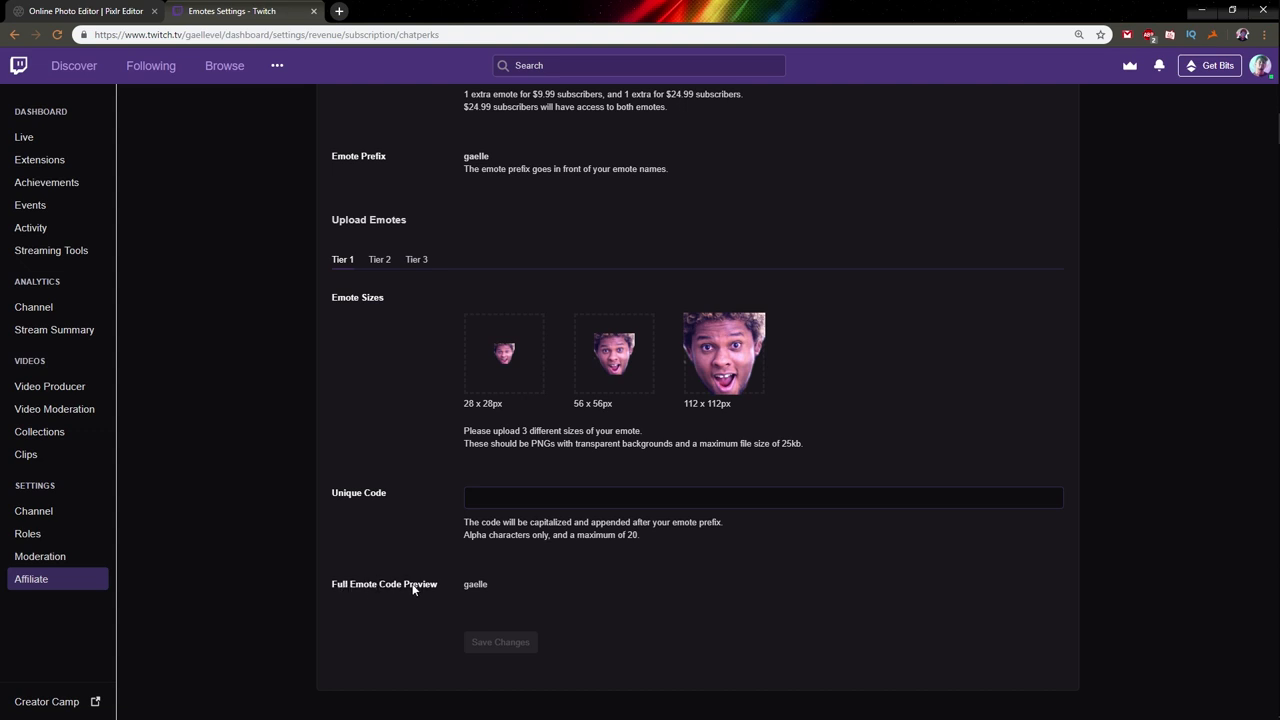
pyautogui.doubleClick(476, 584)
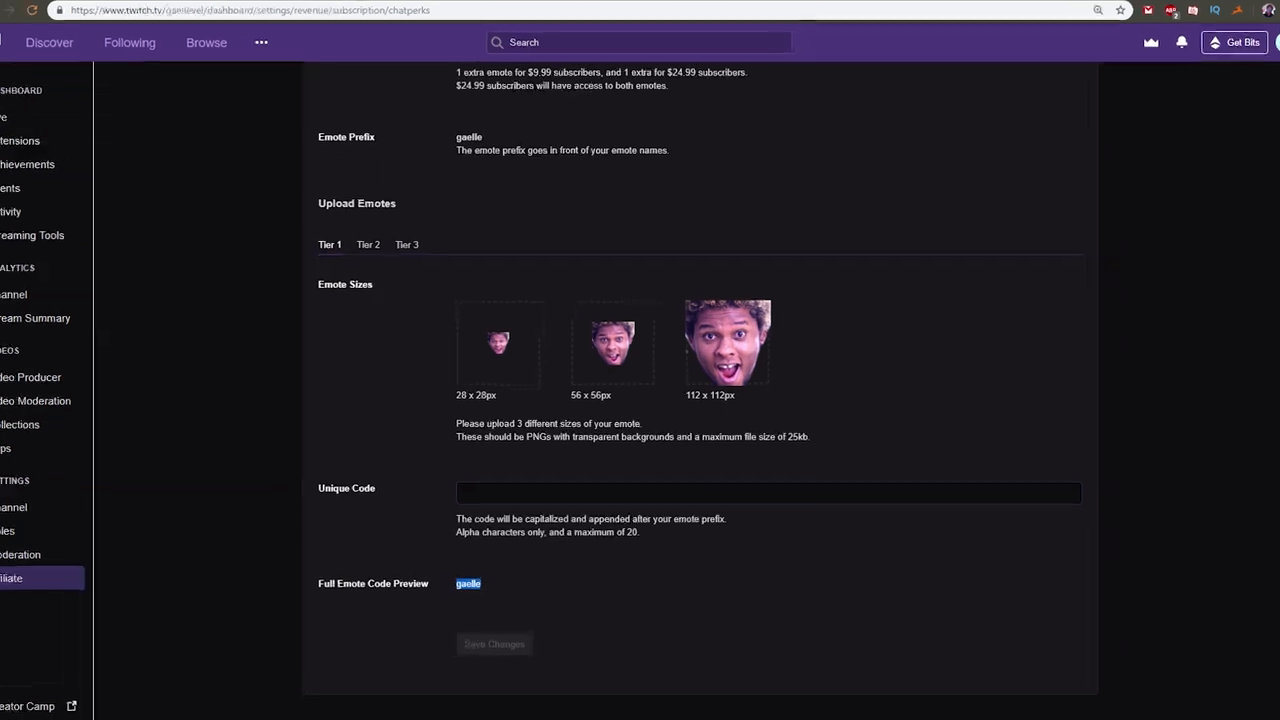
# - Enter unique code 'V' so the emote code preview reads gaelleV, and save the emote settings
pyautogui.scroll(-3)
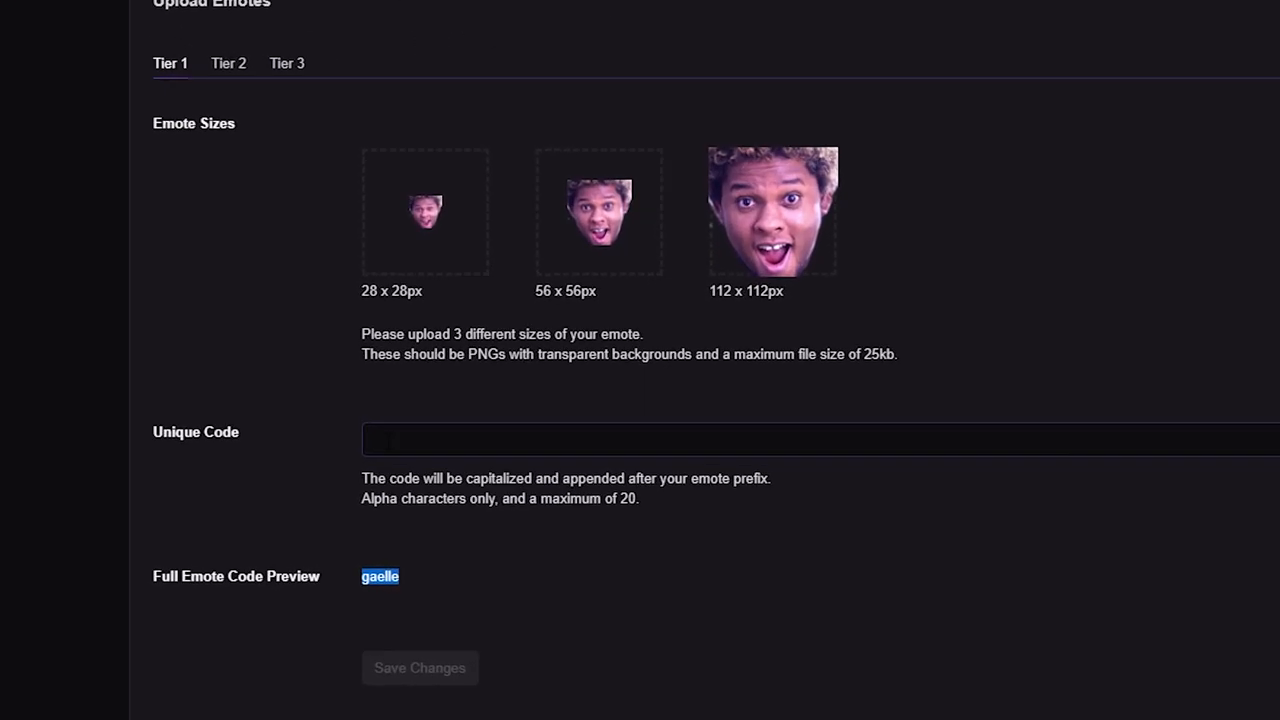
pyautogui.click(700, 440)
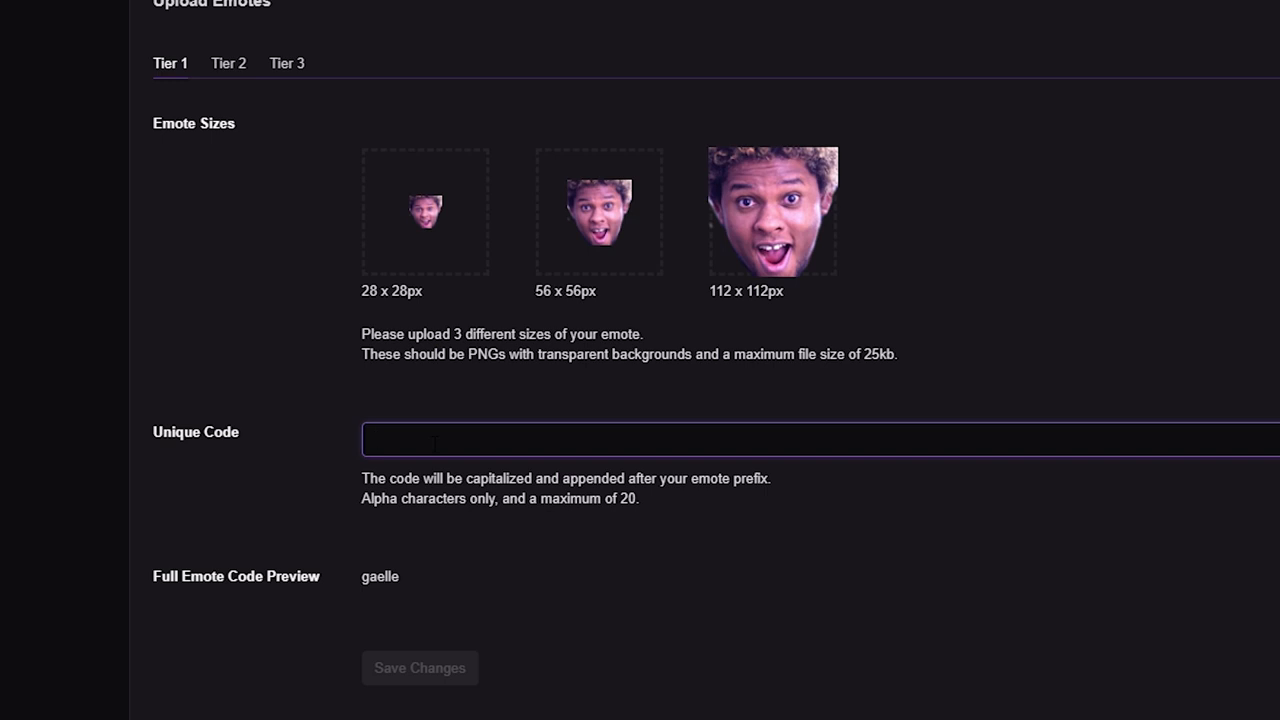
pyautogui.write('V')
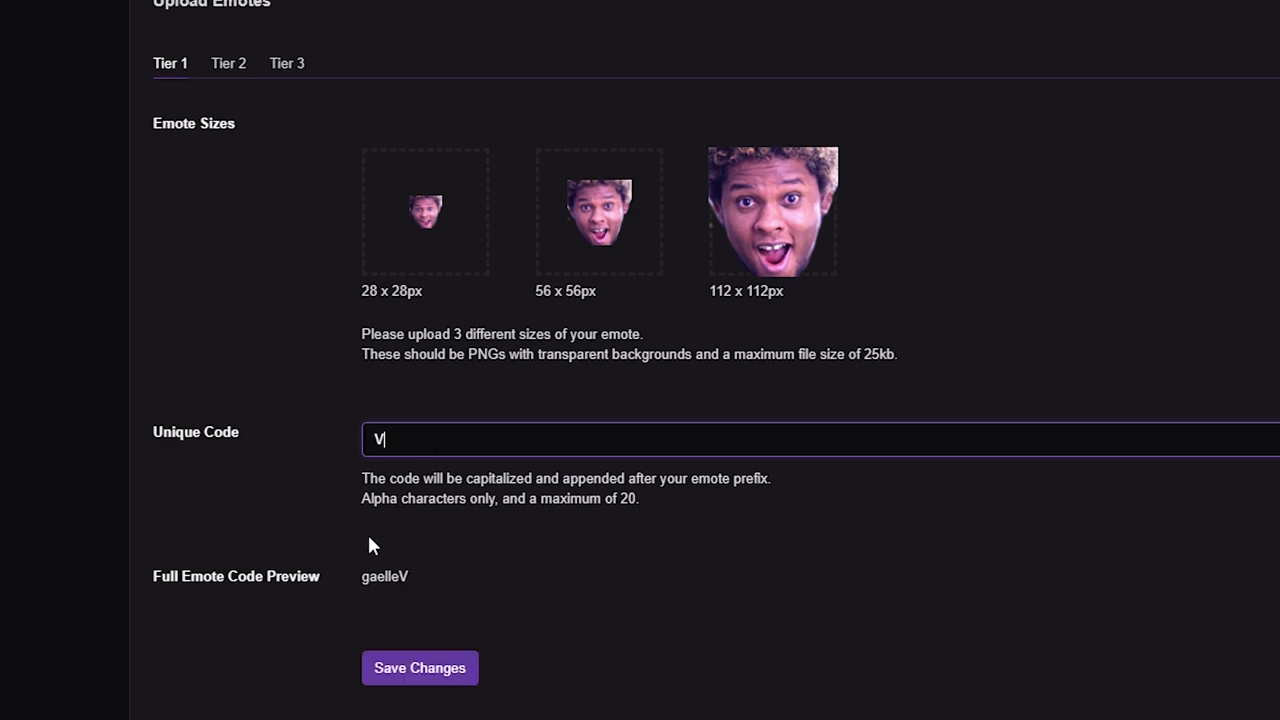
pyautogui.moveTo(414, 688)
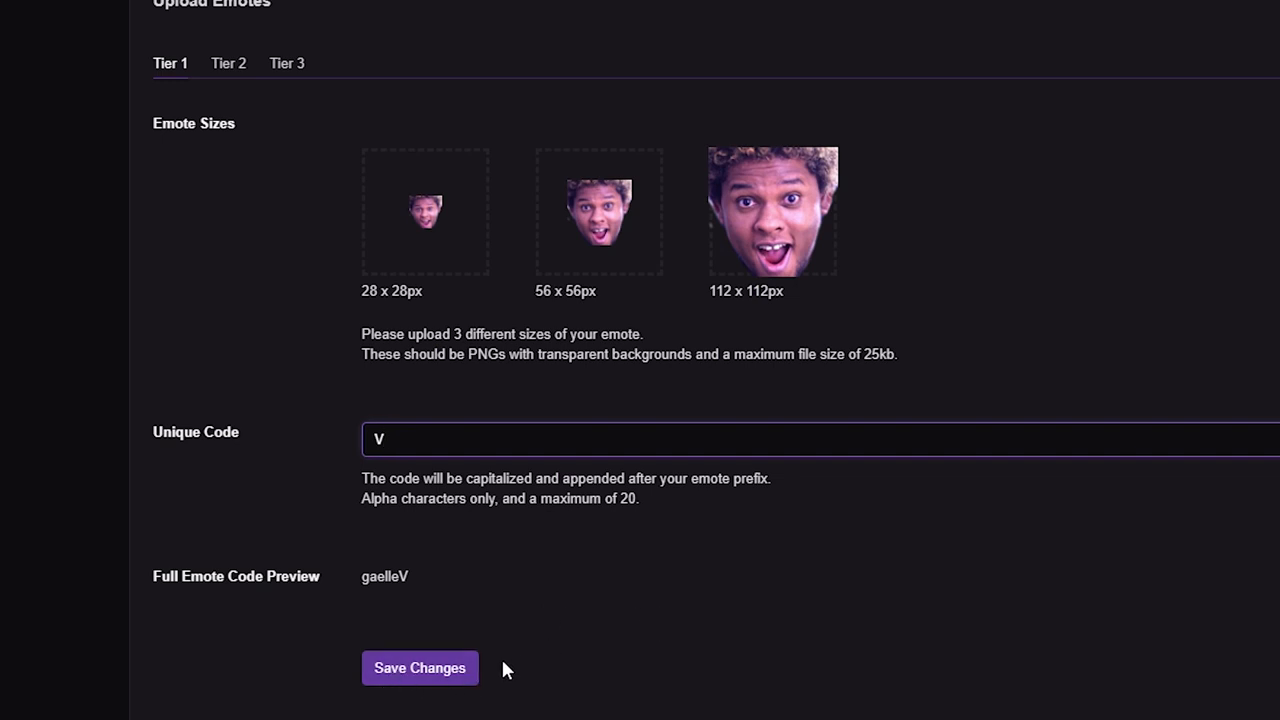
pyautogui.click(450, 440)
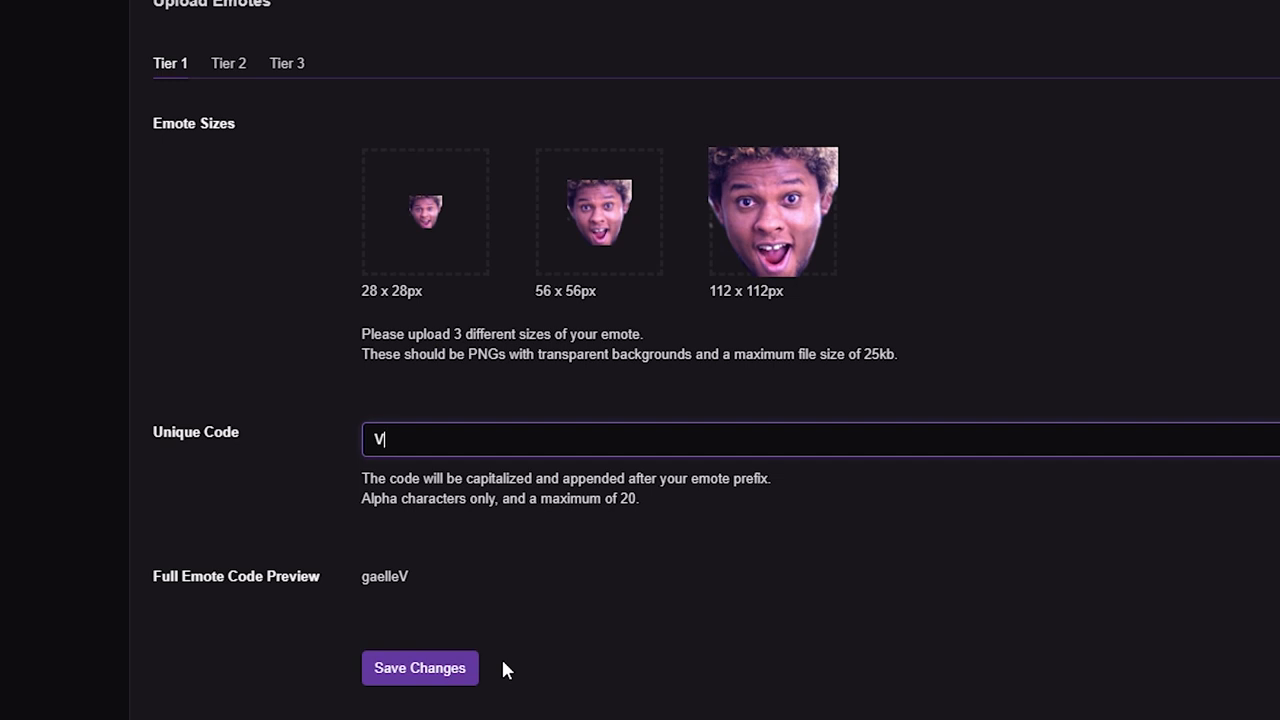
pyautogui.moveTo(272, 532)
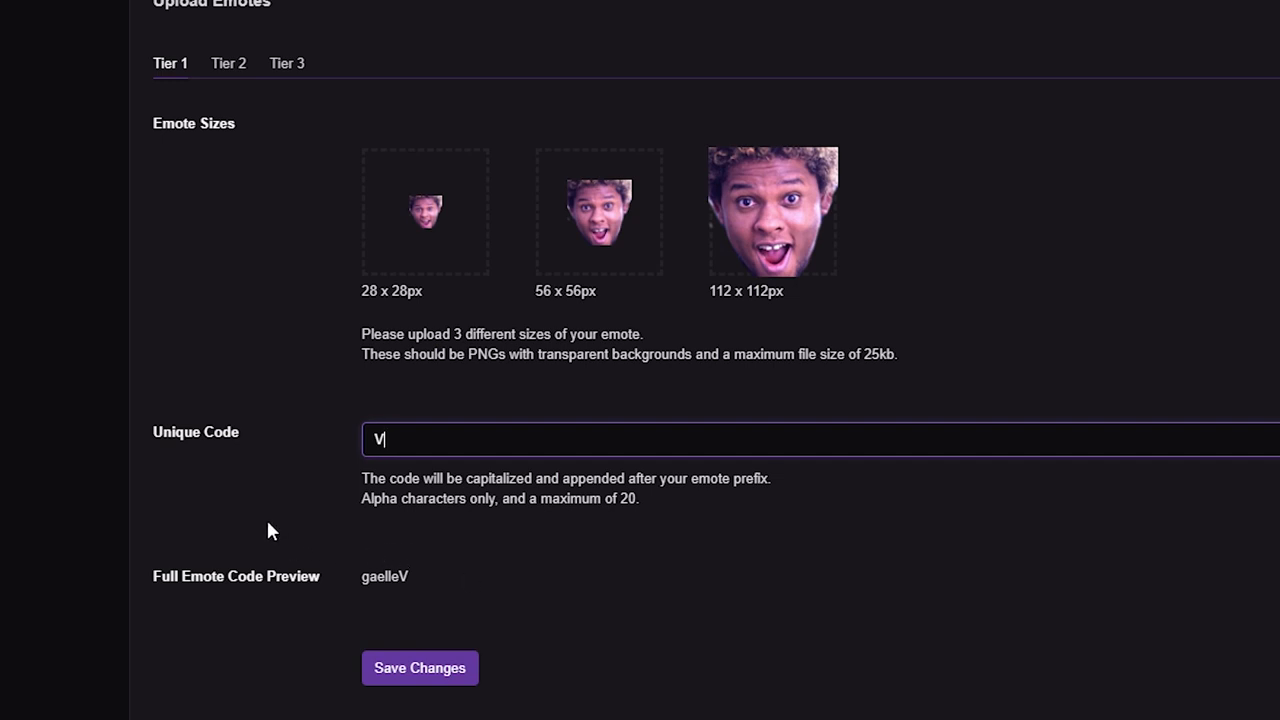